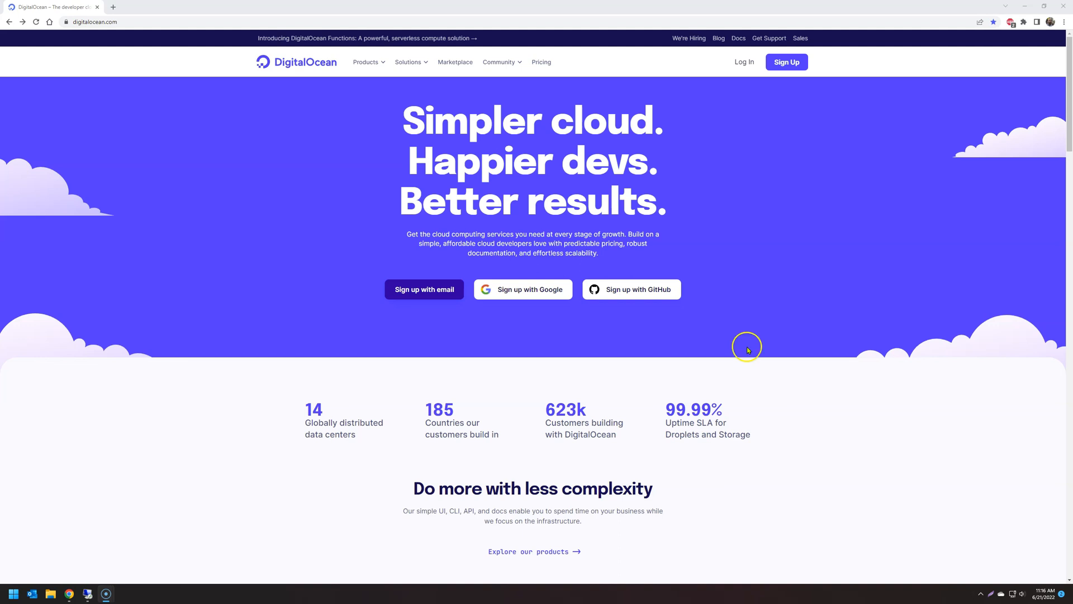
pyautogui.moveTo(748, 350)
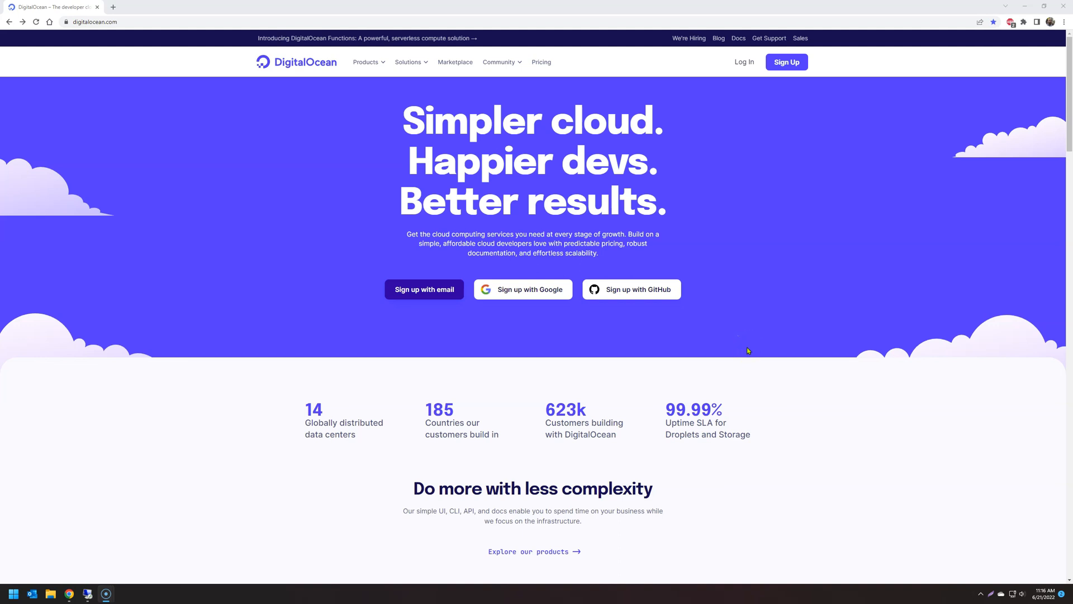
pyautogui.moveTo(772, 148)
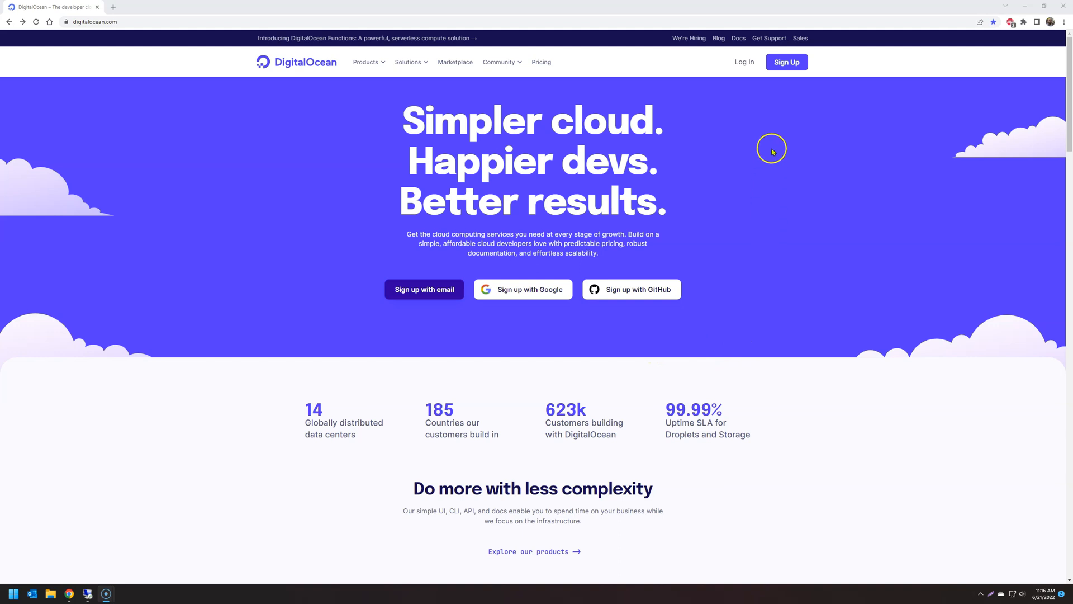
pyautogui.moveTo(760, 99)
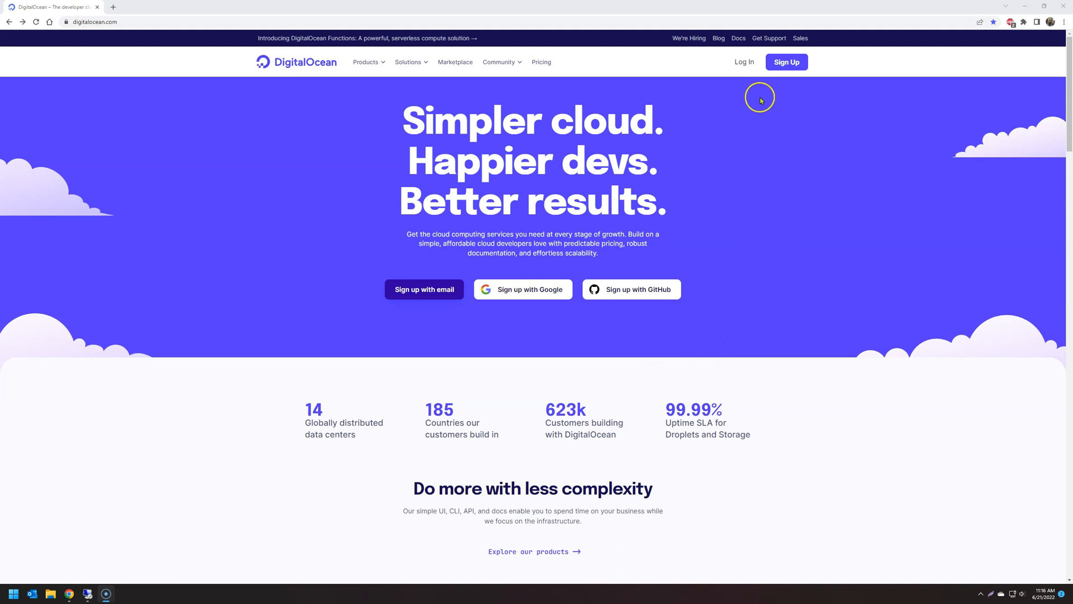
# Sign into the DigitalOcean account to reach the default project dashboard.
pyautogui.click(744, 61)
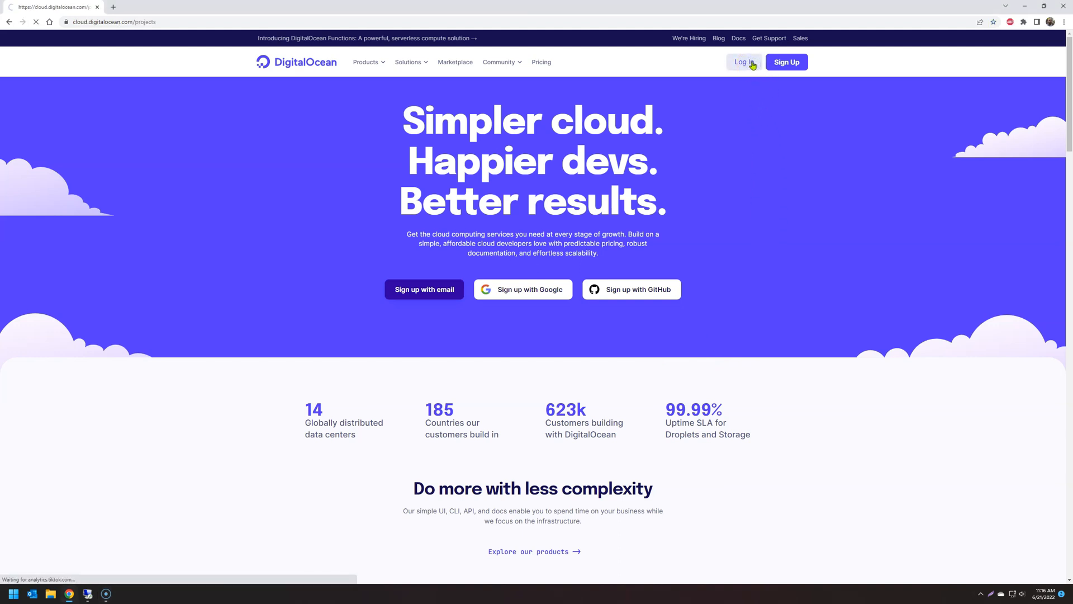
pyautogui.click(742, 62)
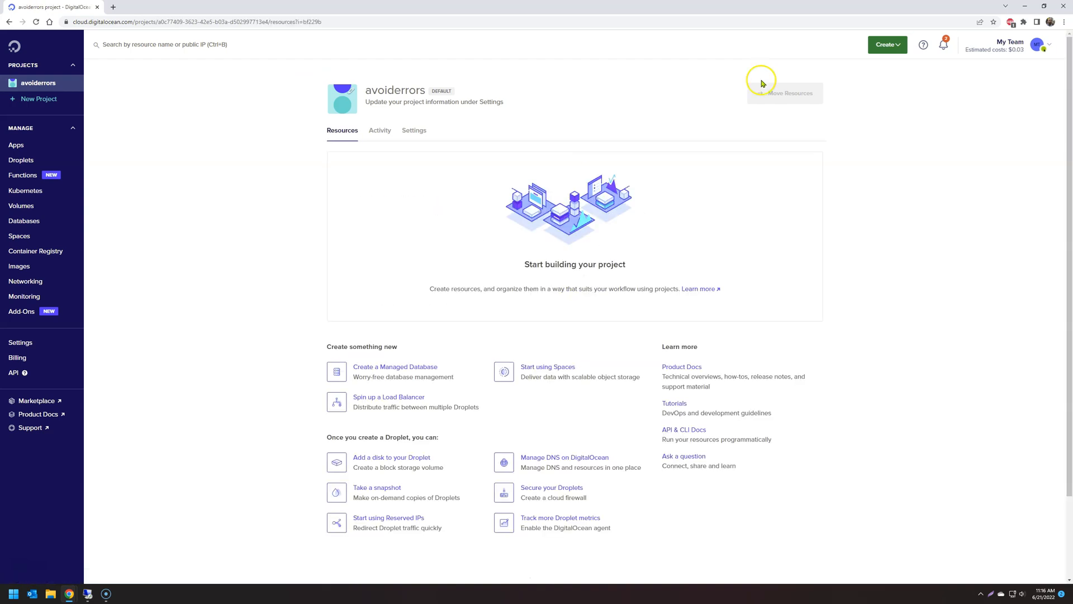
pyautogui.moveTo(861, 172)
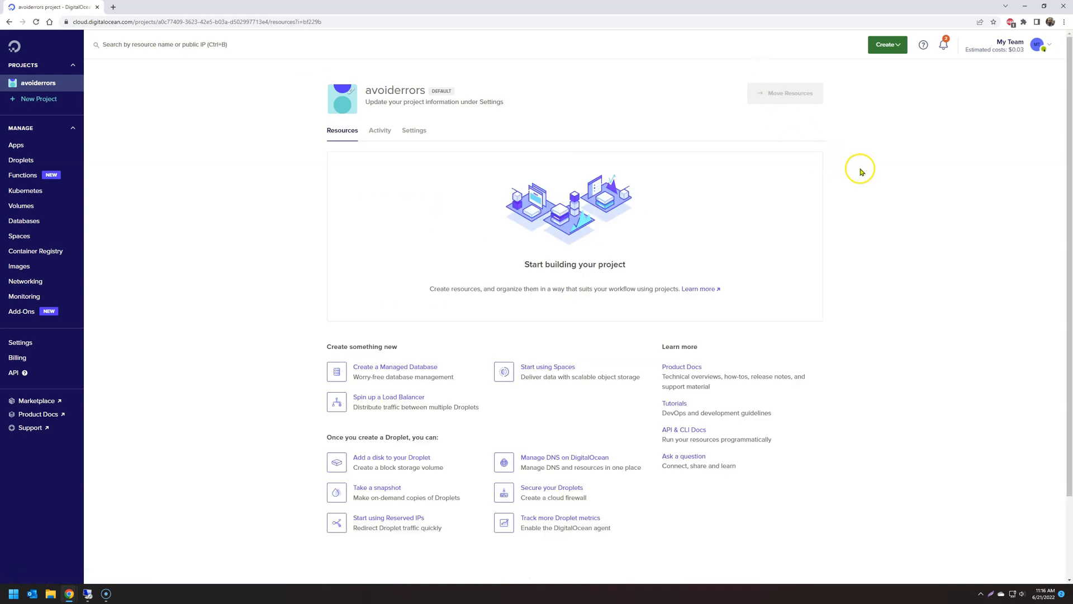
# Start a new Ubuntu 20.04 droplet on the $5 Basic plan in the New York 1 region.
pyautogui.click(887, 45)
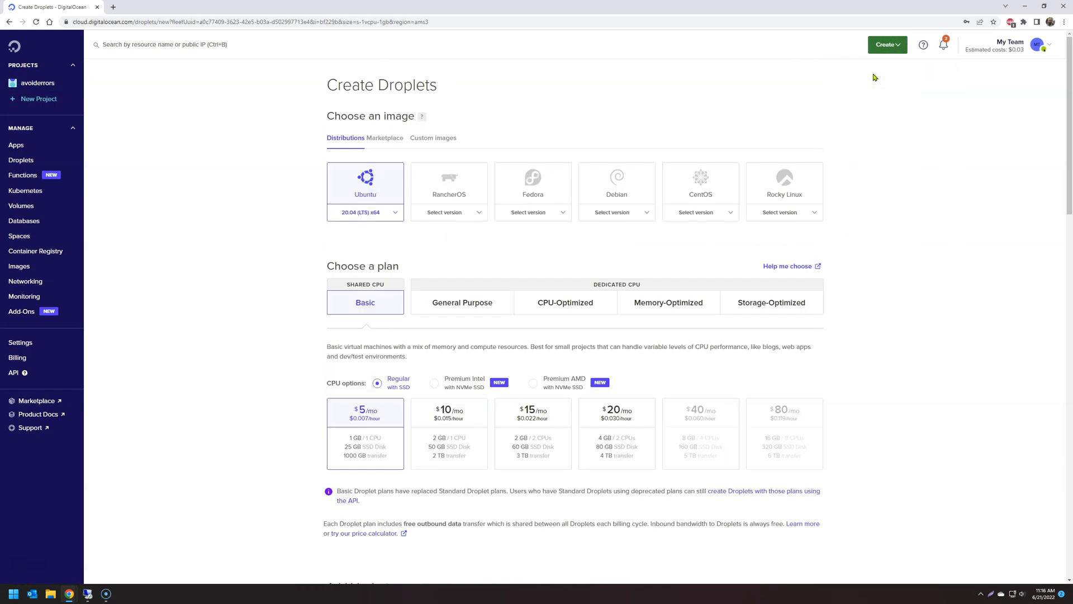
pyautogui.moveTo(287, 225)
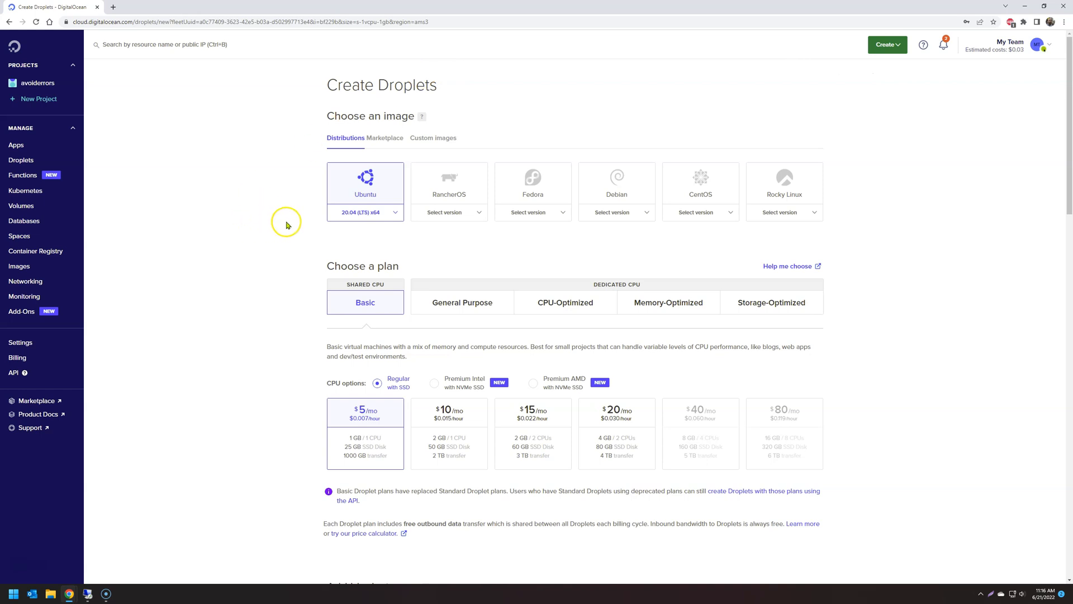
pyautogui.moveTo(289, 223)
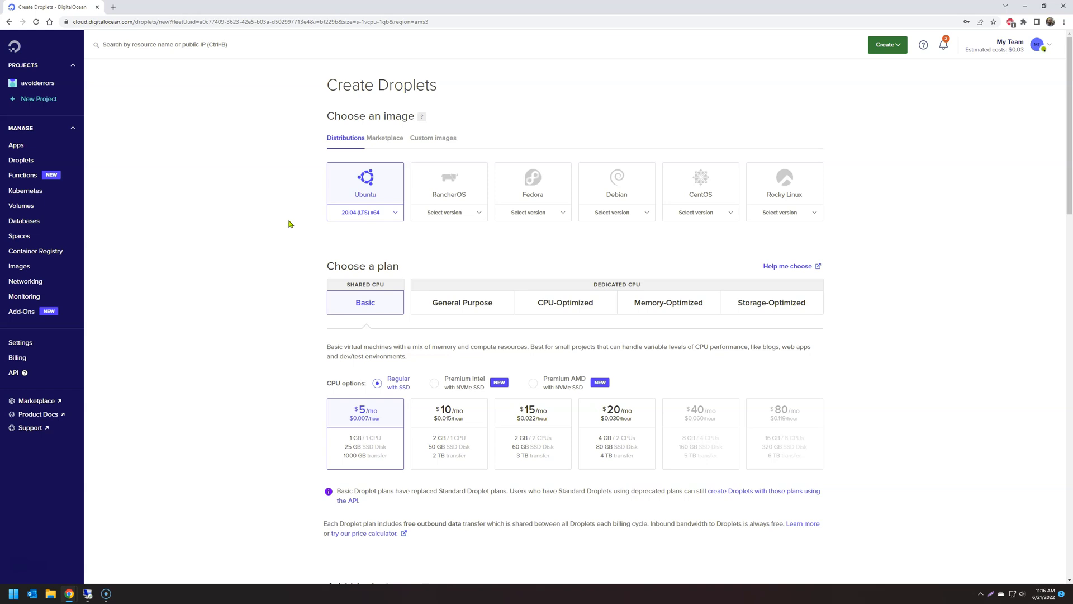
pyautogui.click(394, 212)
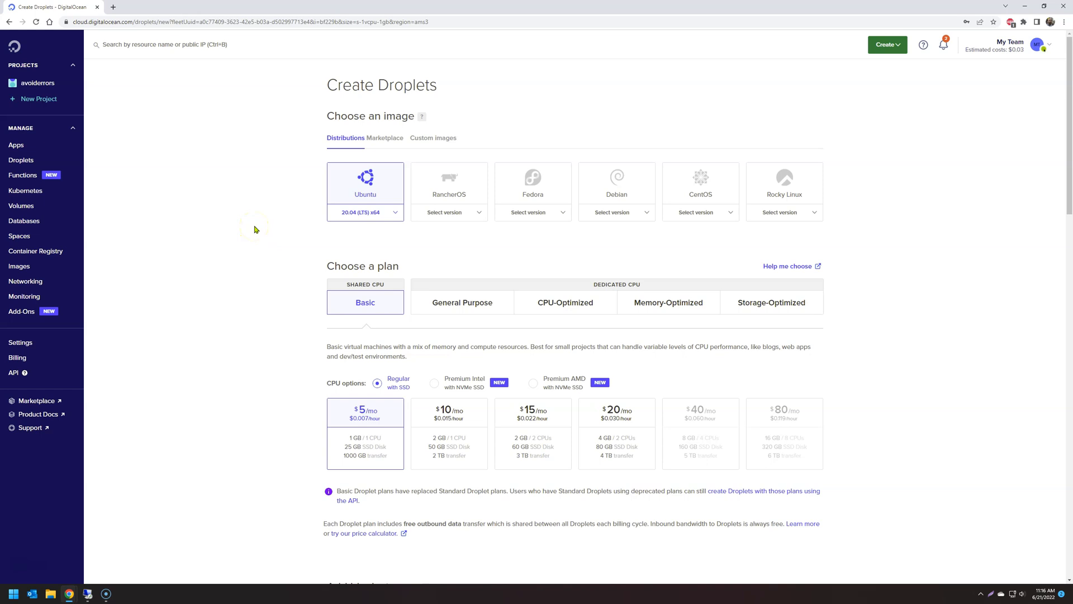
pyautogui.scroll(-3)
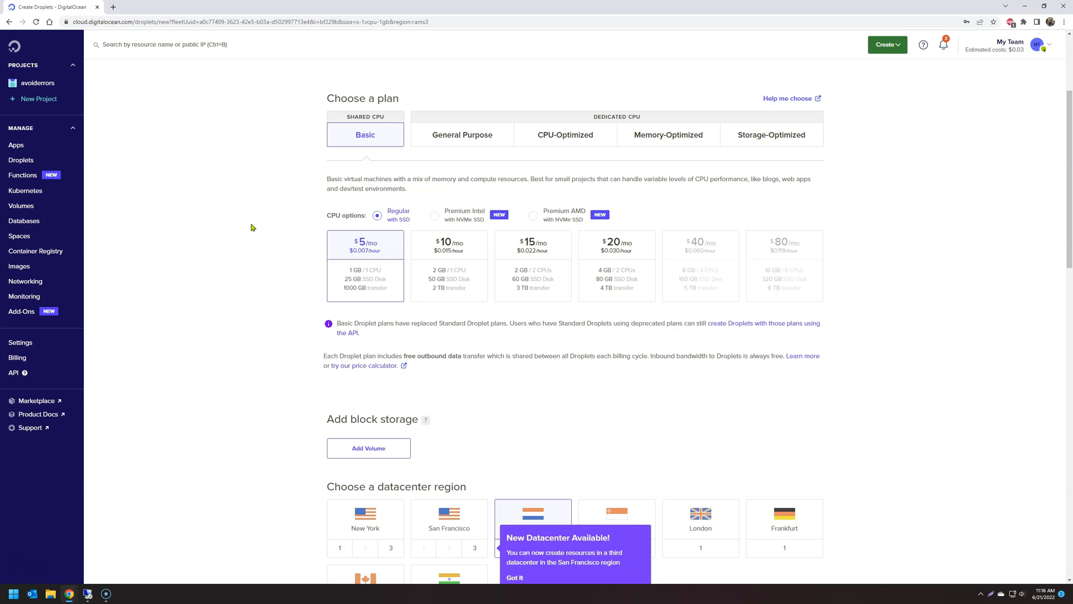
pyautogui.scroll(-3)
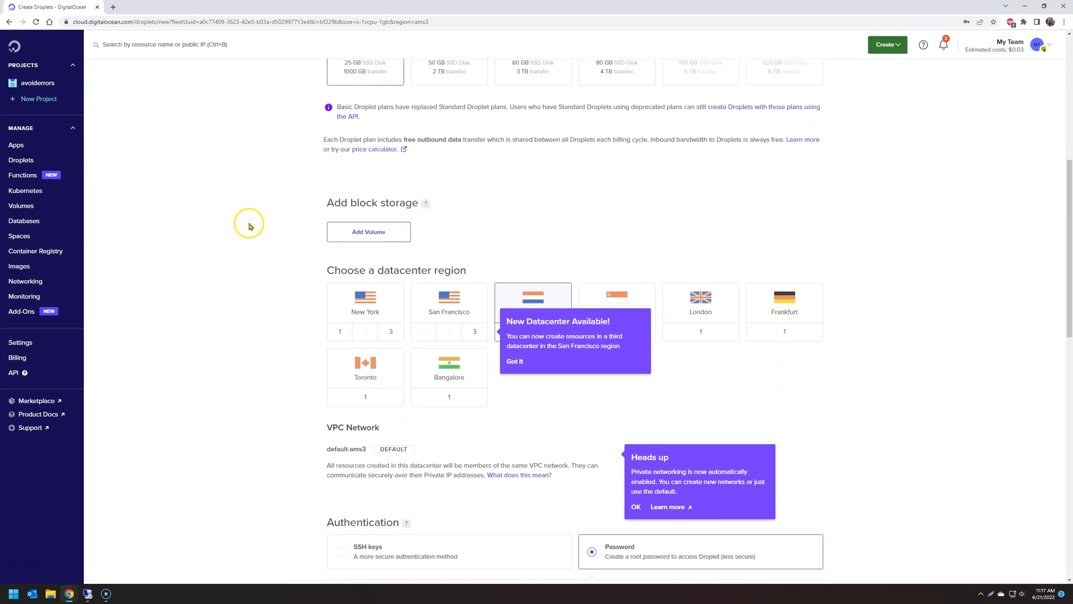
pyautogui.scroll(-3)
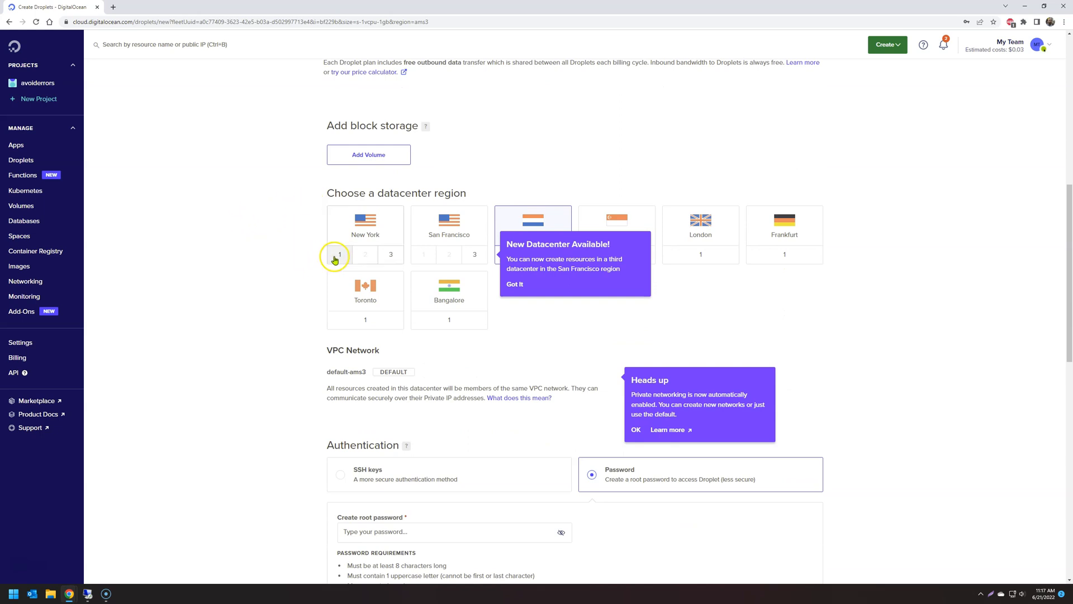
pyautogui.click(364, 232)
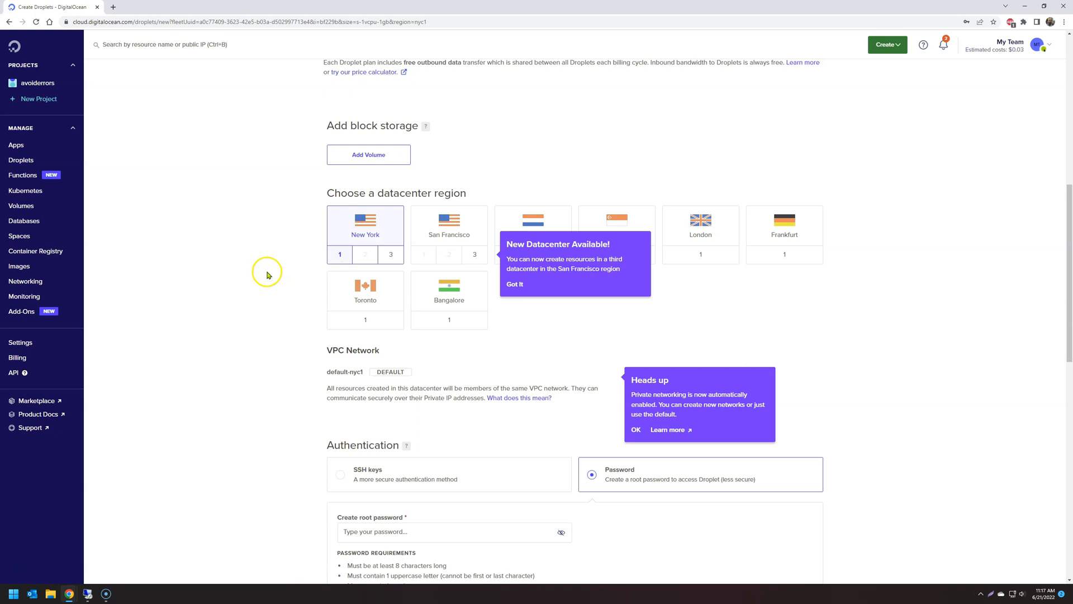
# Choose Password authentication and set the droplet's root password.
pyautogui.scroll(-3)
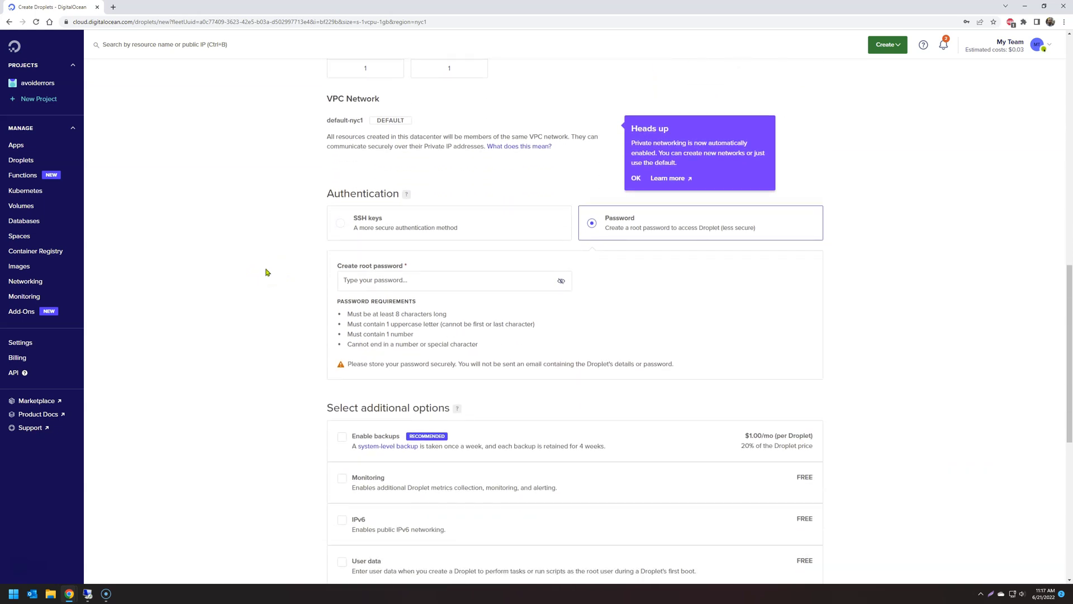
pyautogui.click(448, 279)
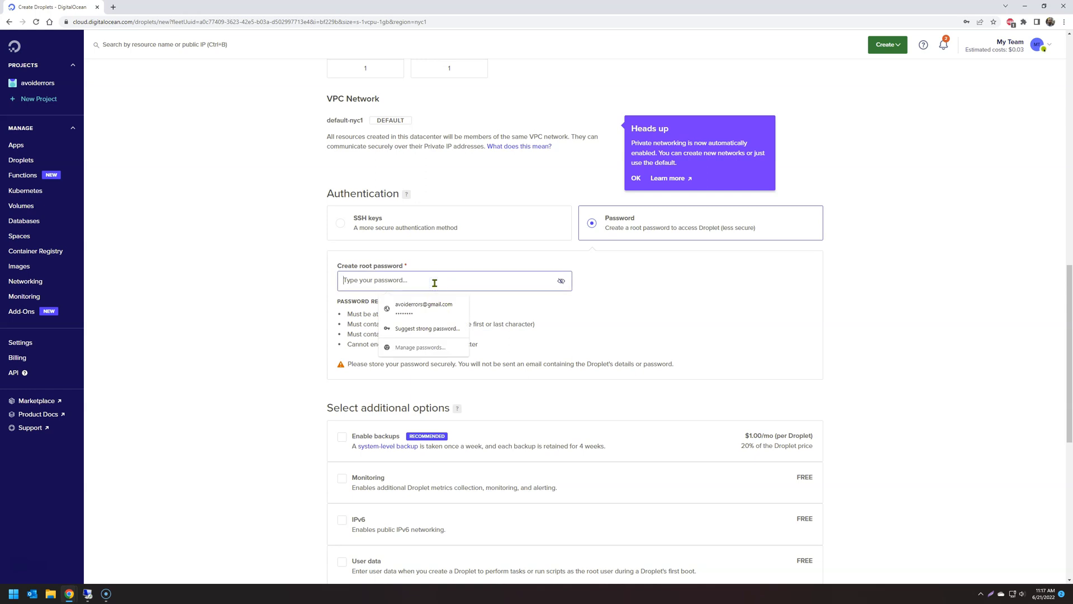
pyautogui.write('password')
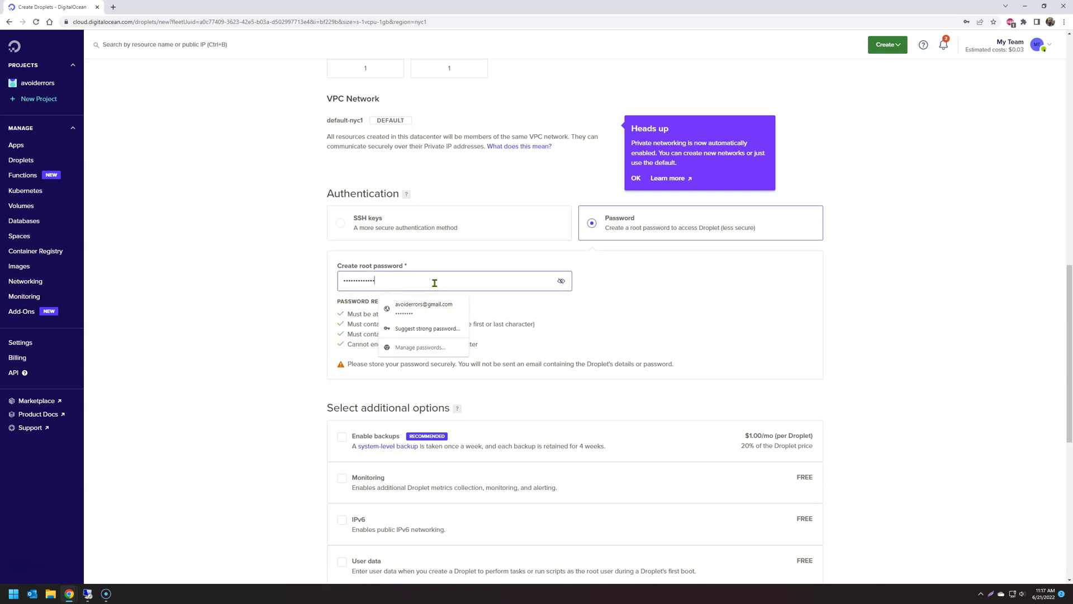
pyautogui.click(298, 287)
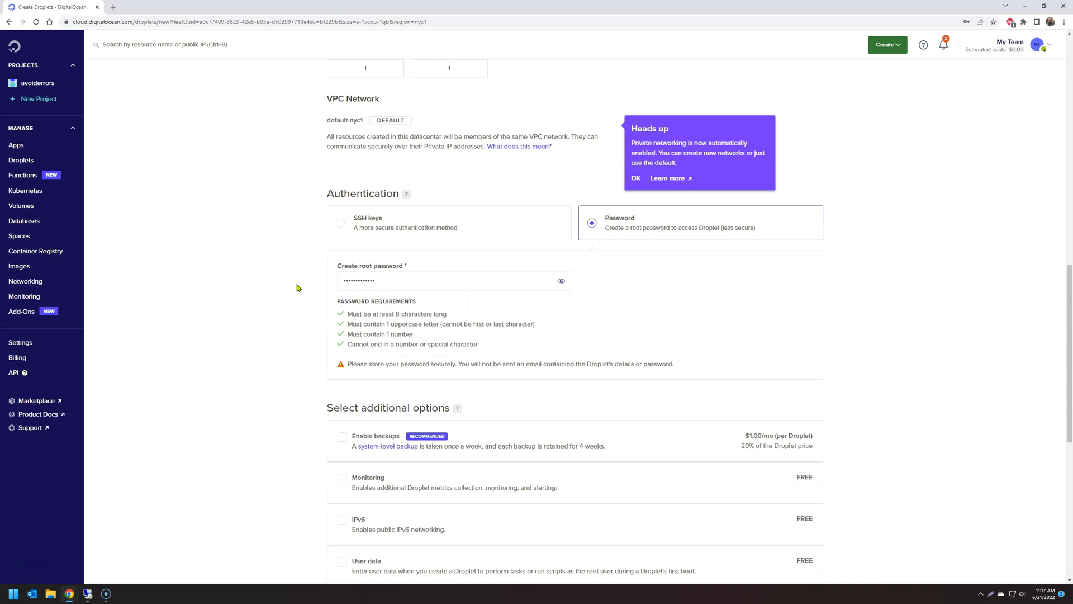
pyautogui.scroll(-3)
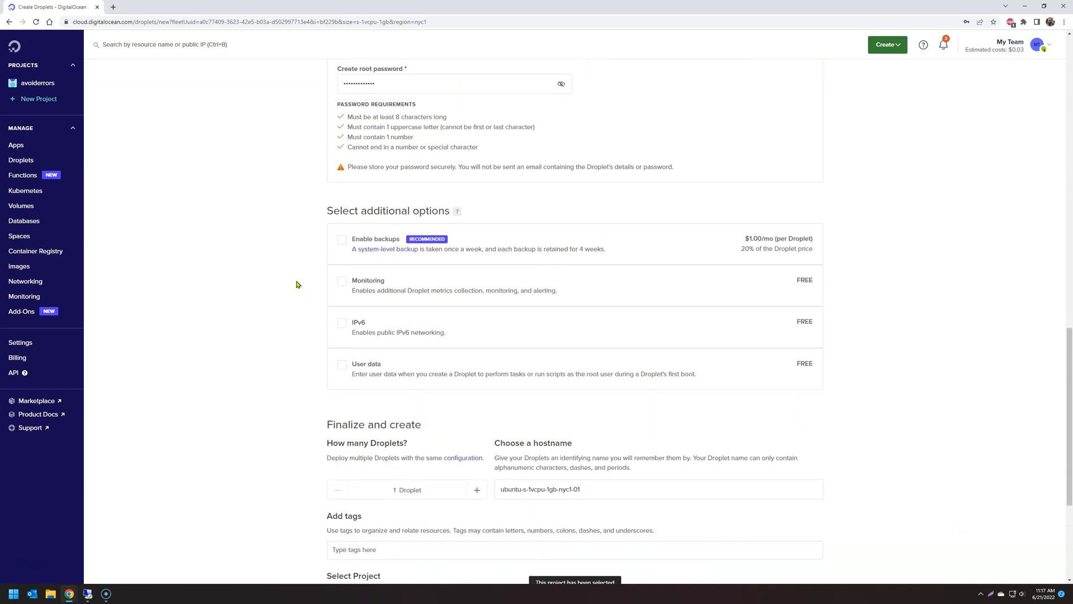
pyautogui.scroll(-3)
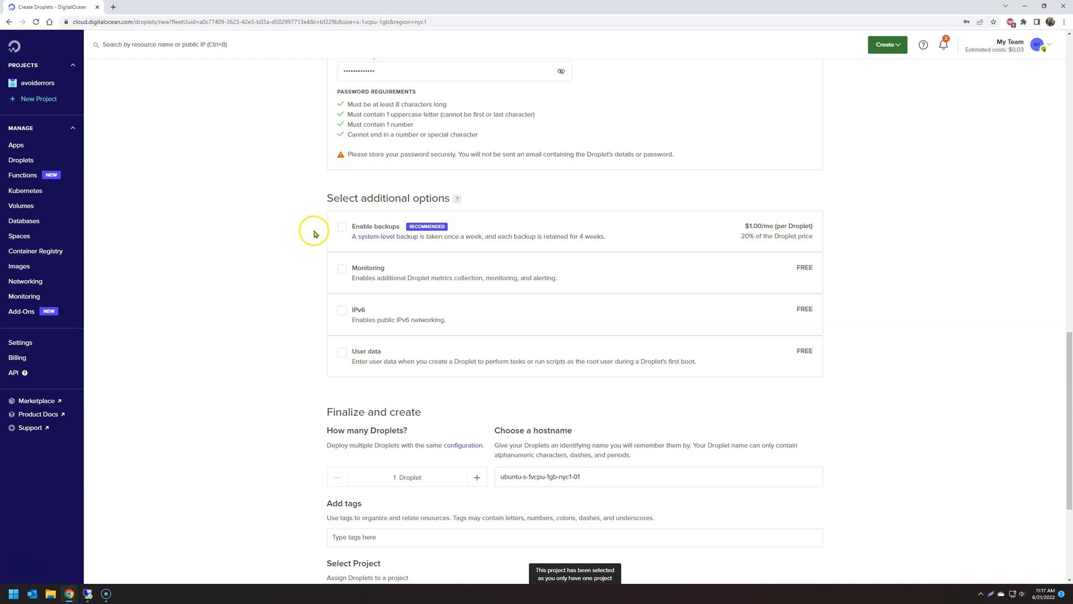
pyautogui.scroll(-3)
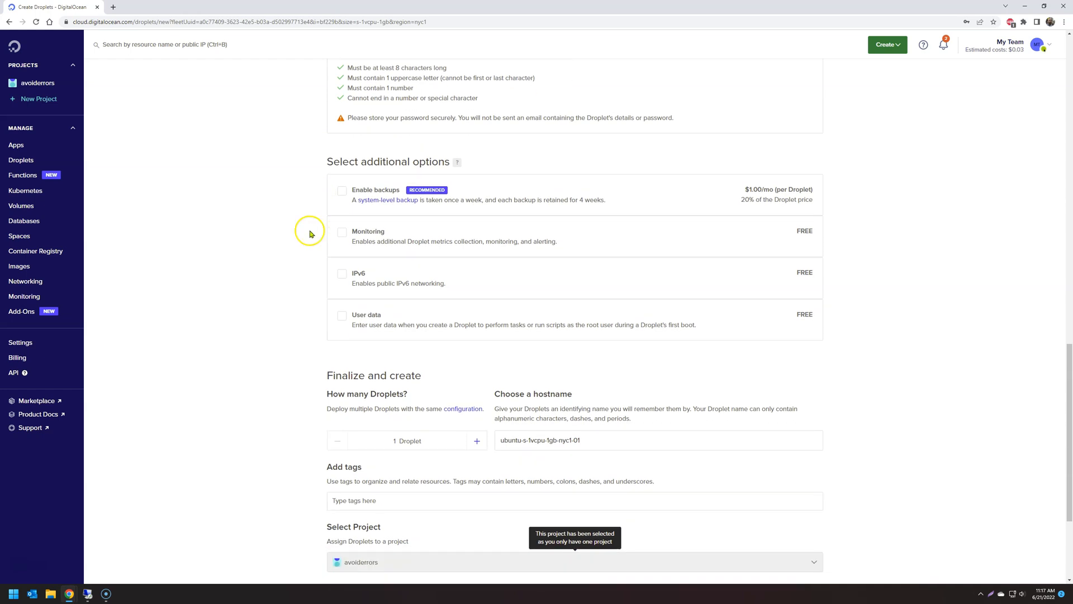
pyautogui.scroll(-3)
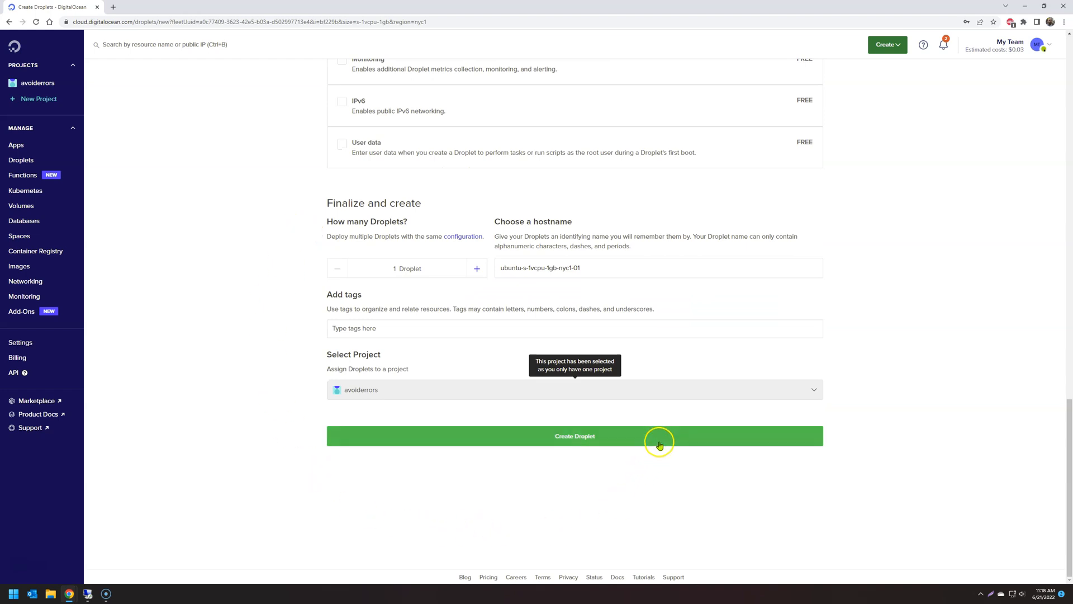
# Create the droplet, then bring up its Access page once it is running.
pyautogui.click(575, 436)
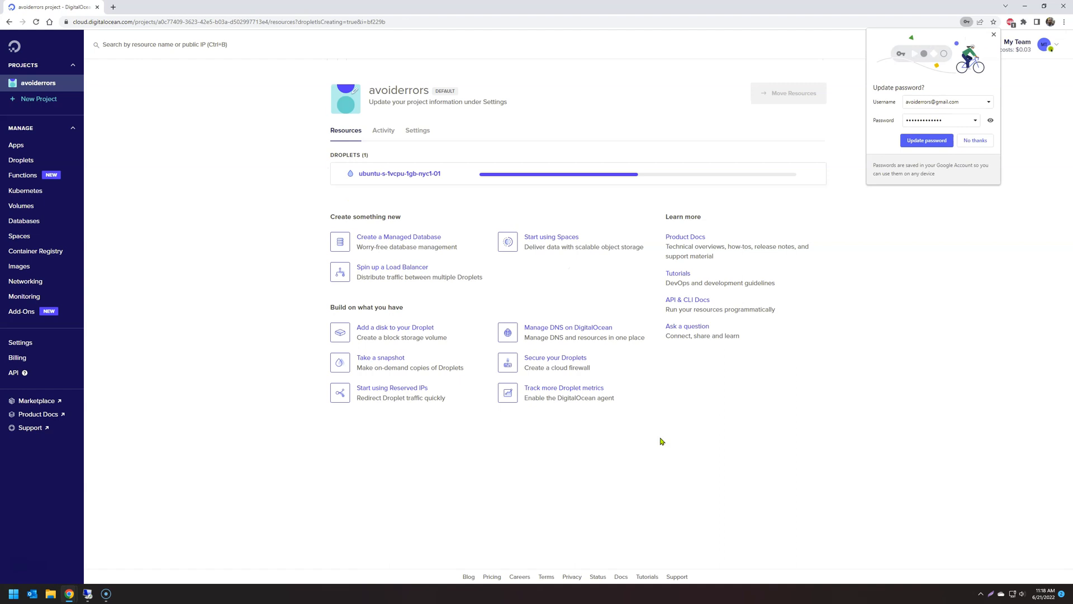
pyautogui.moveTo(965, 23)
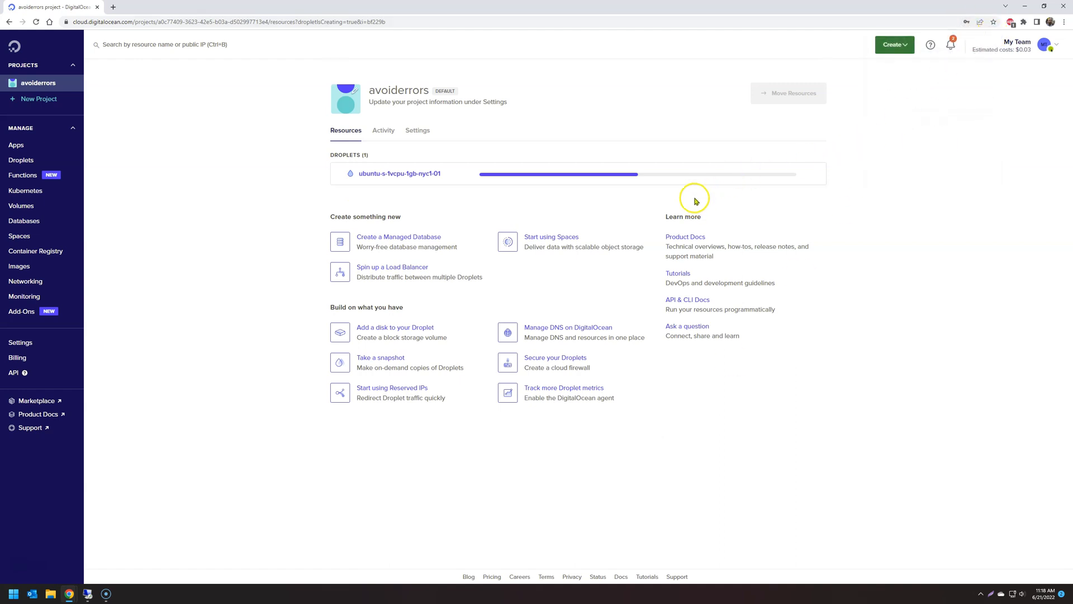
pyautogui.moveTo(694, 200)
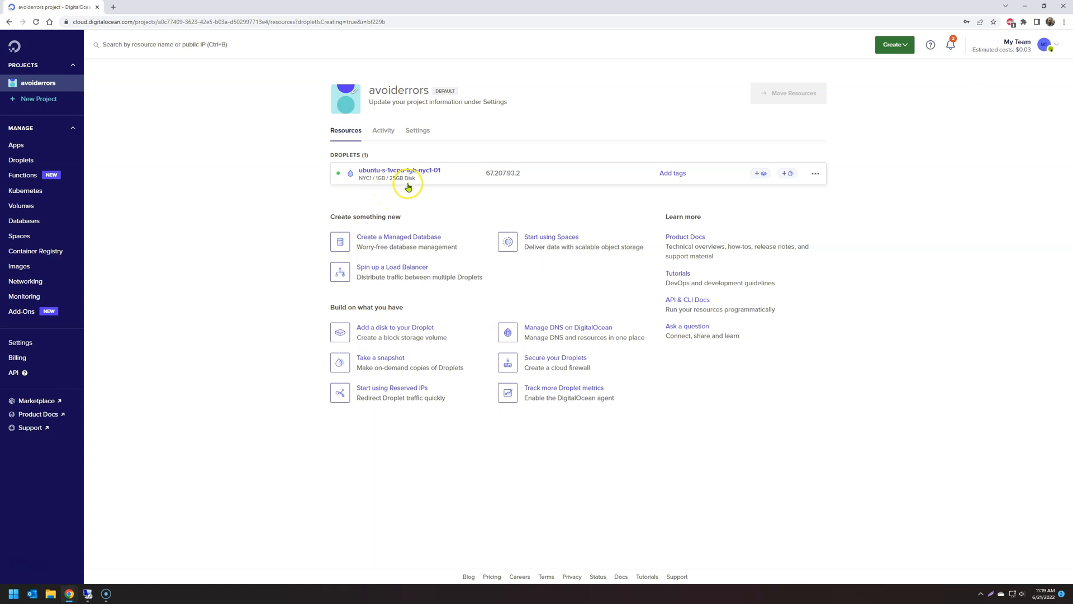
pyautogui.click(399, 170)
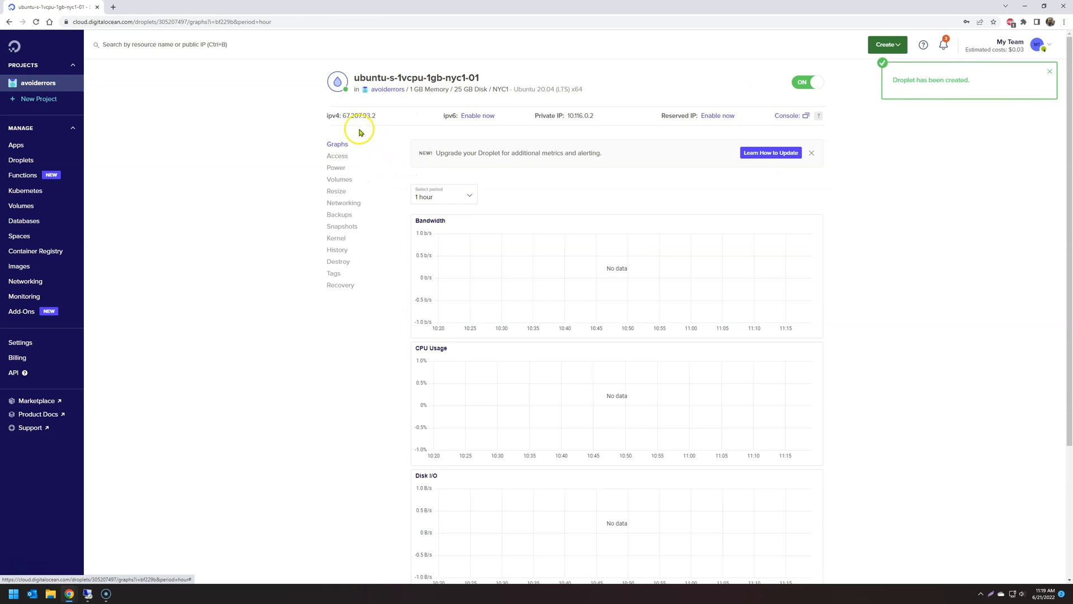
pyautogui.moveTo(564, 127)
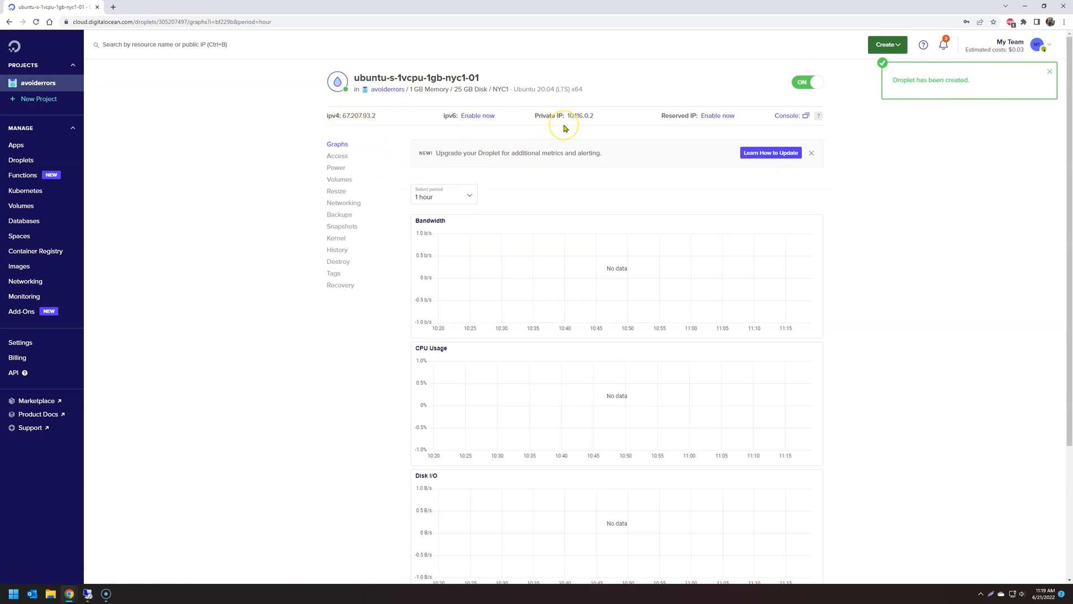
pyautogui.moveTo(560, 216)
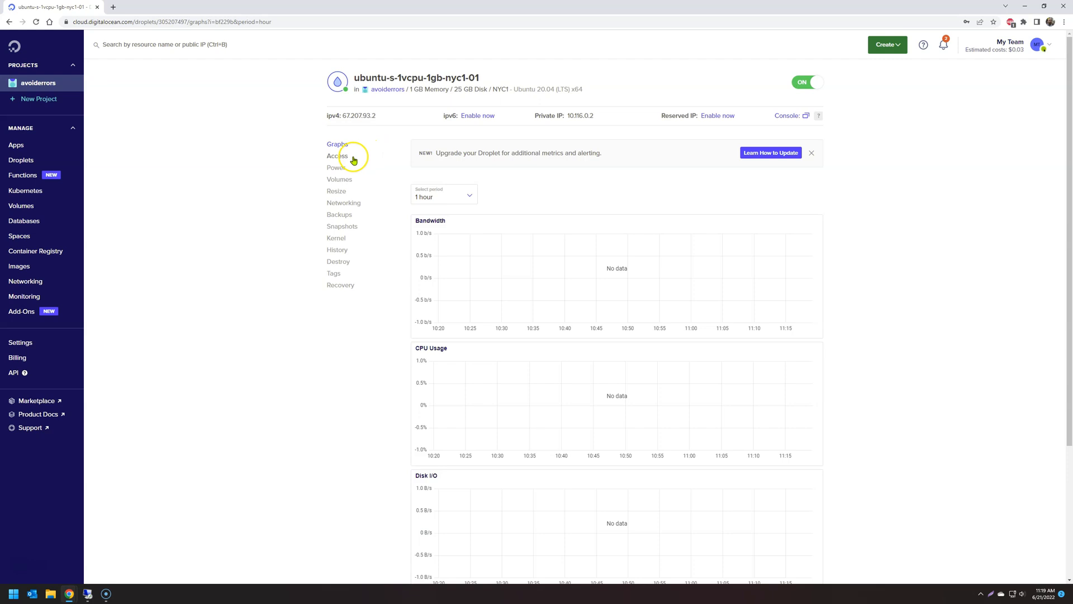
pyautogui.click(337, 155)
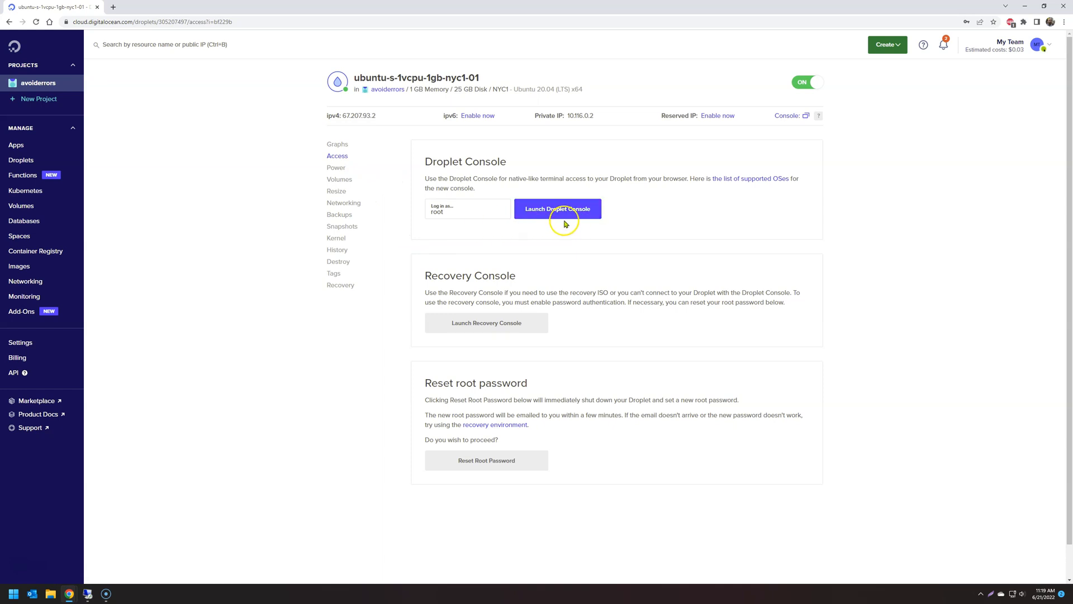
# Launch the droplet console as root beside the guide and select the update/upgrade commands.
pyautogui.click(557, 209)
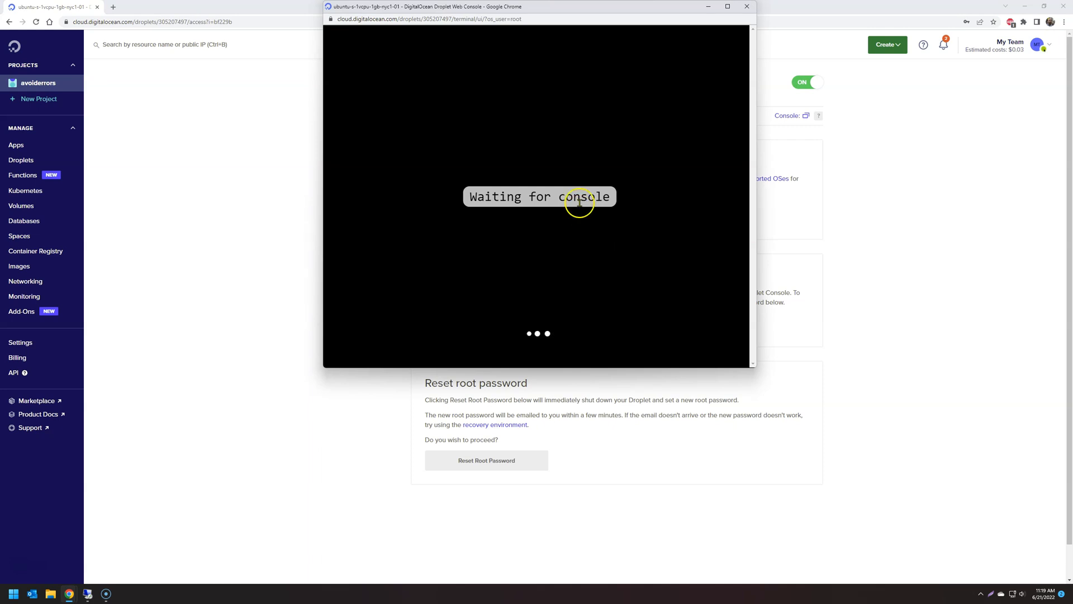
pyautogui.moveTo(867, 10)
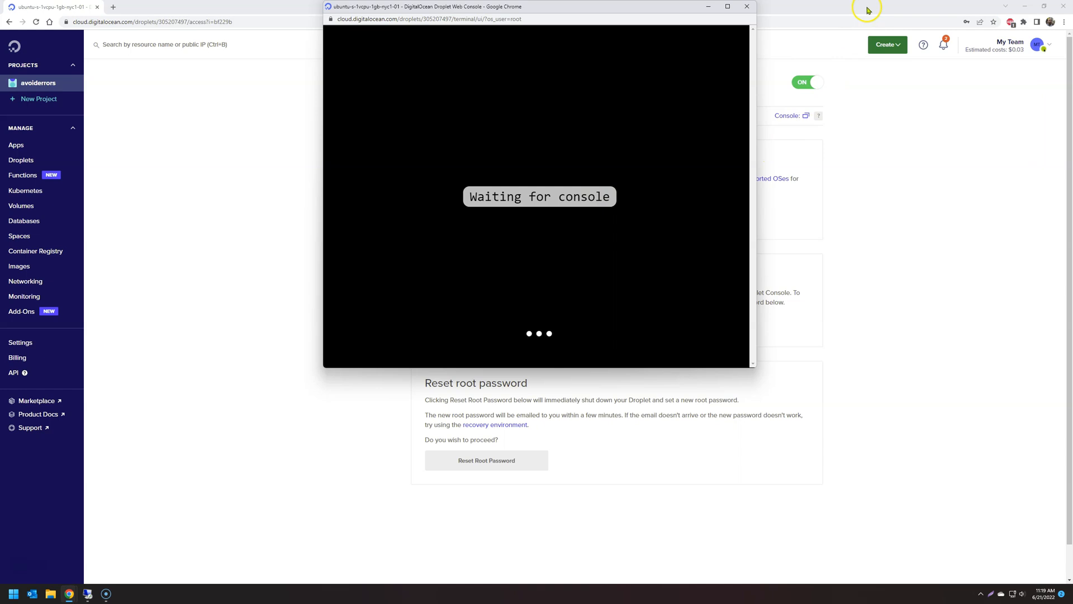
pyautogui.click(747, 7)
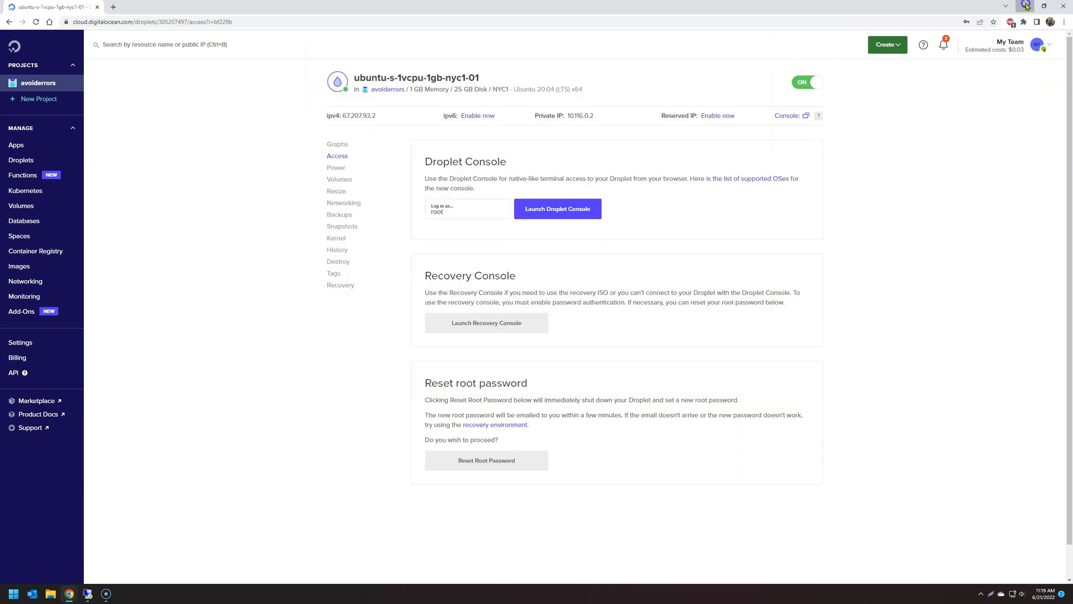
pyautogui.click(557, 209)
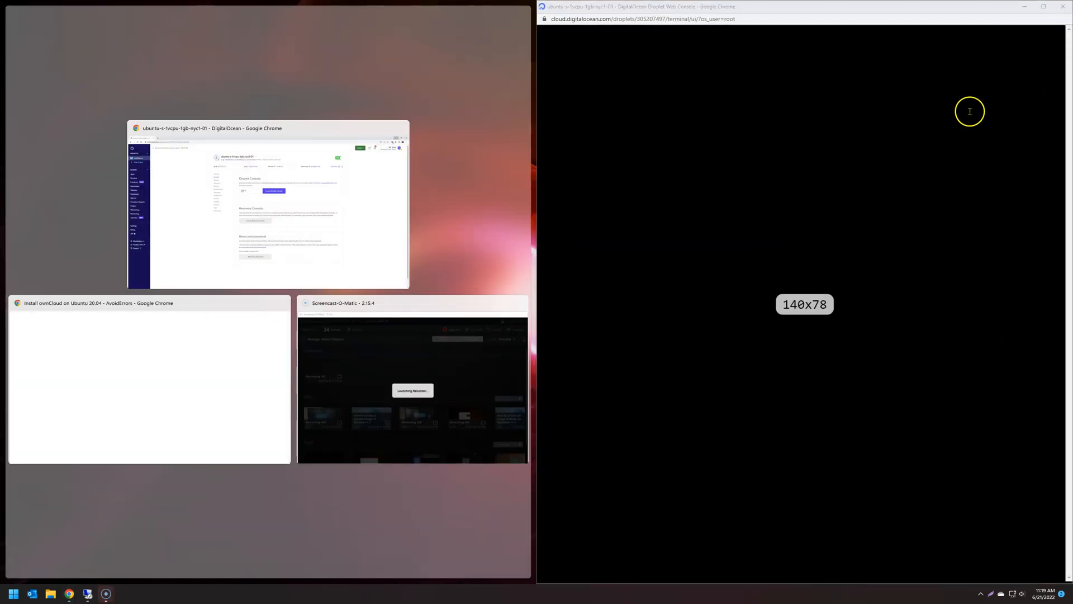
pyautogui.moveTo(149, 356)
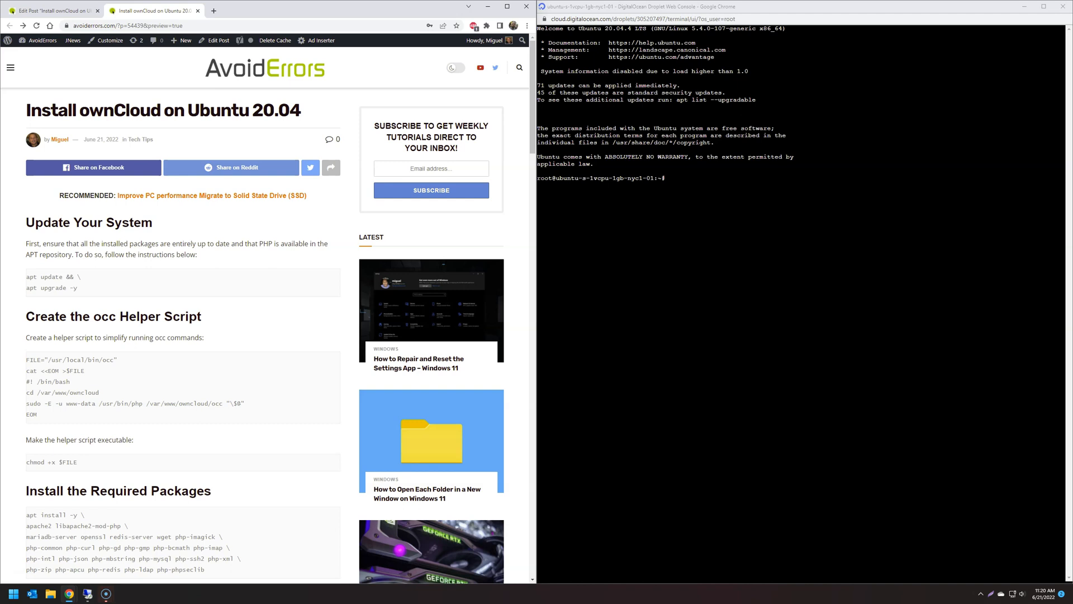
pyautogui.doubleClick(51, 281)
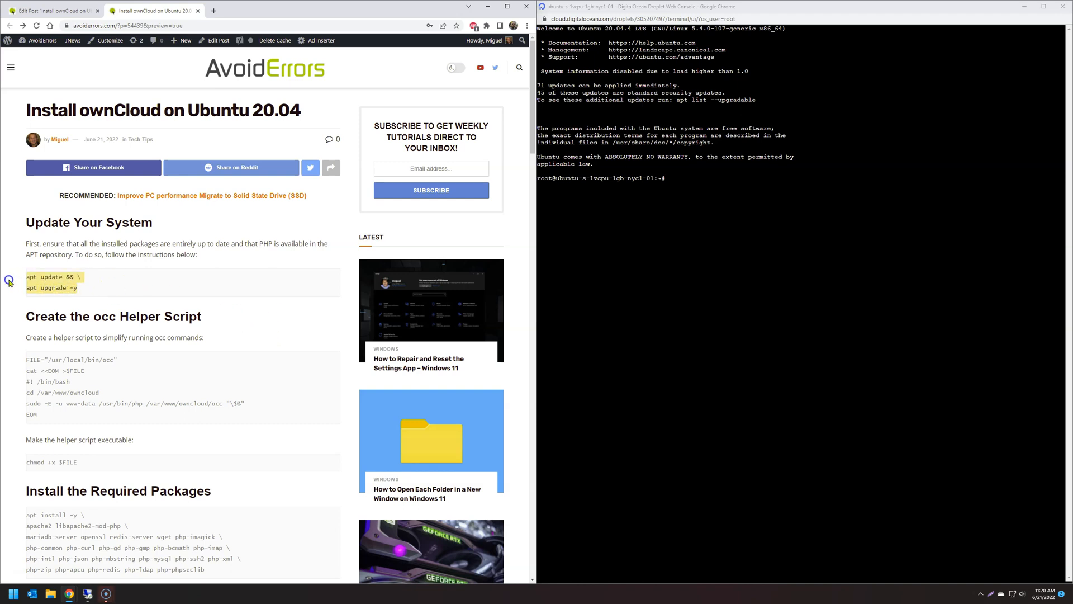
pyautogui.moveTo(80, 291)
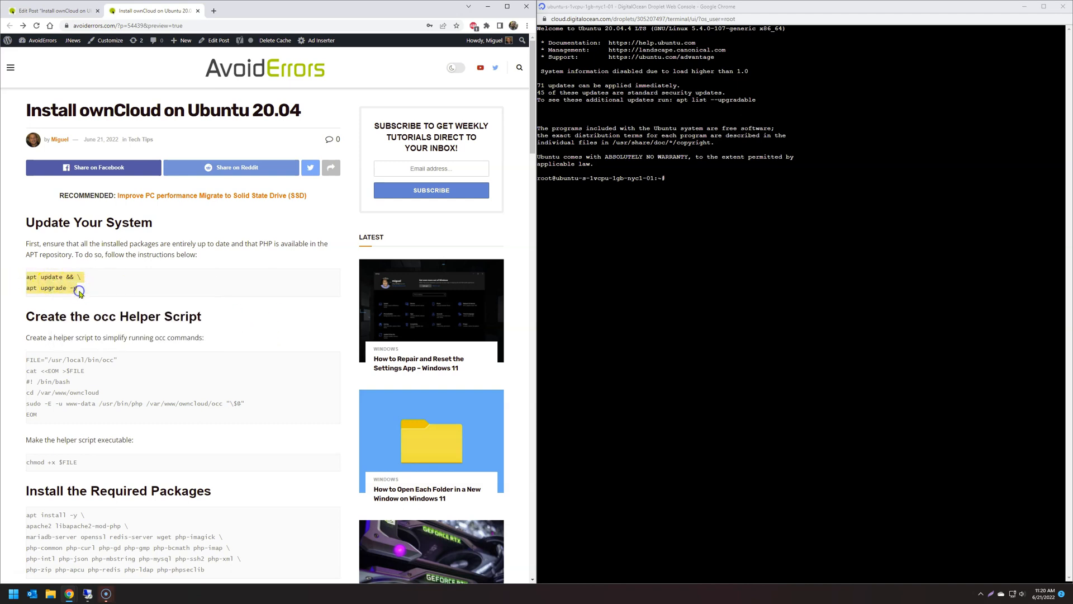
# Run apt update && apt upgrade -y on the droplet, then ready a clear command.
pyautogui.rightClick(667, 178)
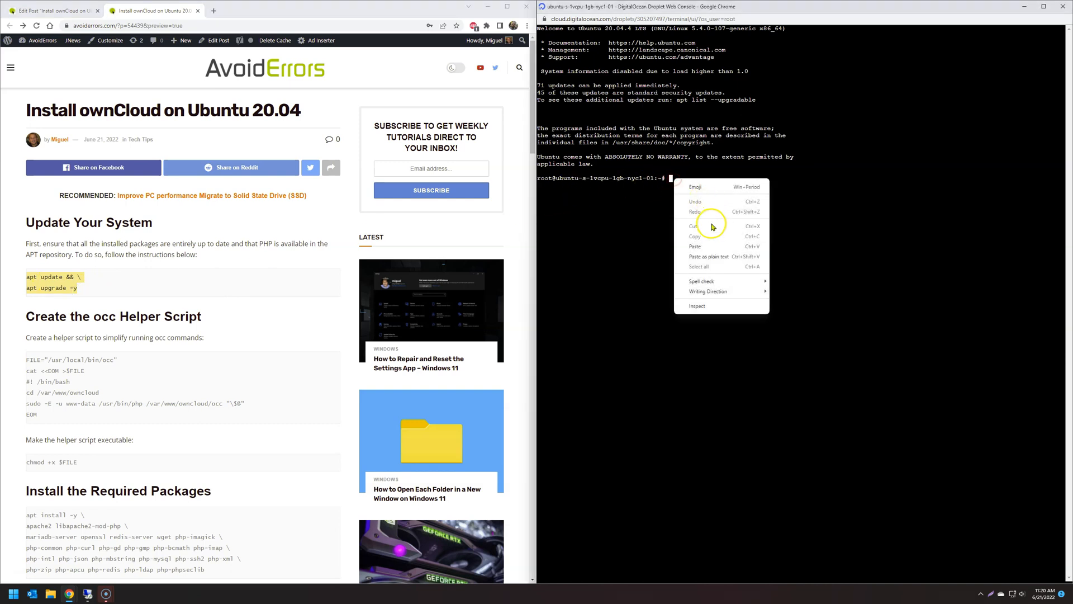
pyautogui.click(695, 246)
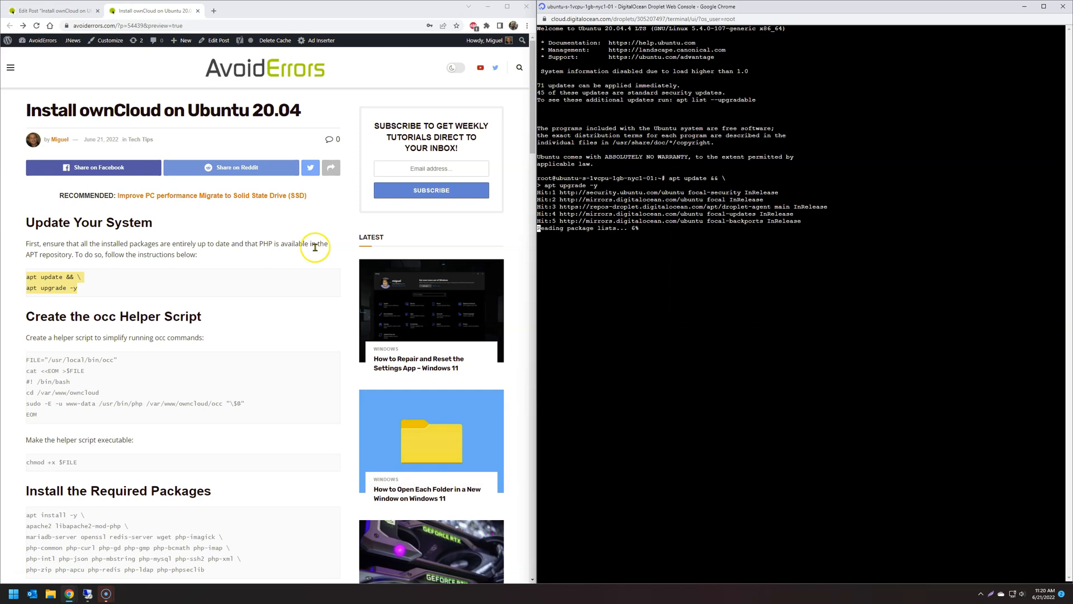
pyautogui.scroll(-3)
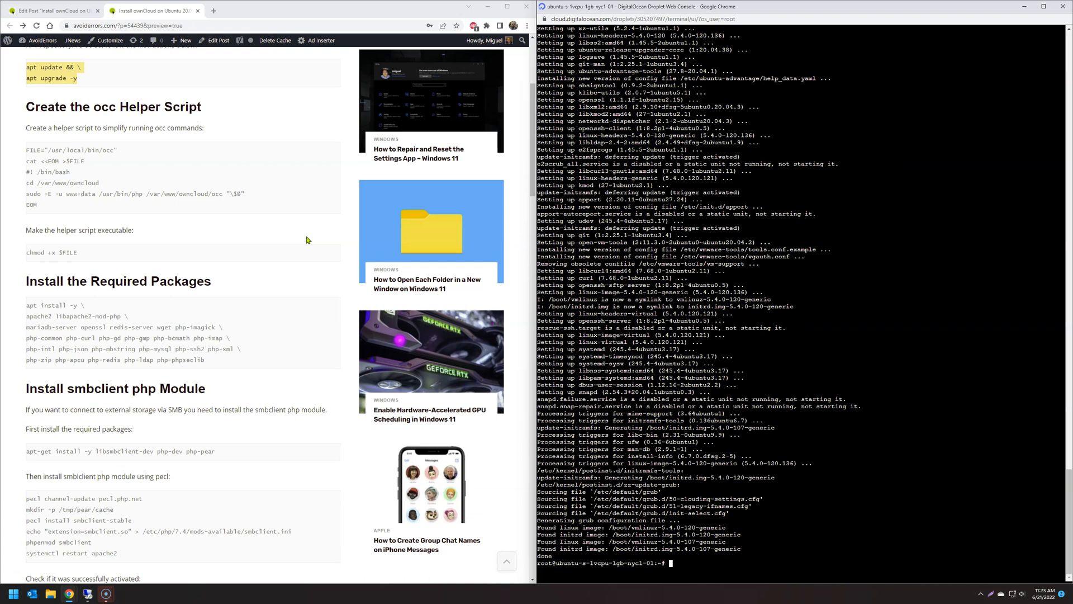
pyautogui.write('clear')
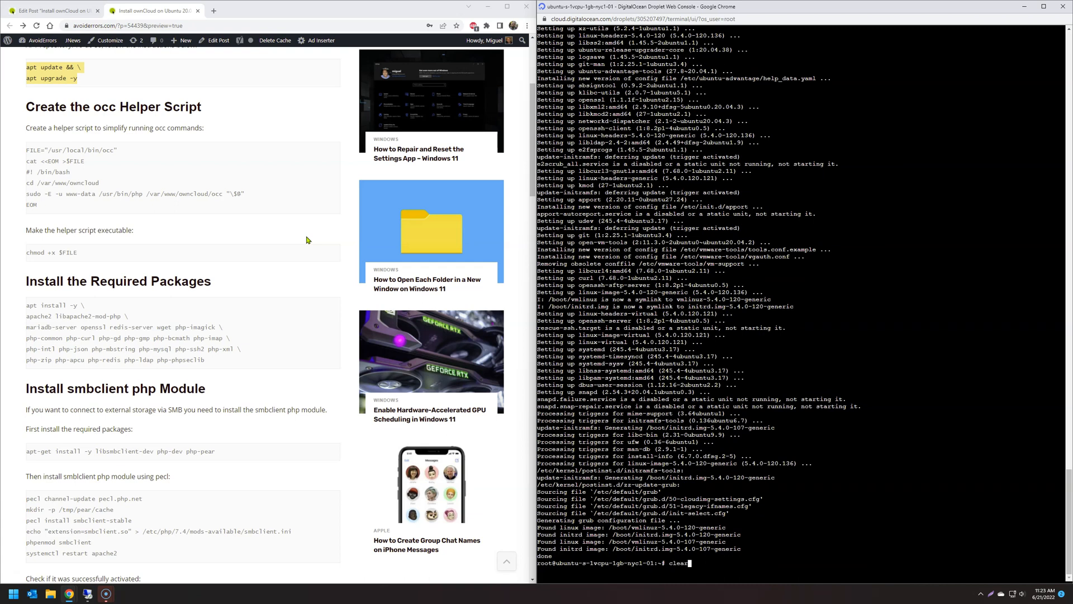
# Paste the helper script block creating /usr/local/bin/occ.
pyautogui.press('Return')
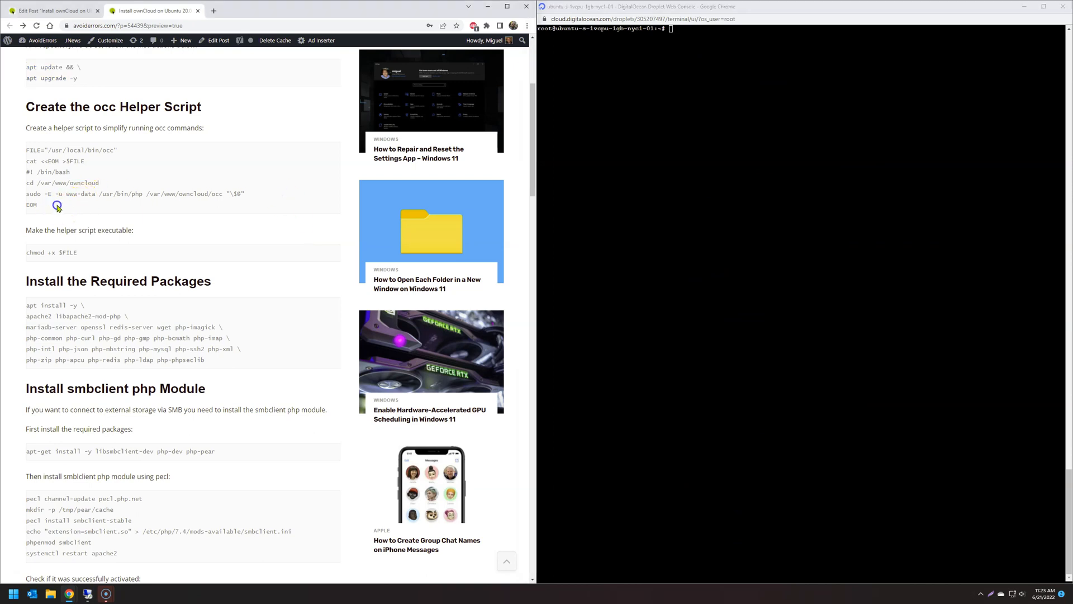
pyautogui.rightClick(57, 206)
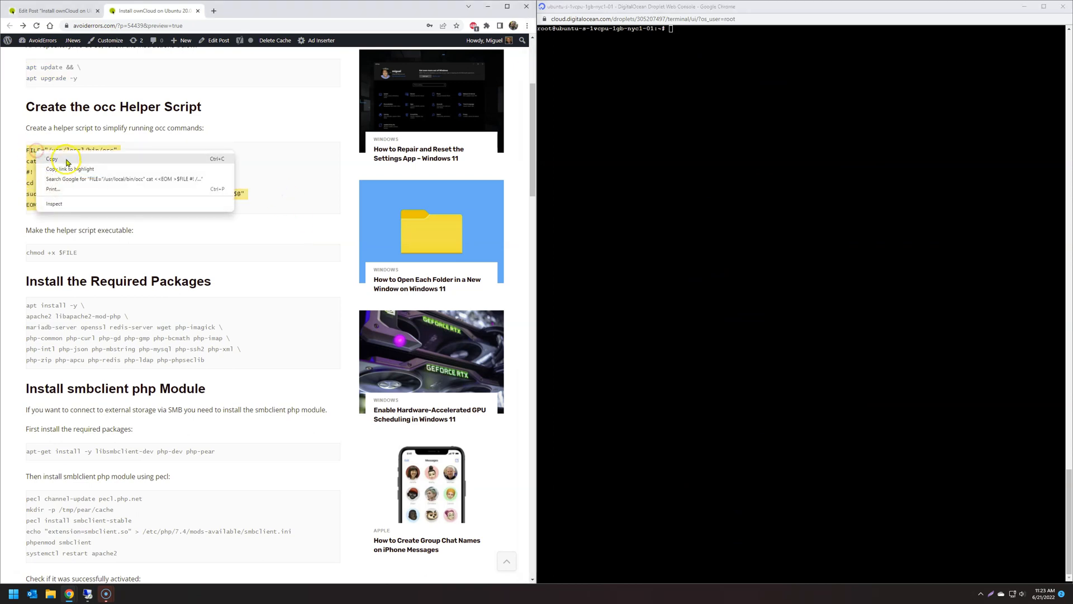
pyautogui.click(53, 158)
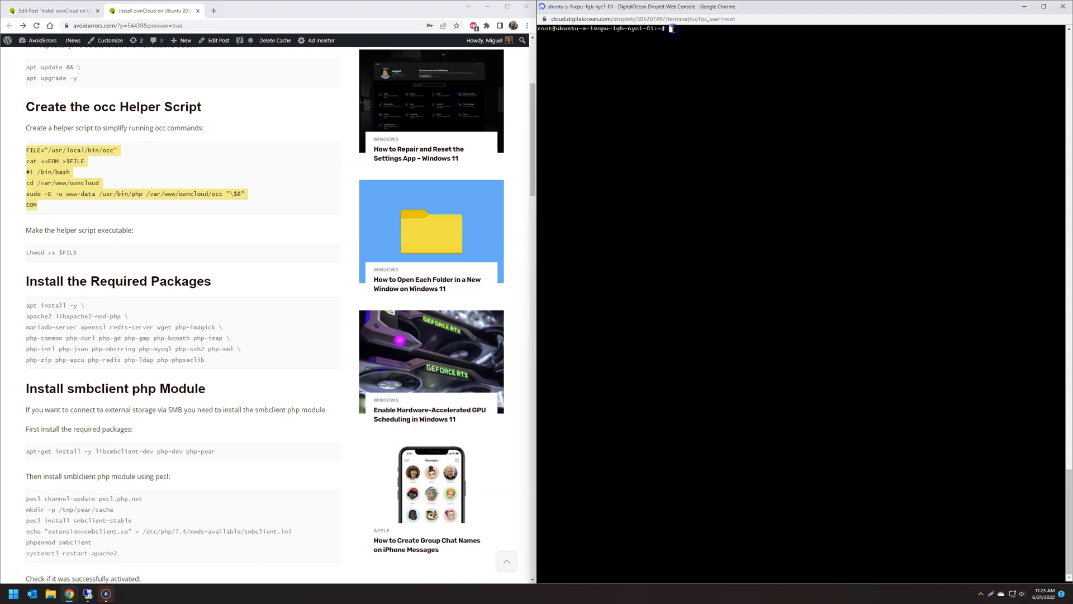
pyautogui.write('FILE="/usr/local/bin/occ"')
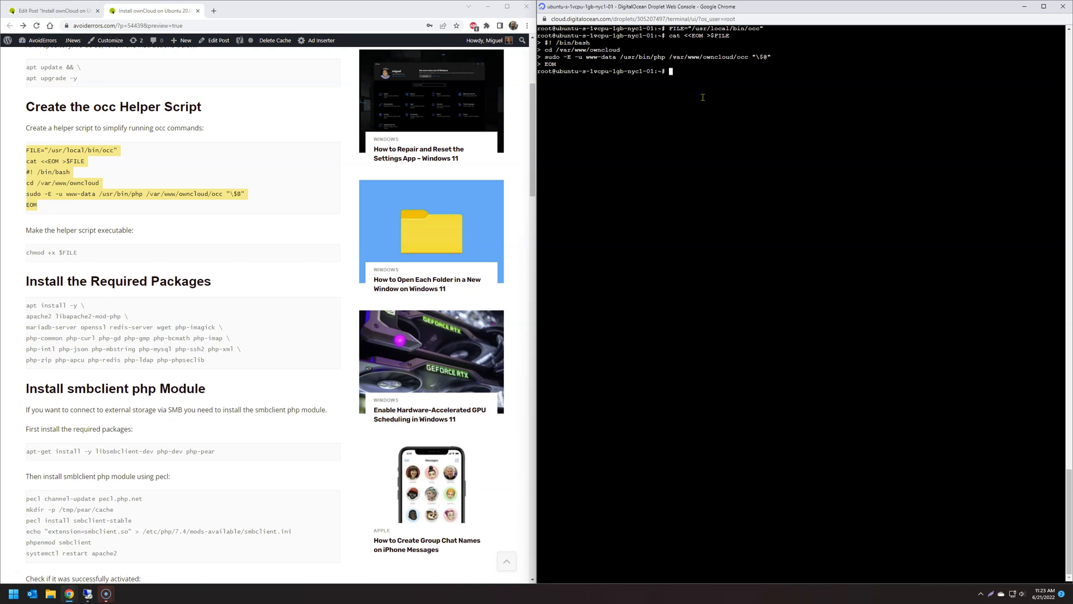
pyautogui.click(90, 252)
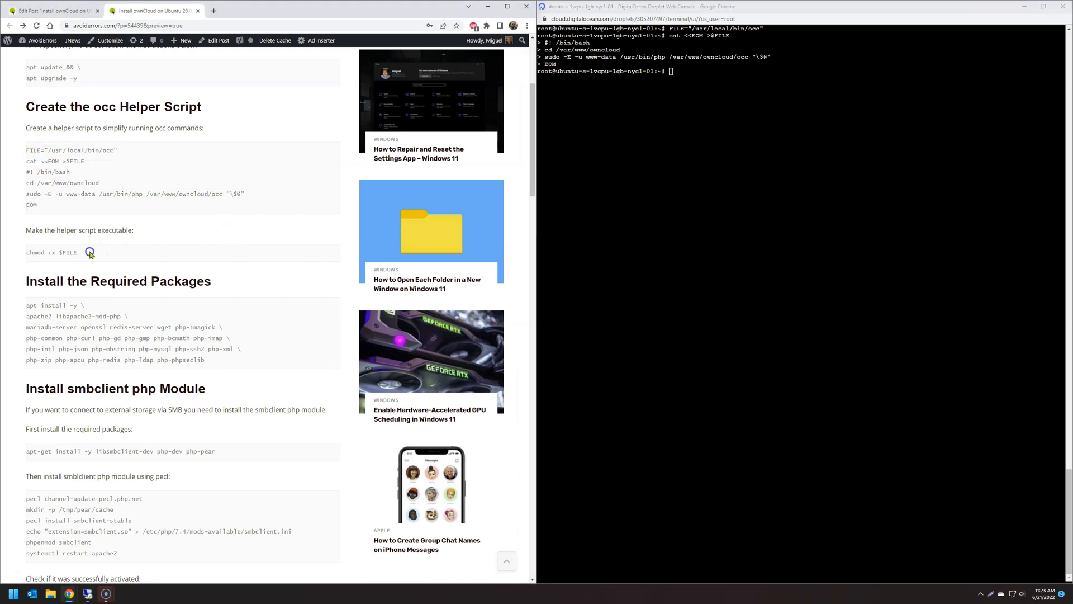
# Make the occ script executable with chmod +x $FILE.
pyautogui.doubleClick(51, 253)
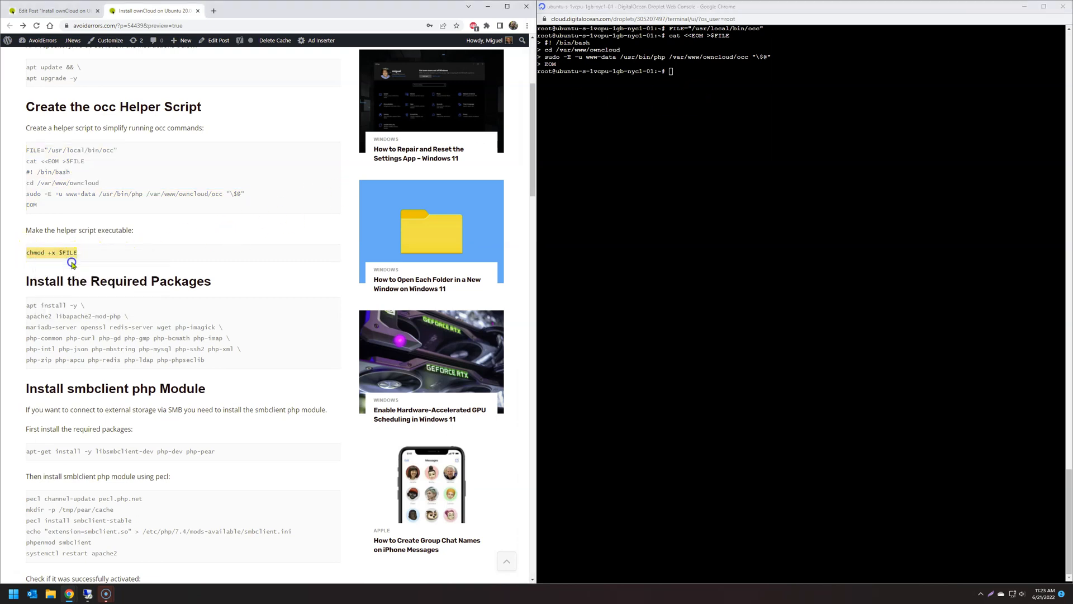
pyautogui.rightClick(672, 71)
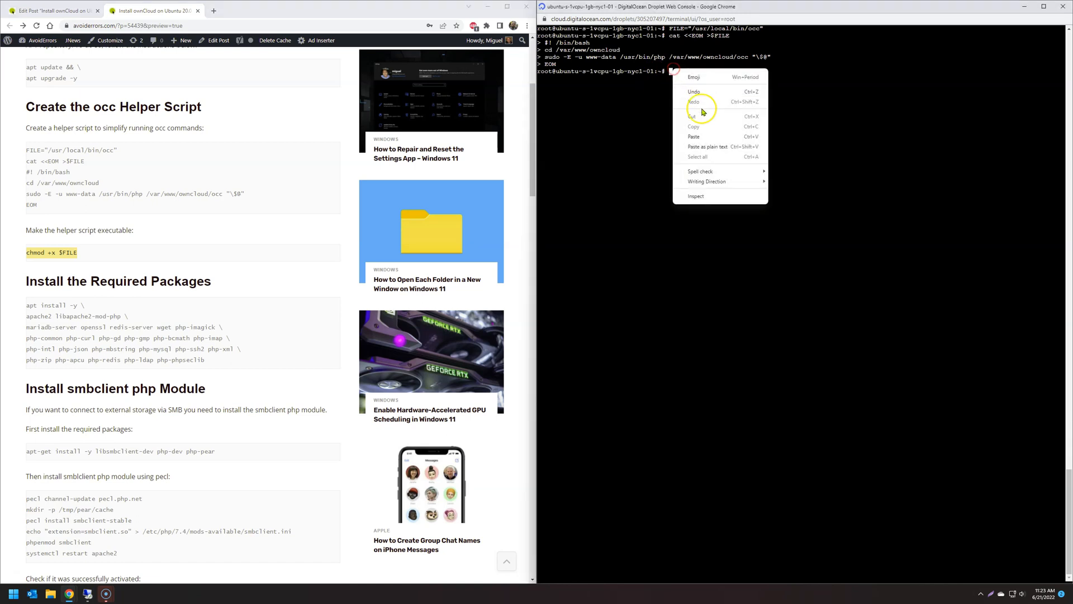
pyautogui.click(693, 137)
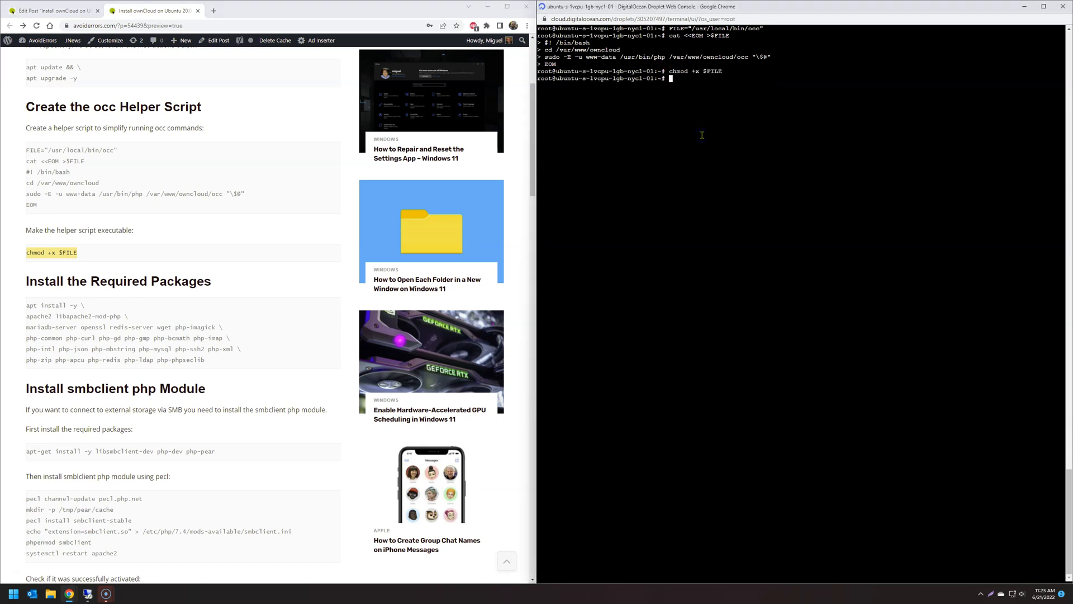
pyautogui.moveTo(708, 131)
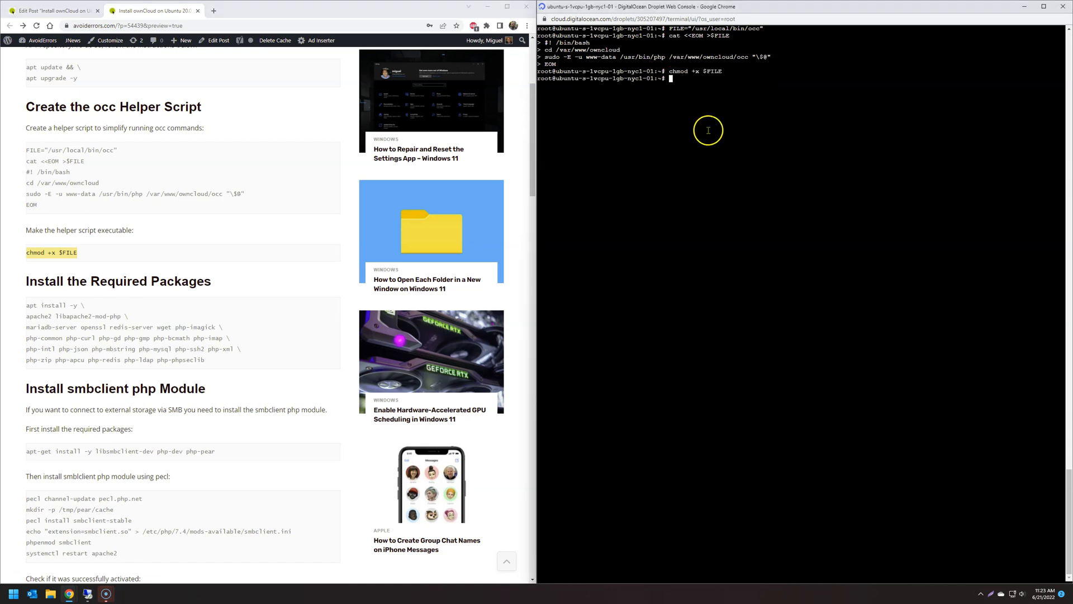
# Install Apache, MariaDB, Redis and the PHP modules, then clear the output.
pyautogui.scroll(-3)
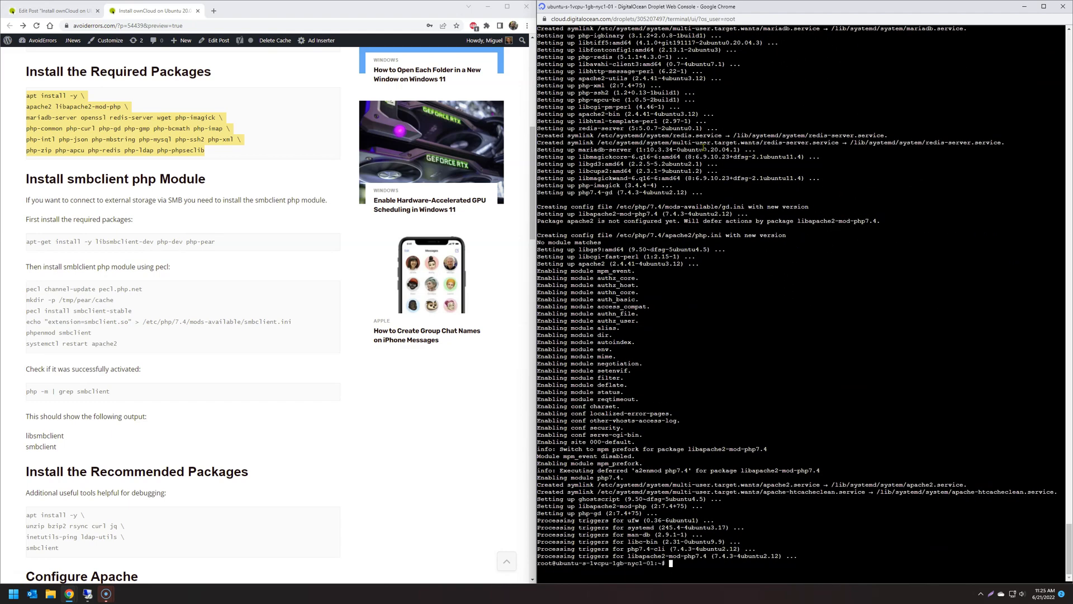
pyautogui.write('clear')
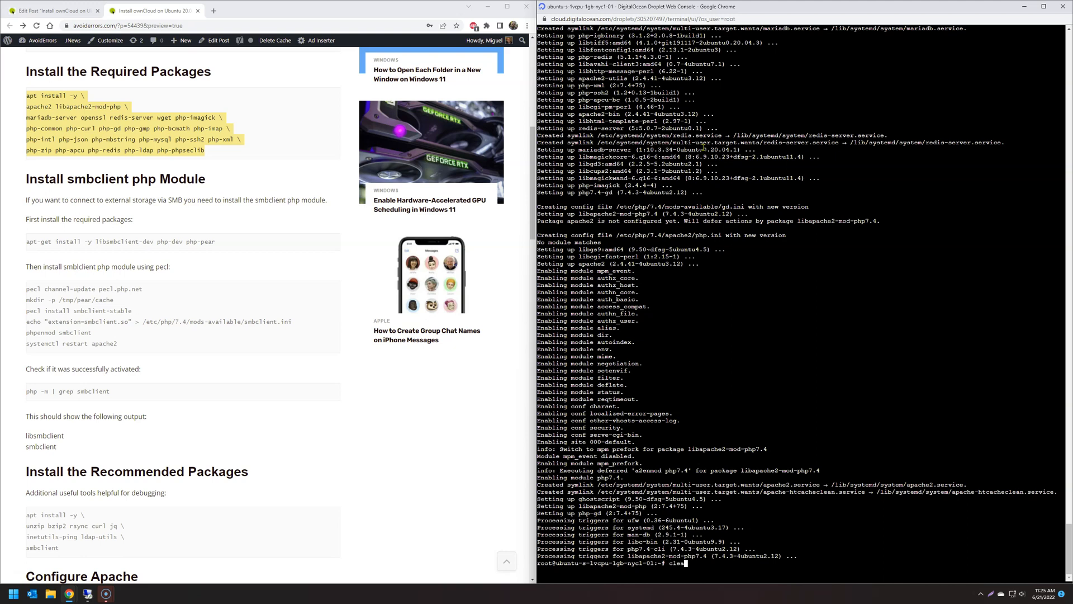
pyautogui.press('Return')
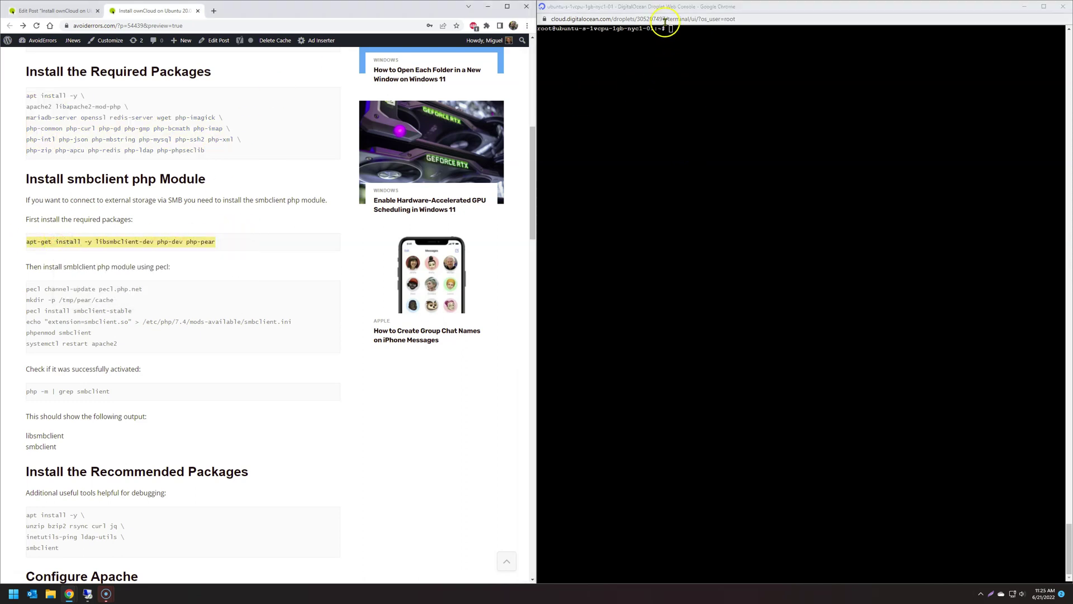
# Install libsmbclient-dev, php-dev and php-pear and build the smbclient module.
pyautogui.write('apt-get install -y libsmbclient-dev php-dev php-pear')
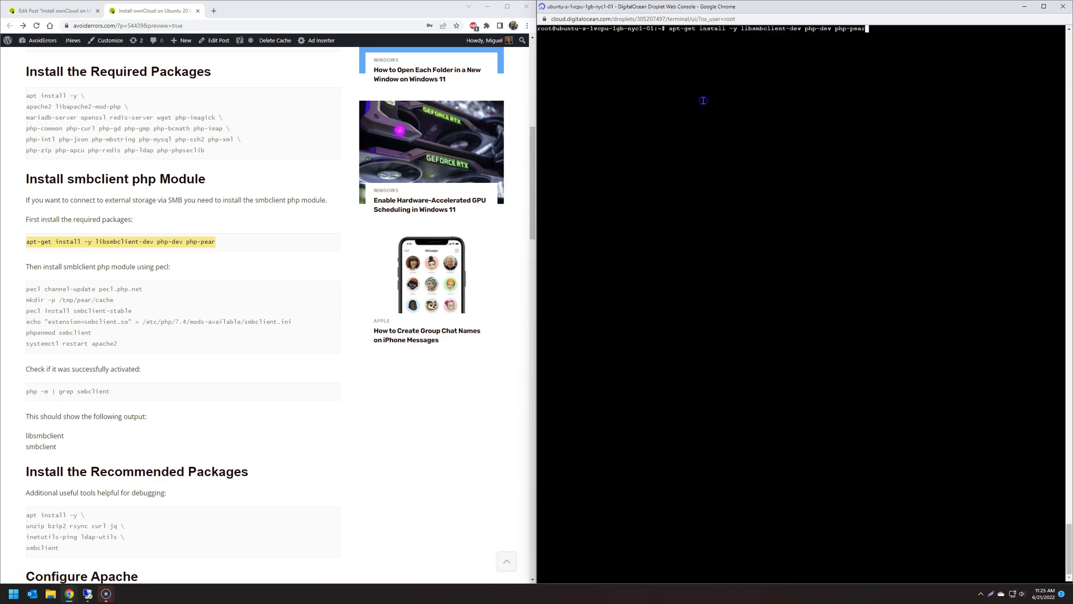
pyautogui.press('Return')
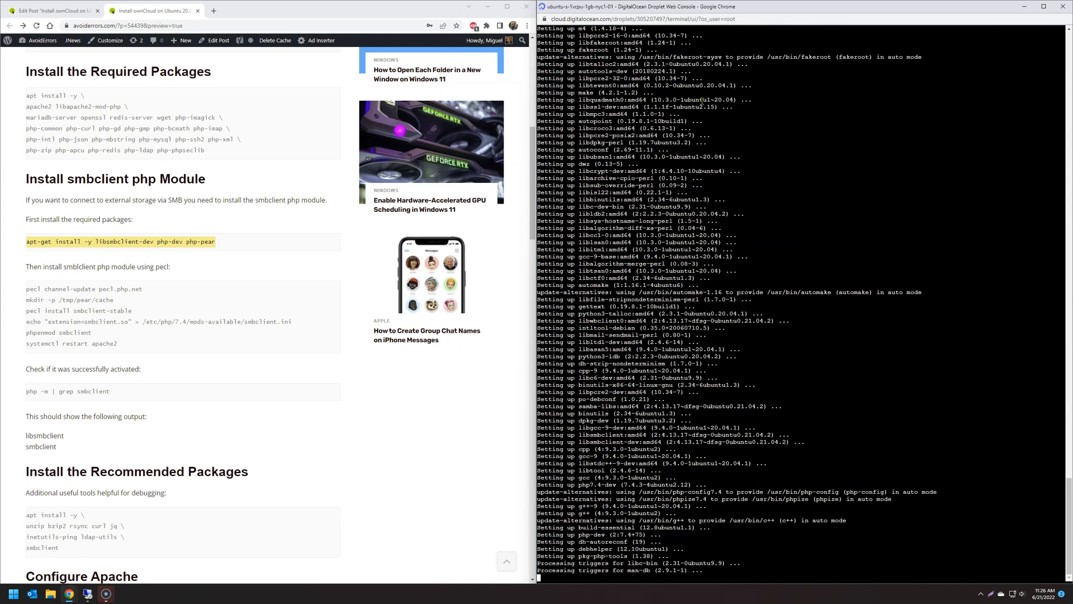
pyautogui.scroll(-3)
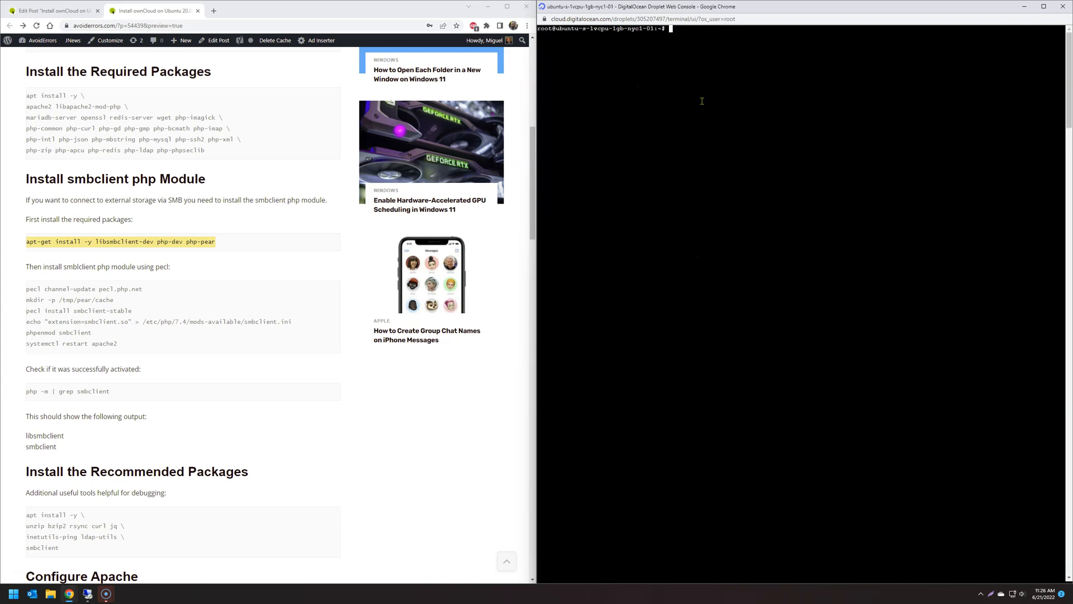
pyautogui.moveTo(356, 245)
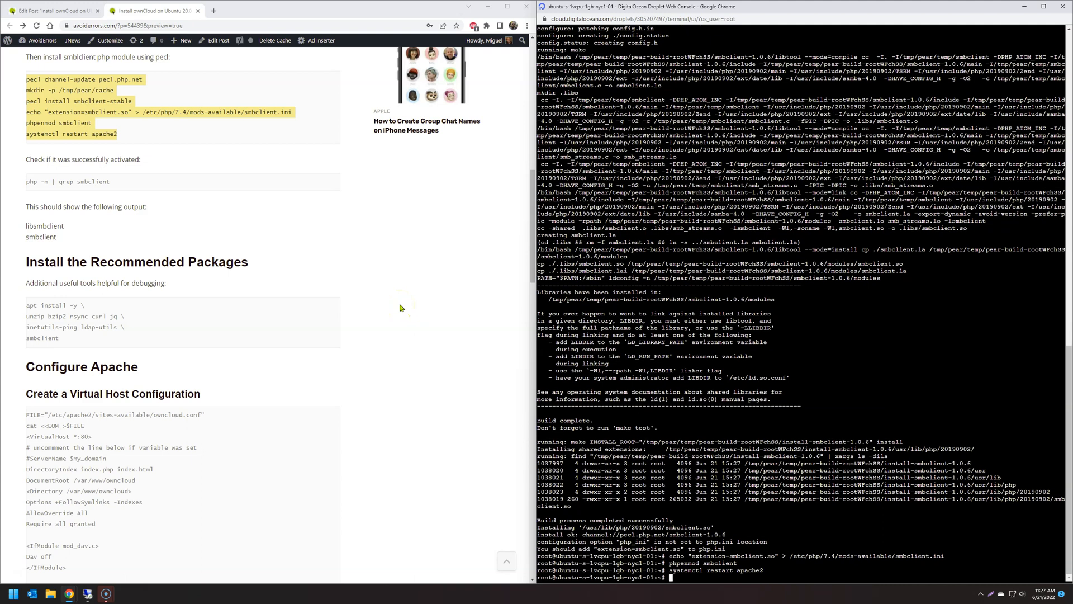
pyautogui.write('clear')
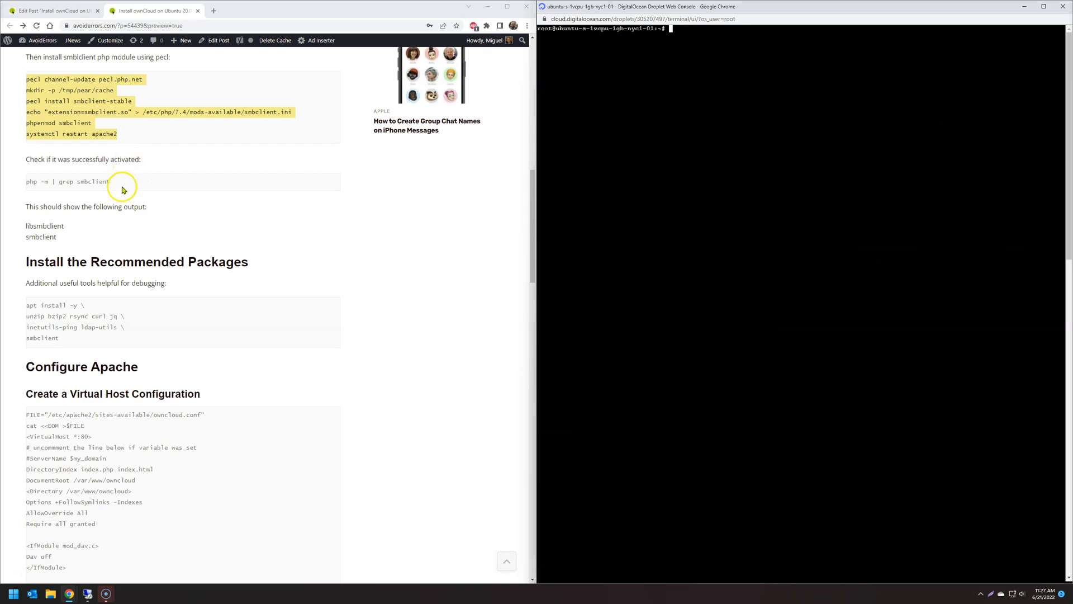
# Run php -m | grep smbclient to confirm libsmbclient and smbclient are listed.
pyautogui.doubleClick(68, 181)
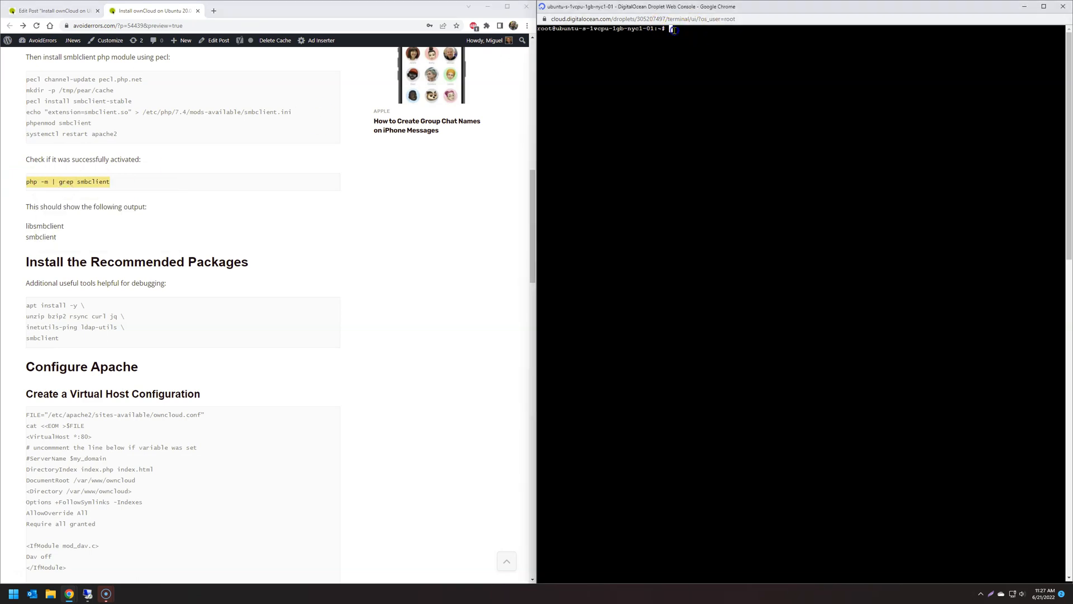
pyautogui.write('php -m | grep smbclient')
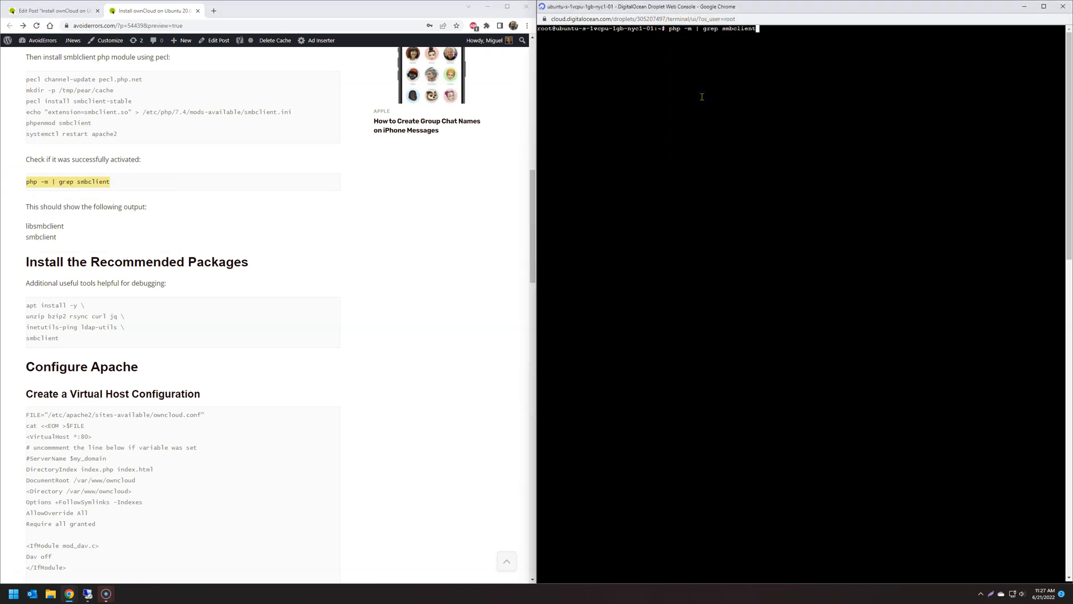
pyautogui.press('Return')
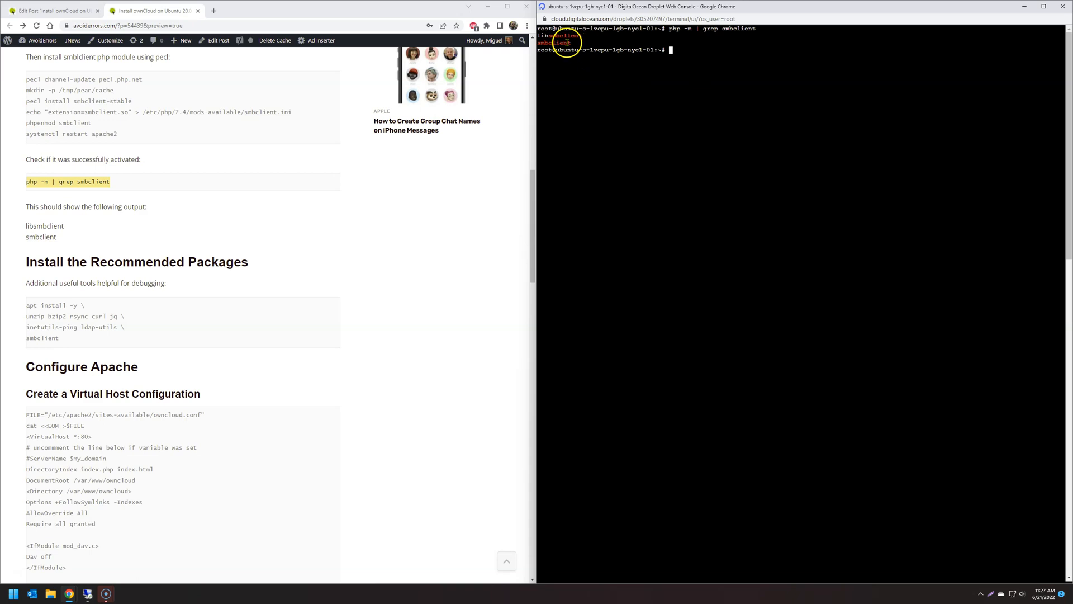
pyautogui.scroll(-3)
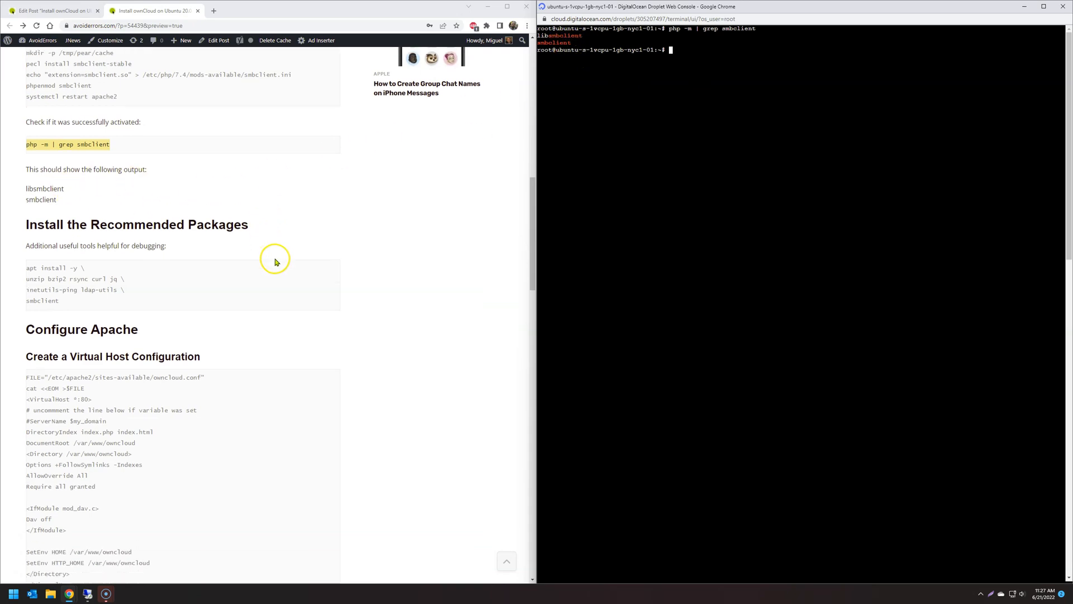
pyautogui.scroll(-3)
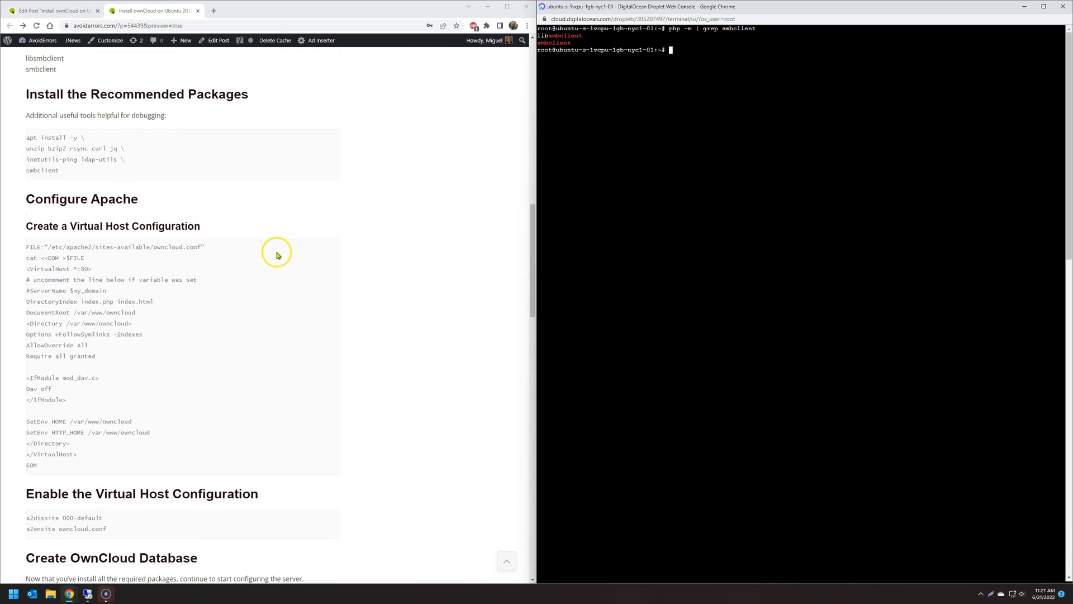
pyautogui.moveTo(280, 240)
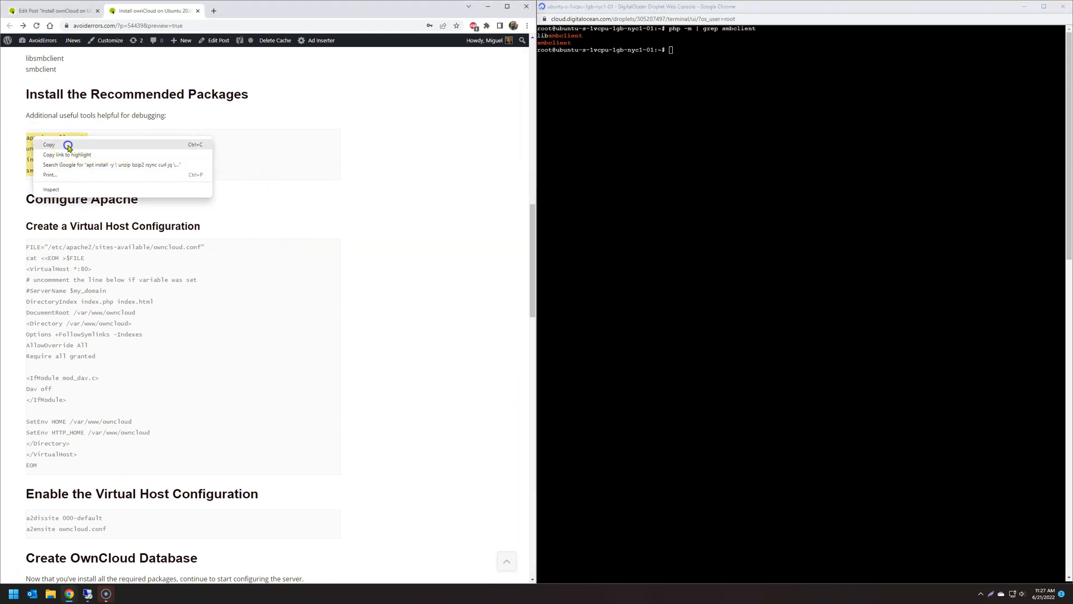
# Install the recommended debugging packages (unzip, jq, ldap-utils, smbclient and the rest) and clear the output.
pyautogui.rightClick(670, 50)
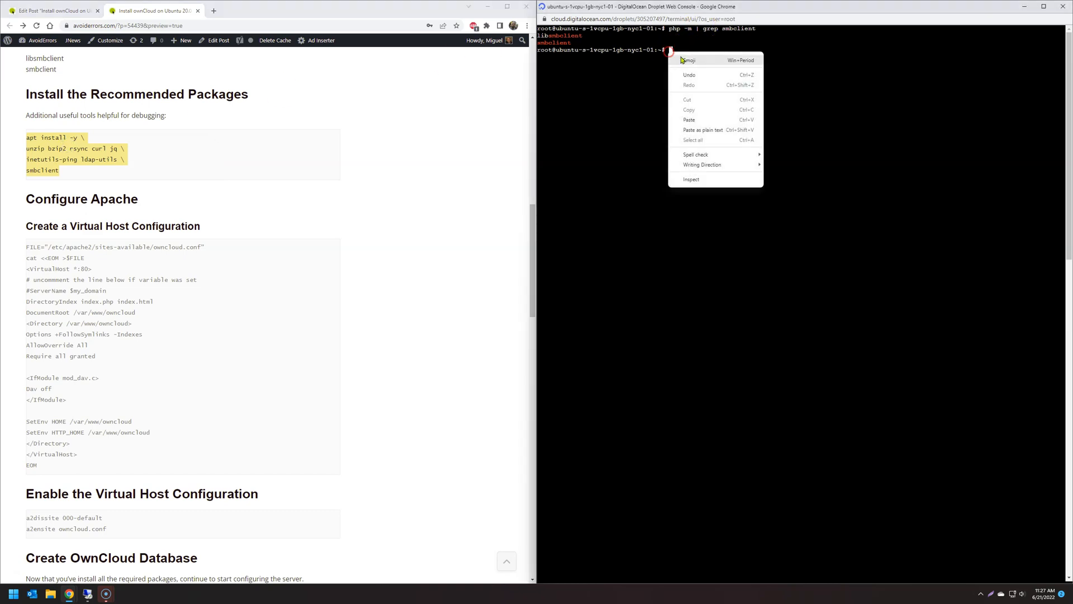
pyautogui.click(689, 120)
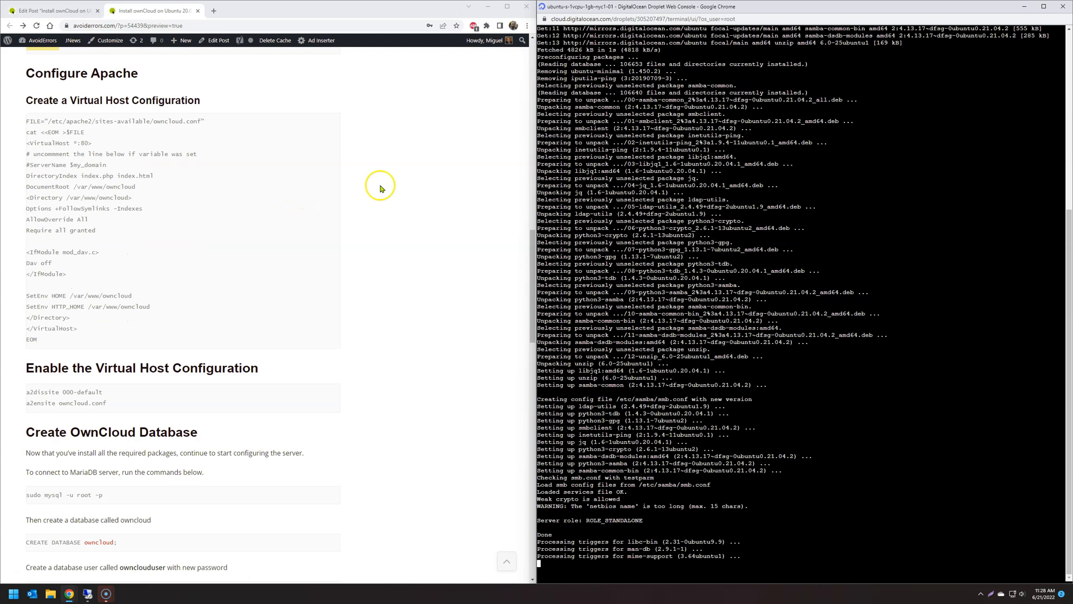
pyautogui.write('clear')
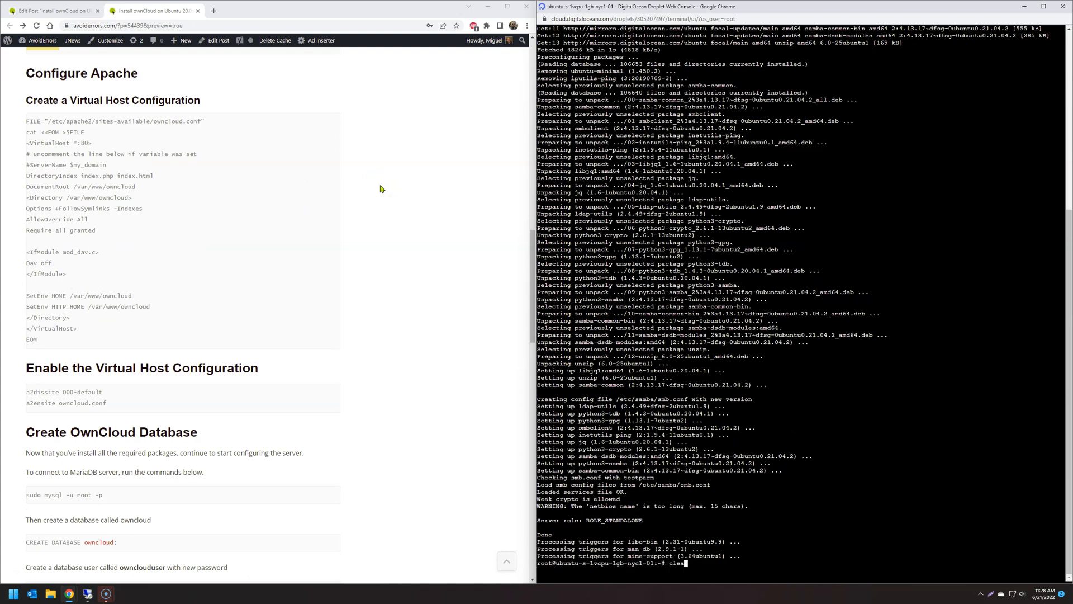
pyautogui.press('Return')
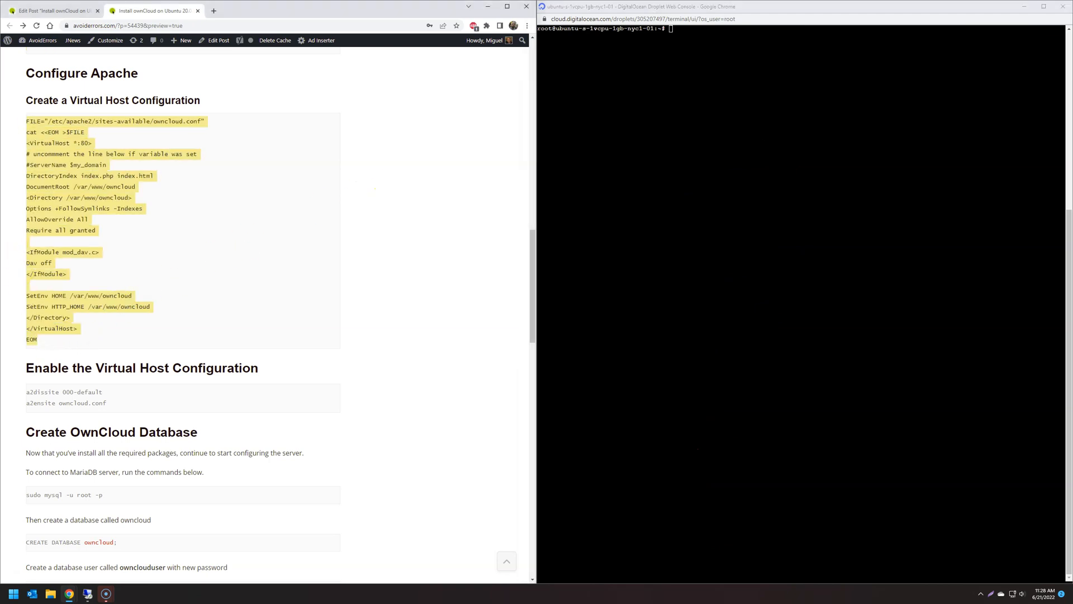
pyautogui.moveTo(599, 52)
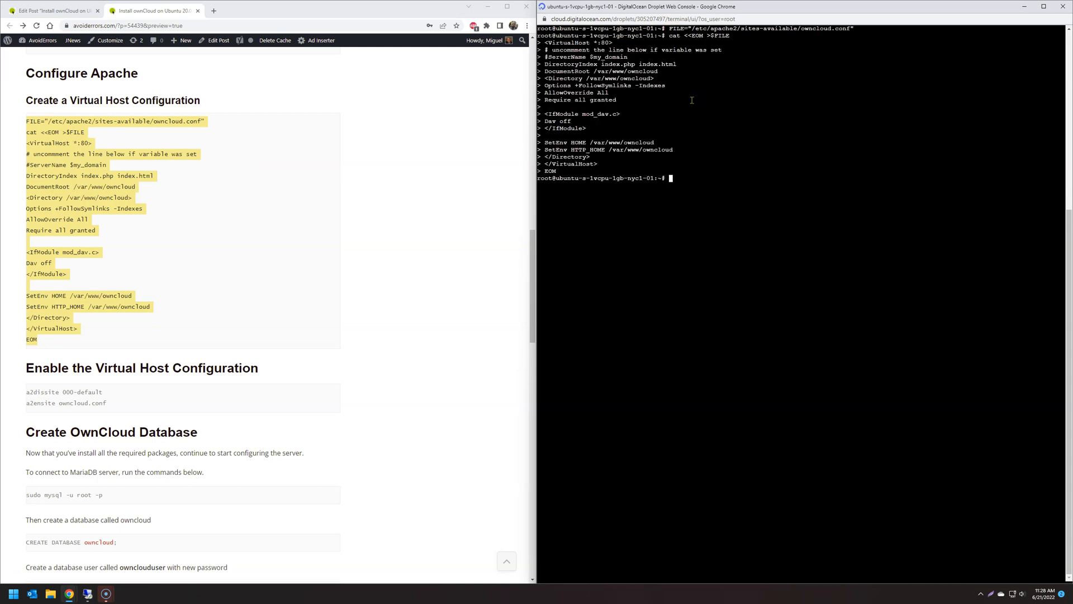
# Write owncloud.conf and switch Apache from 000-default to the owncloud site.
pyautogui.scroll(-3)
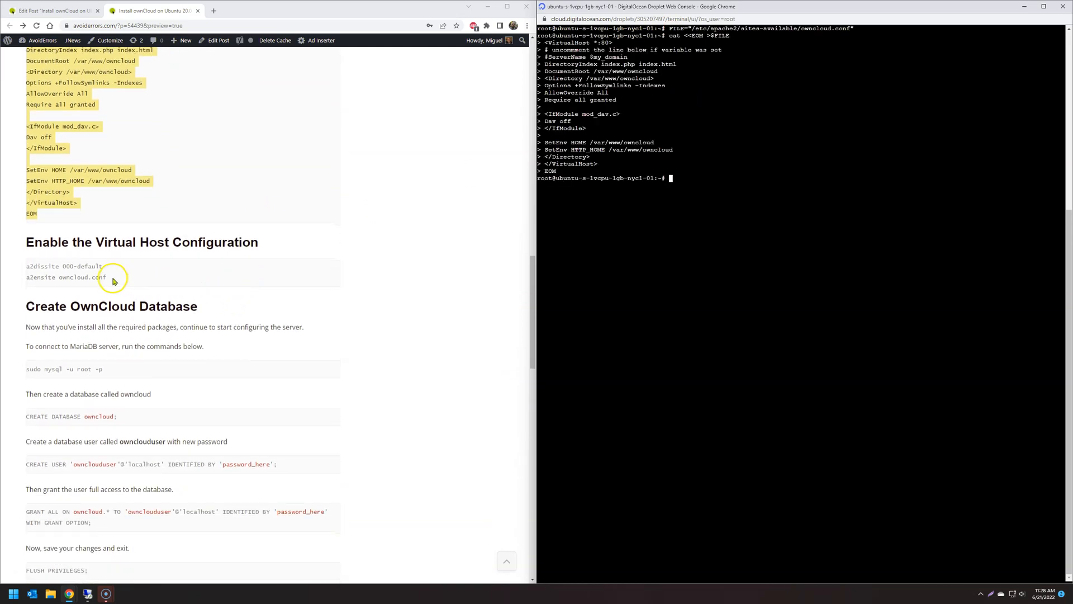
pyautogui.rightClick(48, 270)
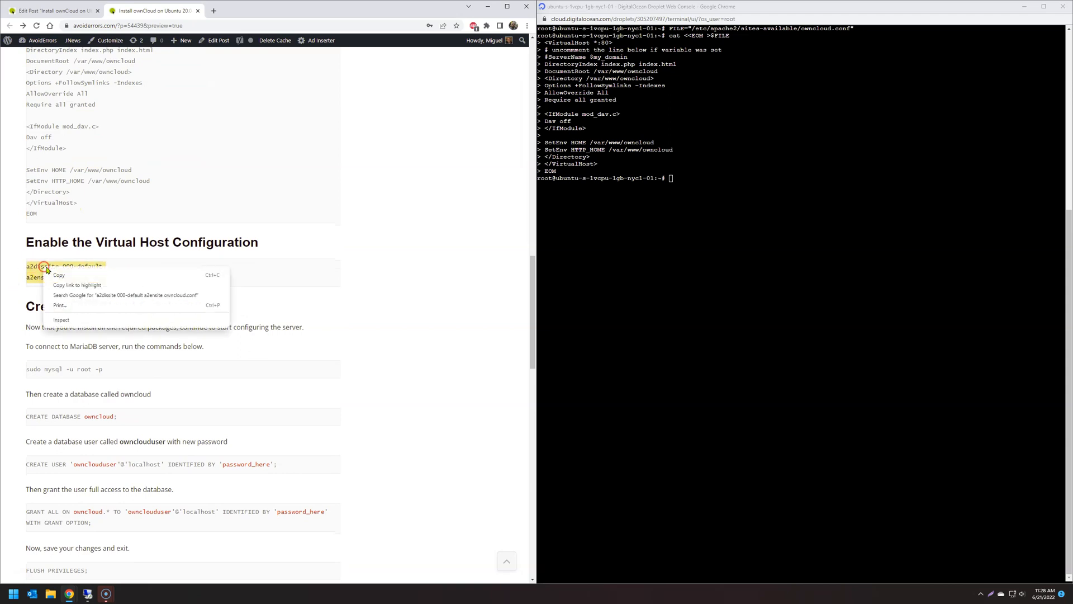
pyautogui.click(658, 177)
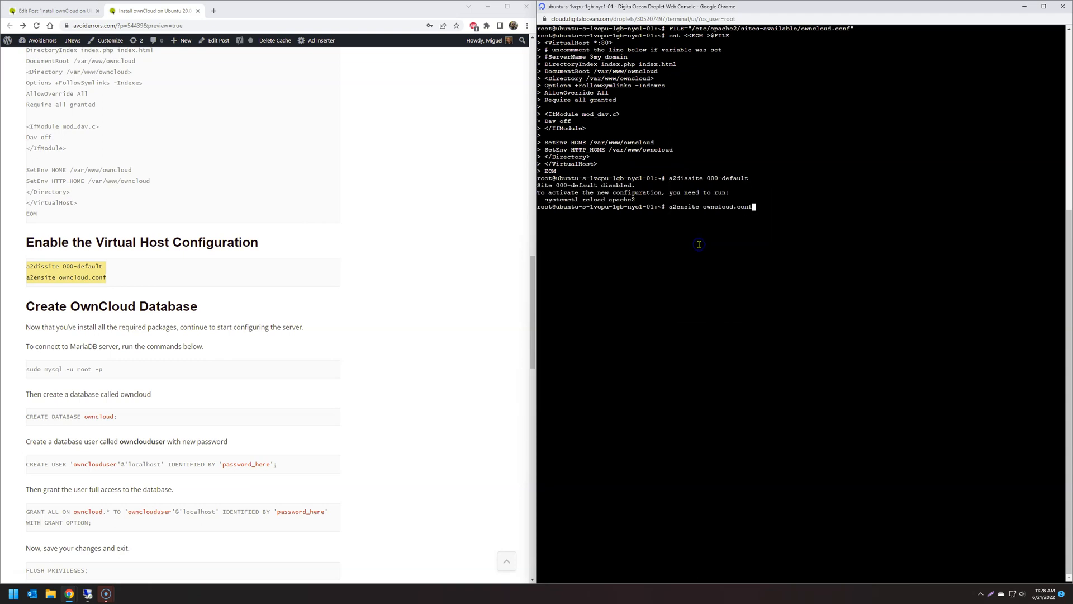
pyautogui.press('Return')
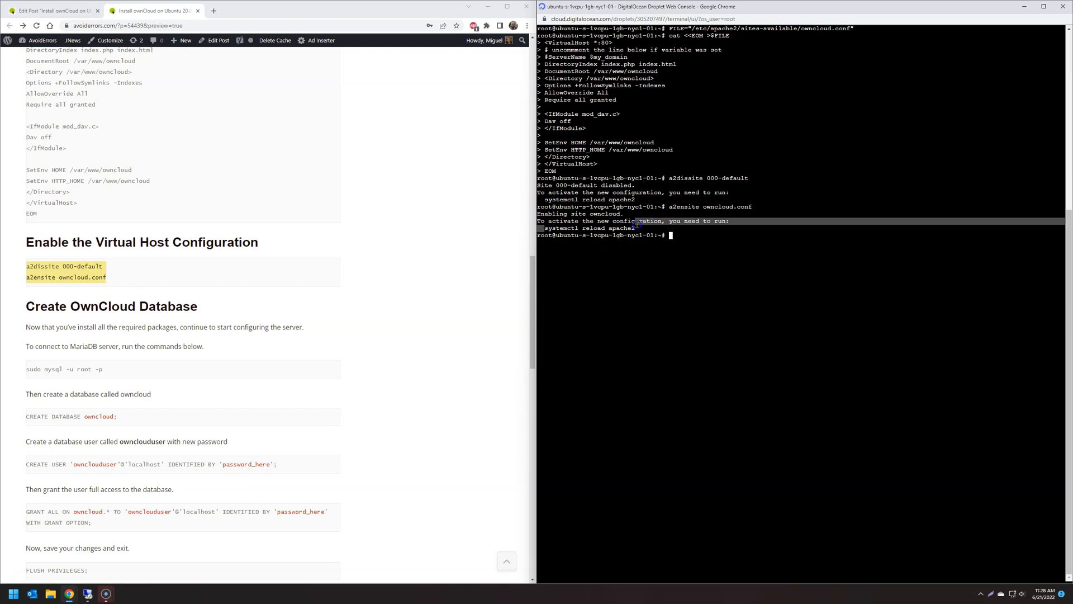
# Reload Apache with systemctl reload apache2 and clear the terminal.
pyautogui.rightClick(609, 228)
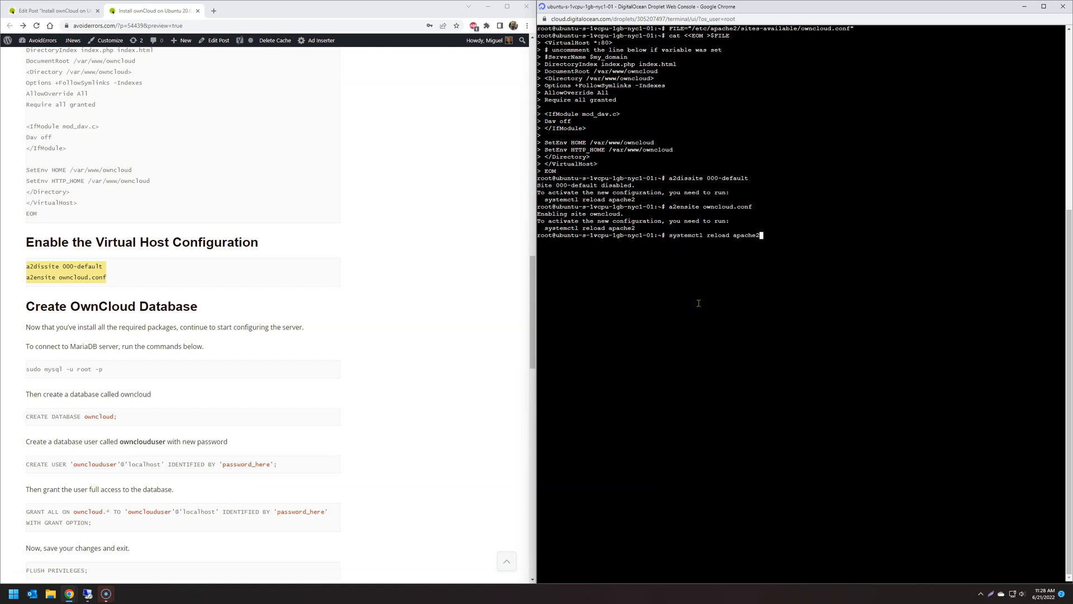
pyautogui.write('clear')
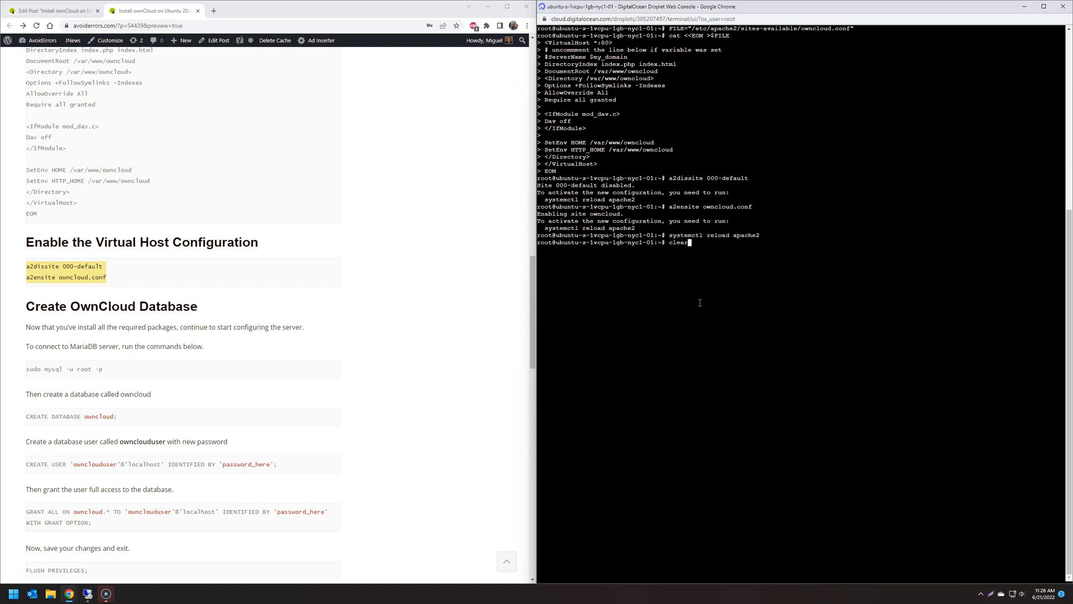
pyautogui.press('Return')
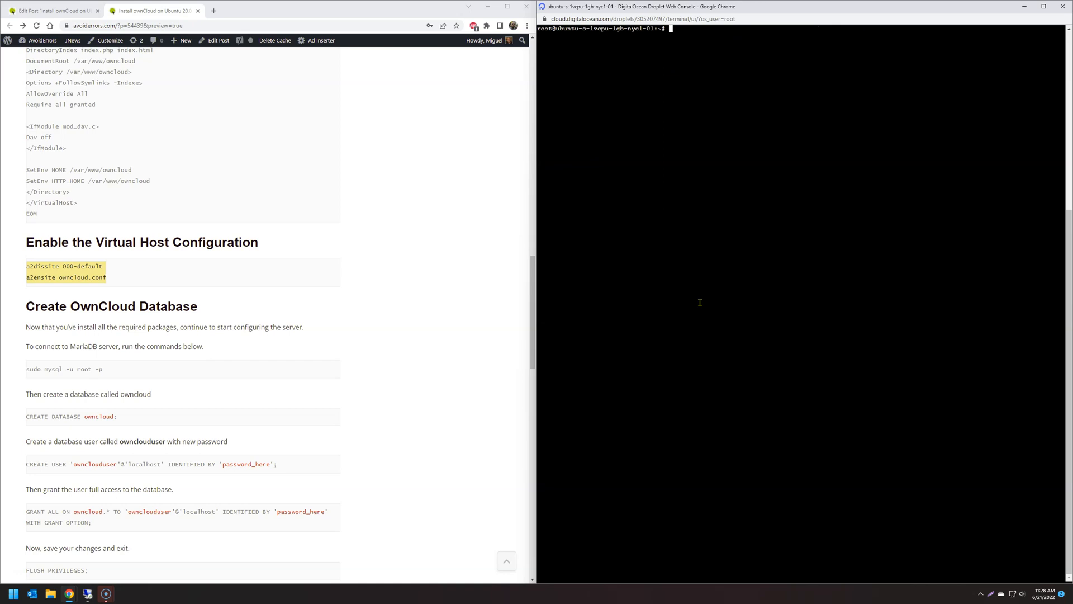
pyautogui.scroll(-3)
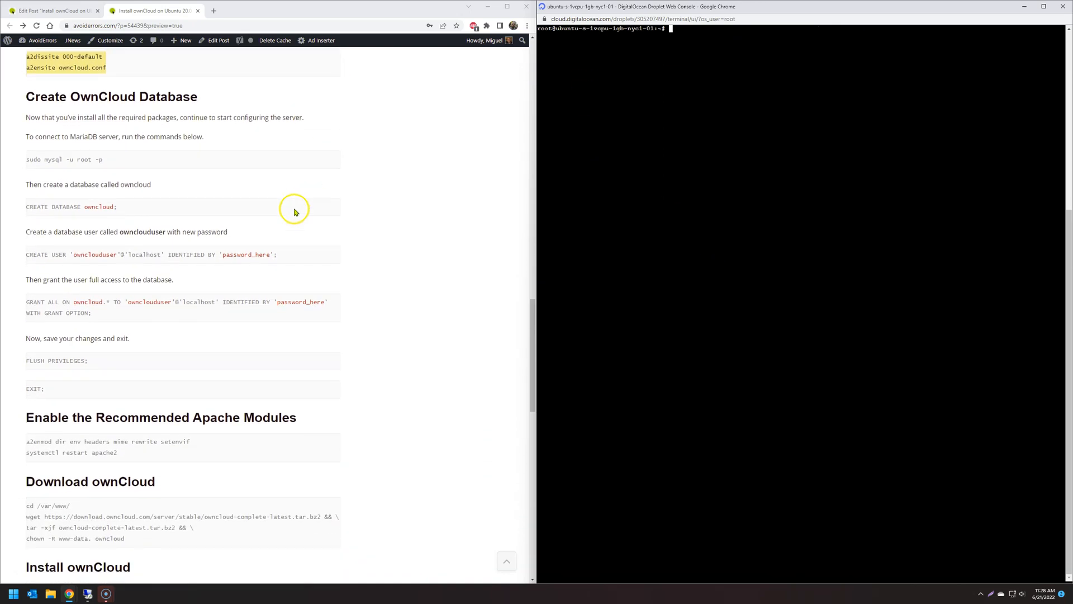
pyautogui.moveTo(286, 184)
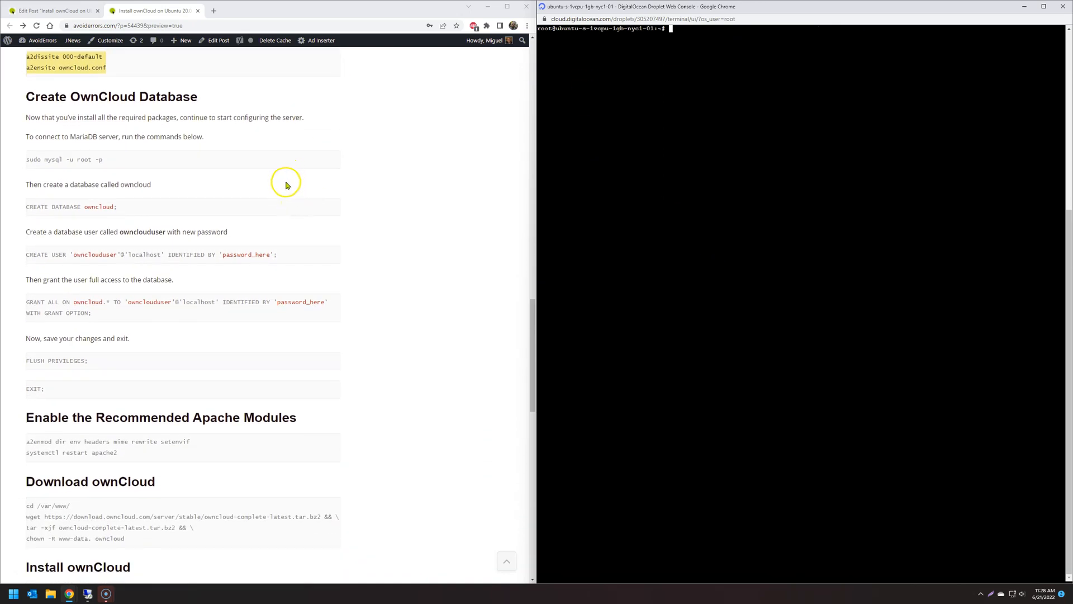
# Log into MariaDB as root with sudo mysql -u root -p and the root password.
pyautogui.doubleClick(63, 159)
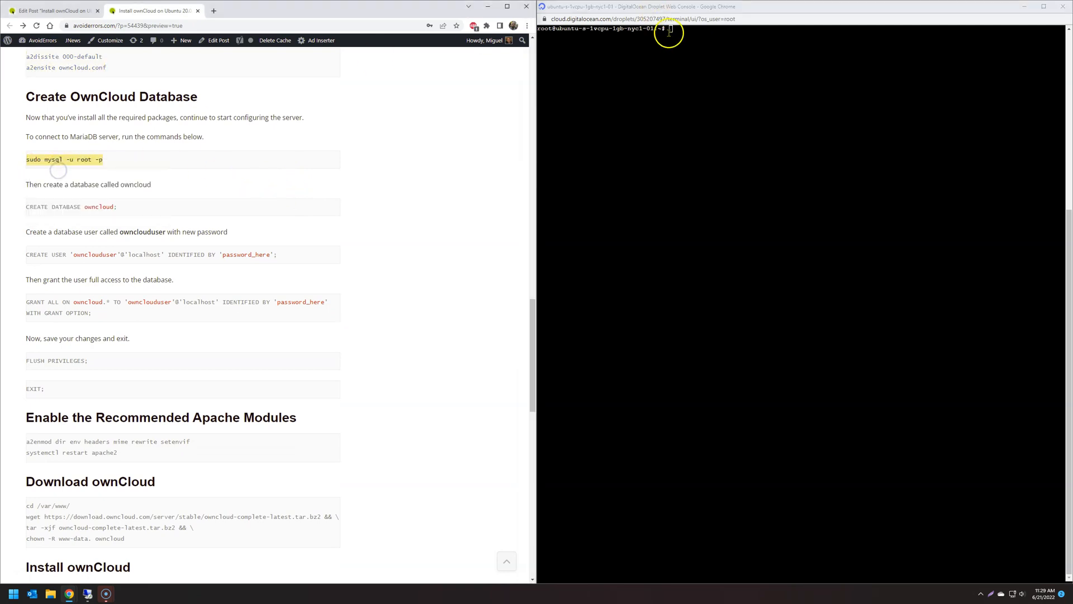
pyautogui.rightClick(667, 29)
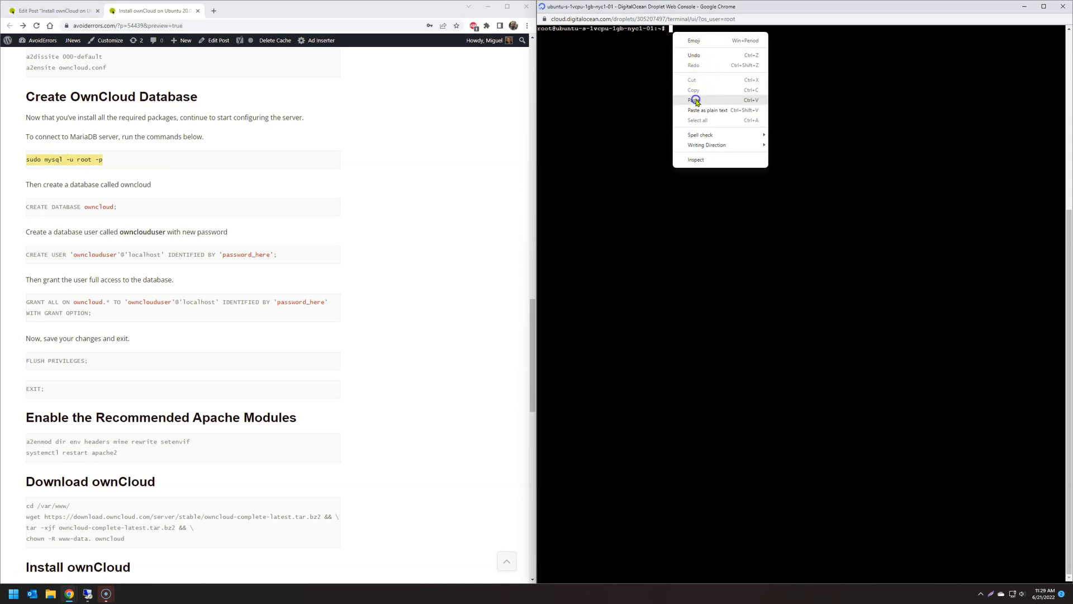
pyautogui.click(694, 99)
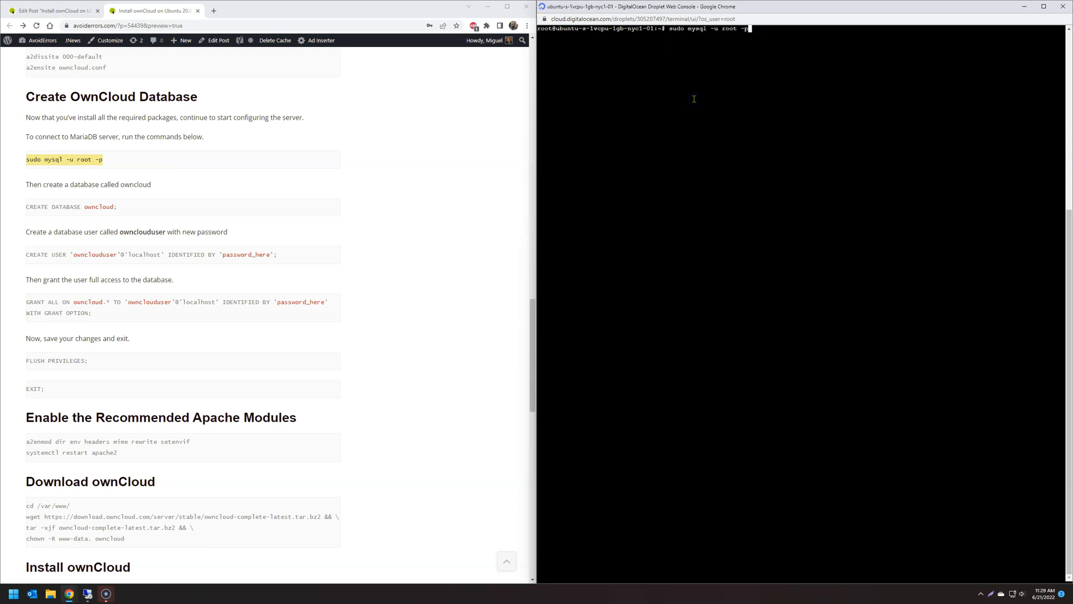
pyautogui.press('Return')
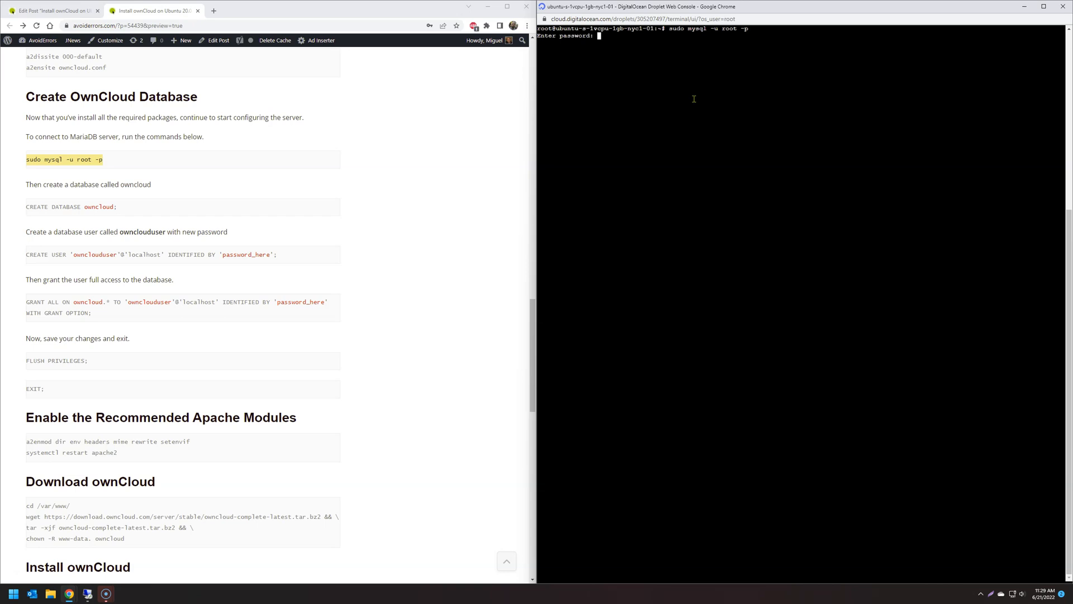
pyautogui.press('Return')
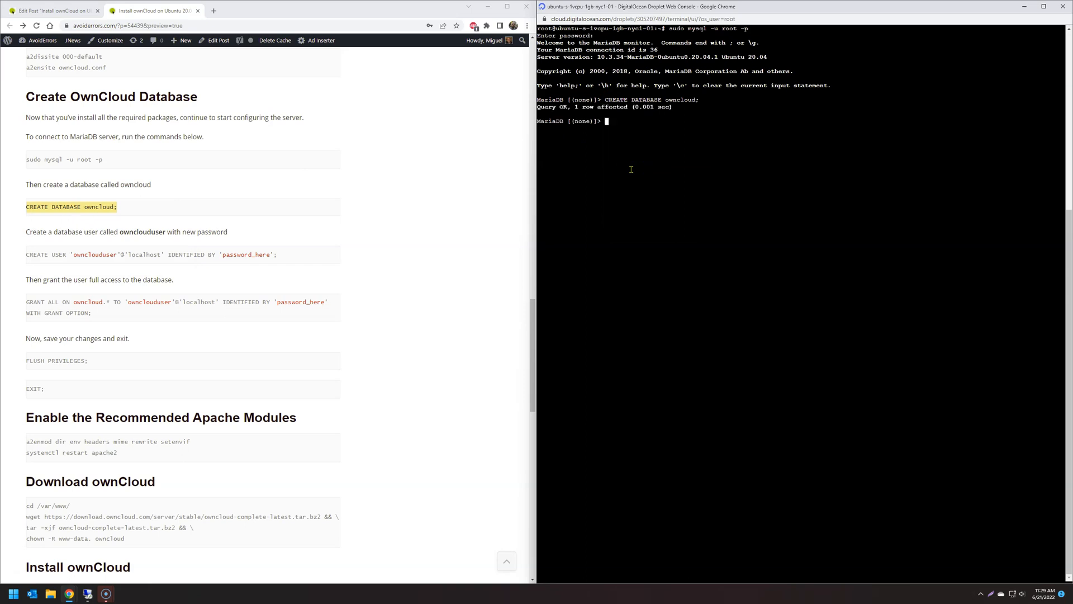
pyautogui.moveTo(228, 313)
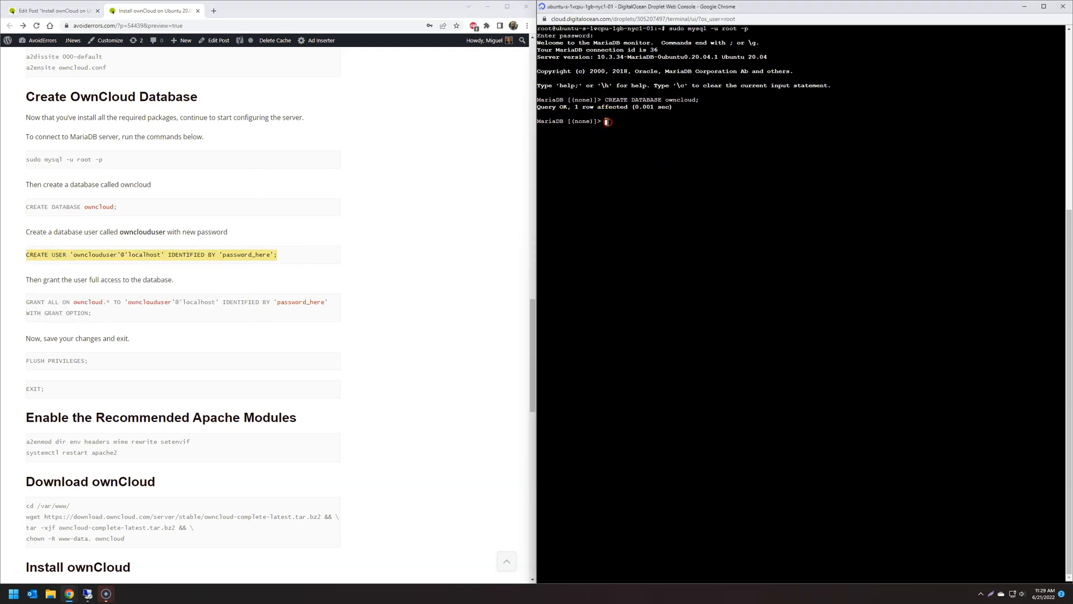
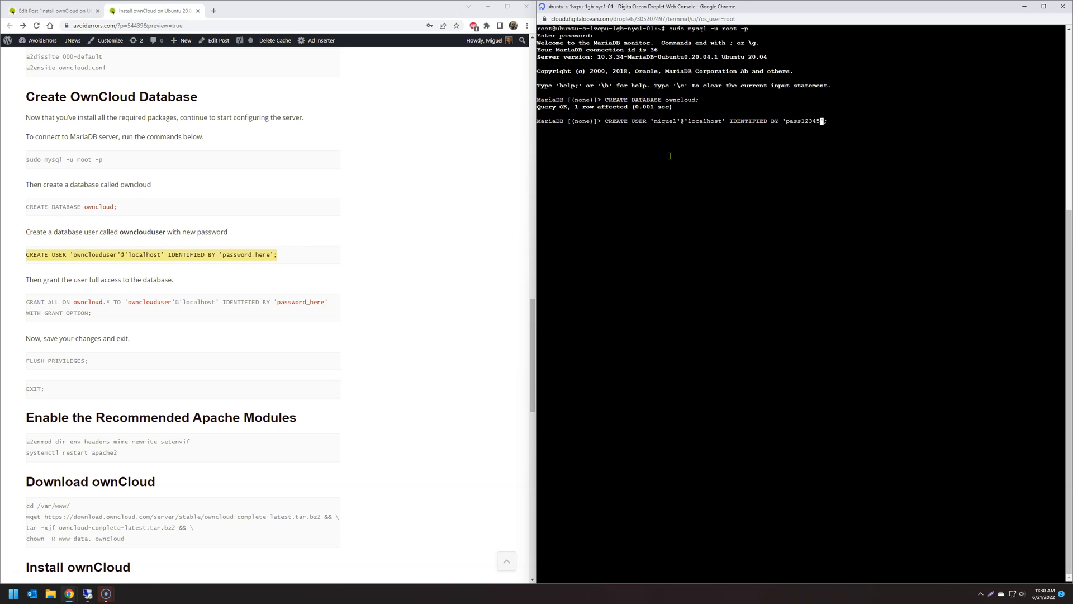
pyautogui.press('Return')
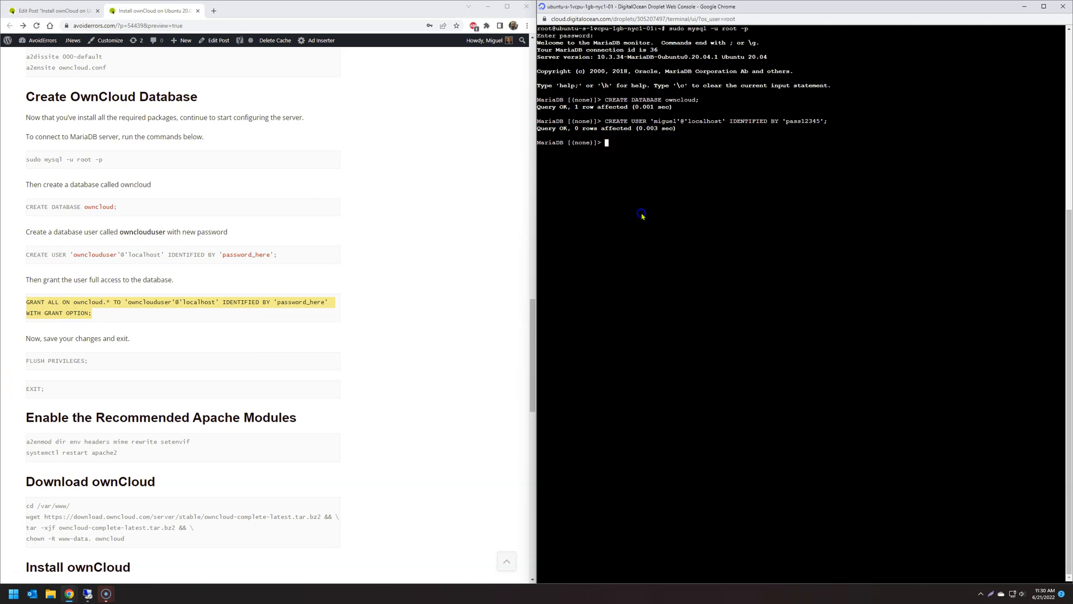
# Grant all on owncloud.* with grant option, flush privileges, exit MariaDB and clear the terminal.
pyautogui.write("GRANT ALL ON owncloud.* TO 'ownclouduser'@'localhost' IDENTIFIED BY 'password_here' WITH GRANT OPTION;")
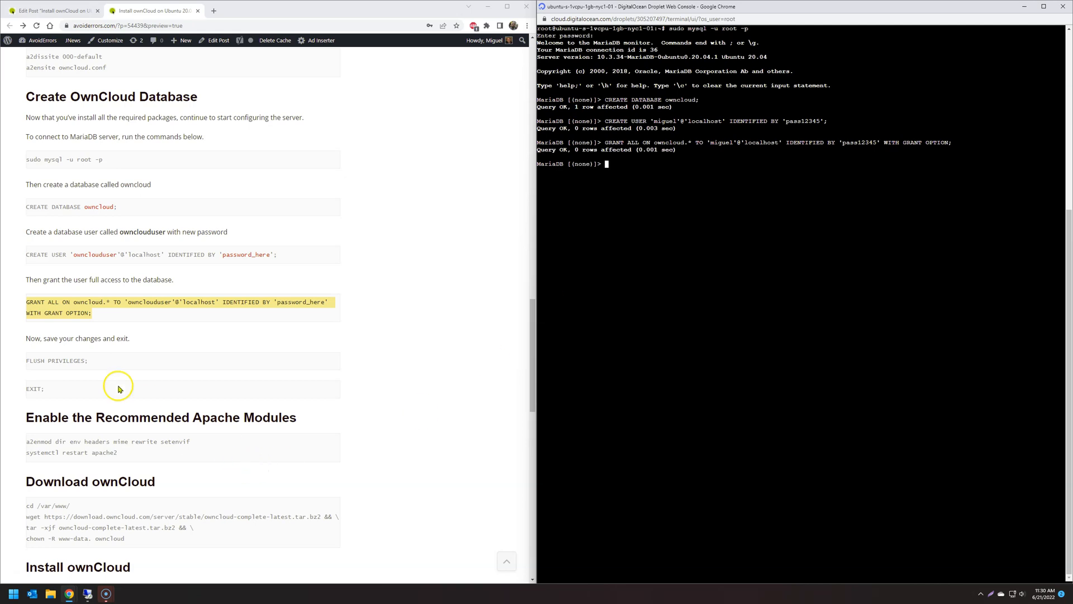
pyautogui.doubleClick(53, 360)
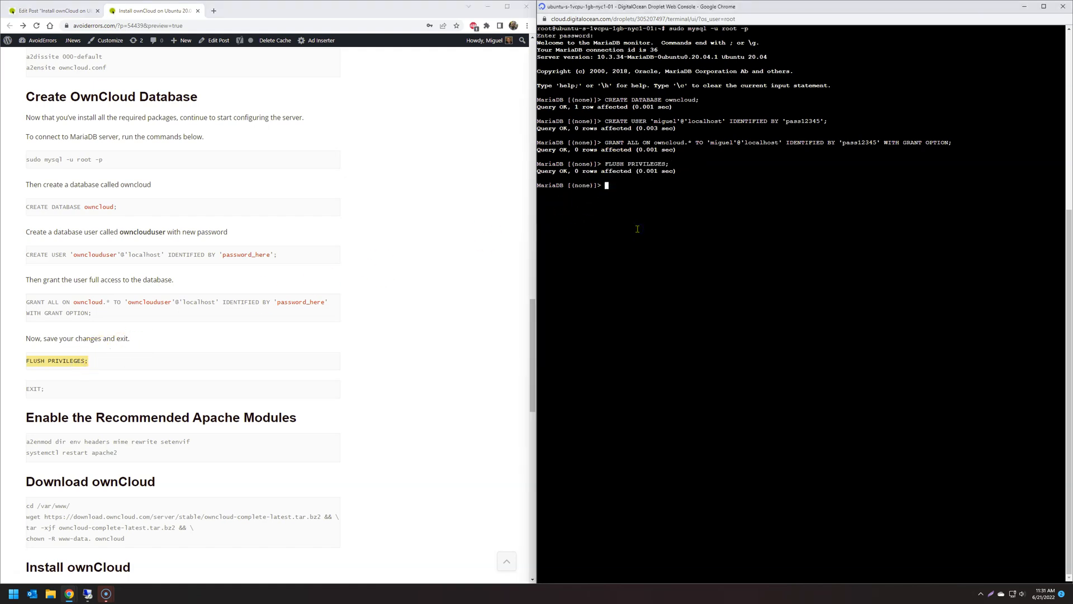
pyautogui.write('exit')
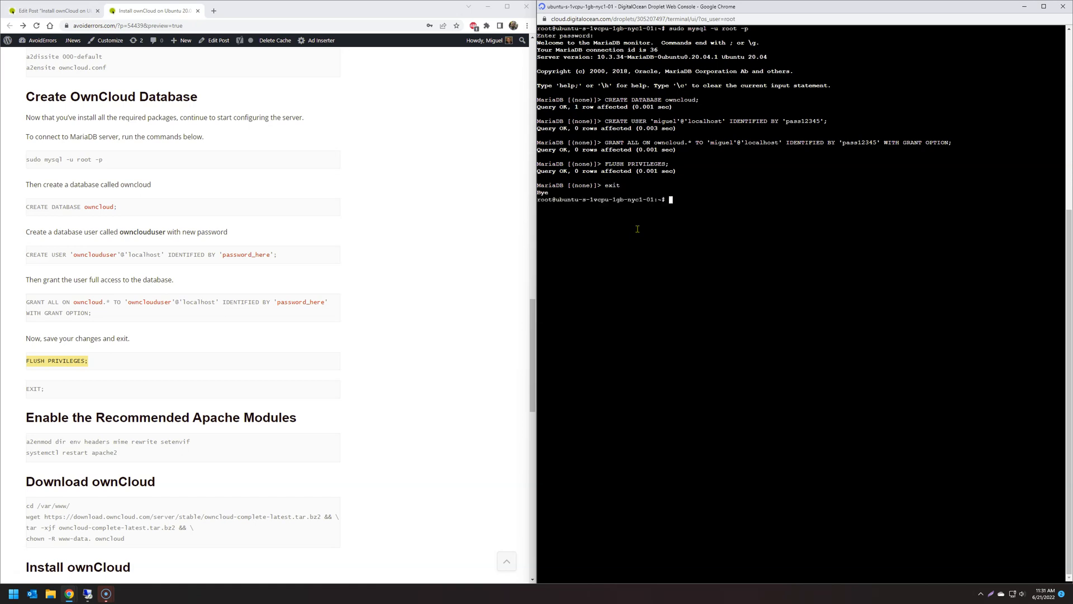
pyautogui.write('clear')
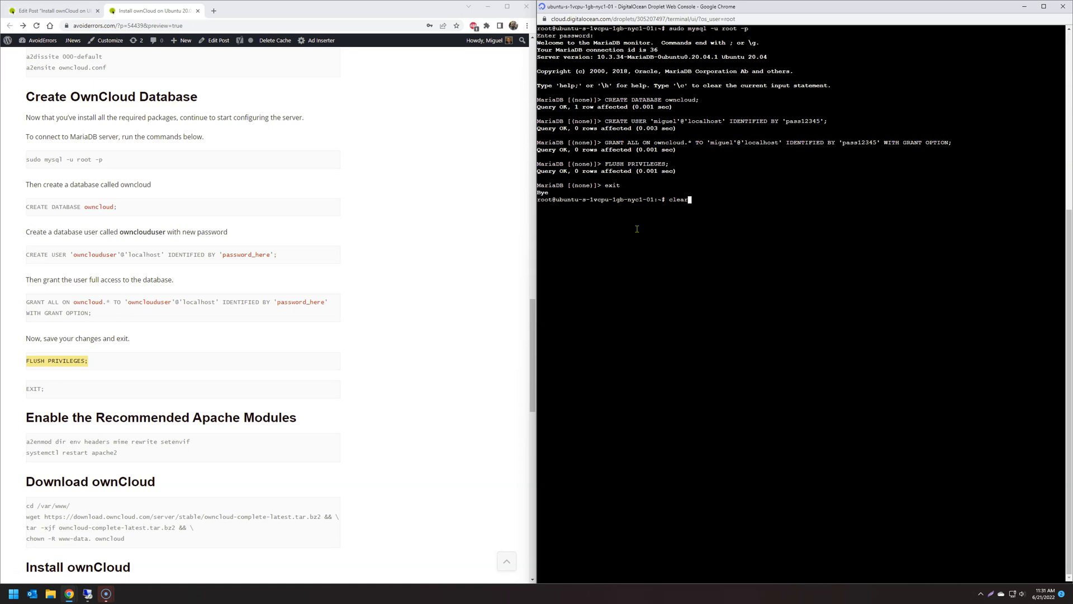
# Enable the recommended Apache modules and restart Apache with systemctl restart apache2.
pyautogui.press('Return')
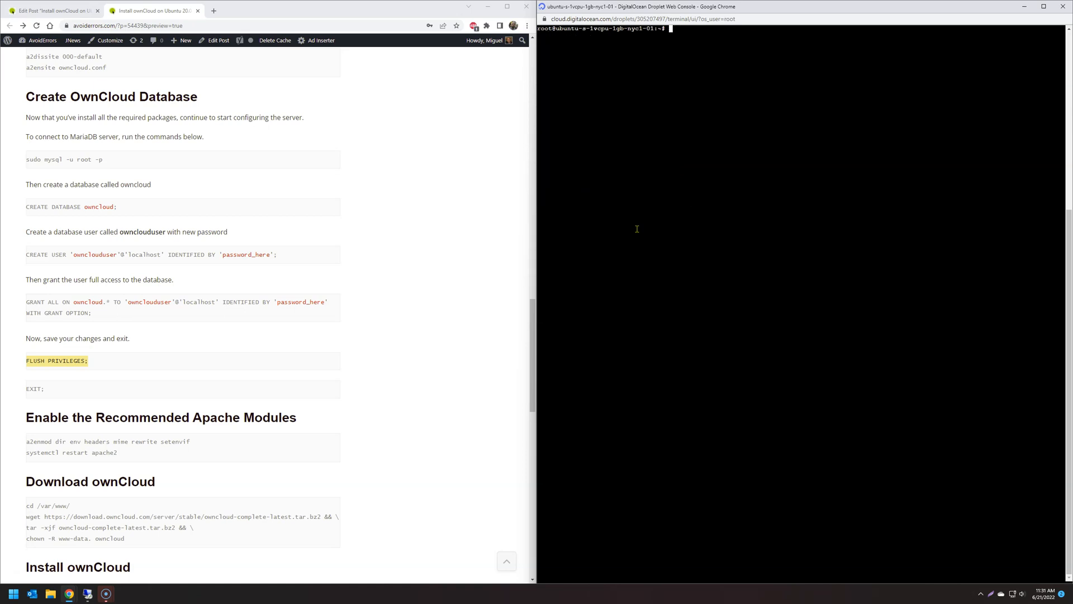
pyautogui.scroll(-3)
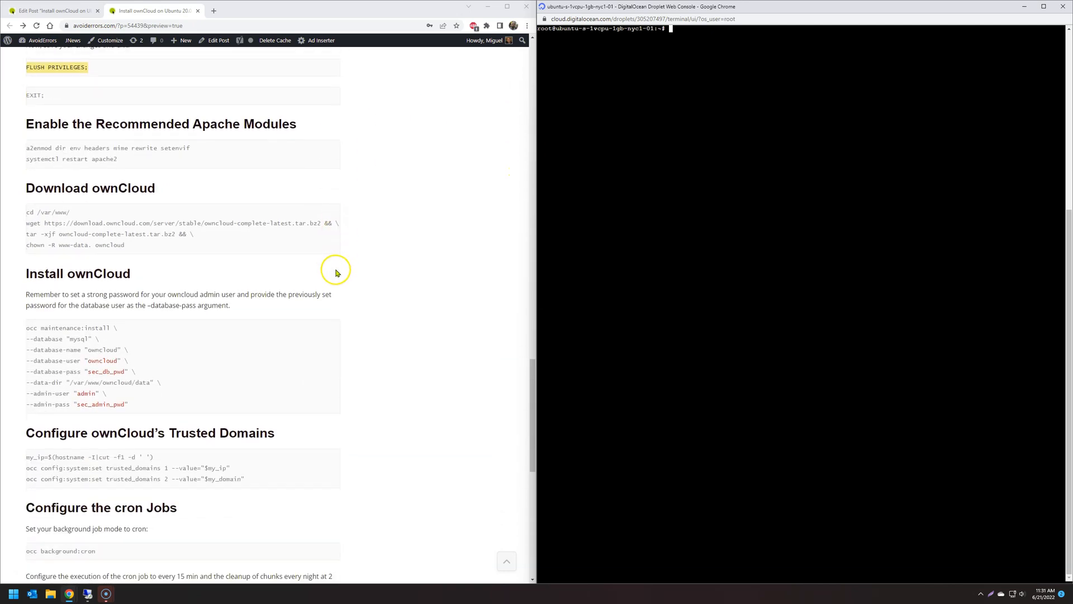
pyautogui.moveTo(119, 161)
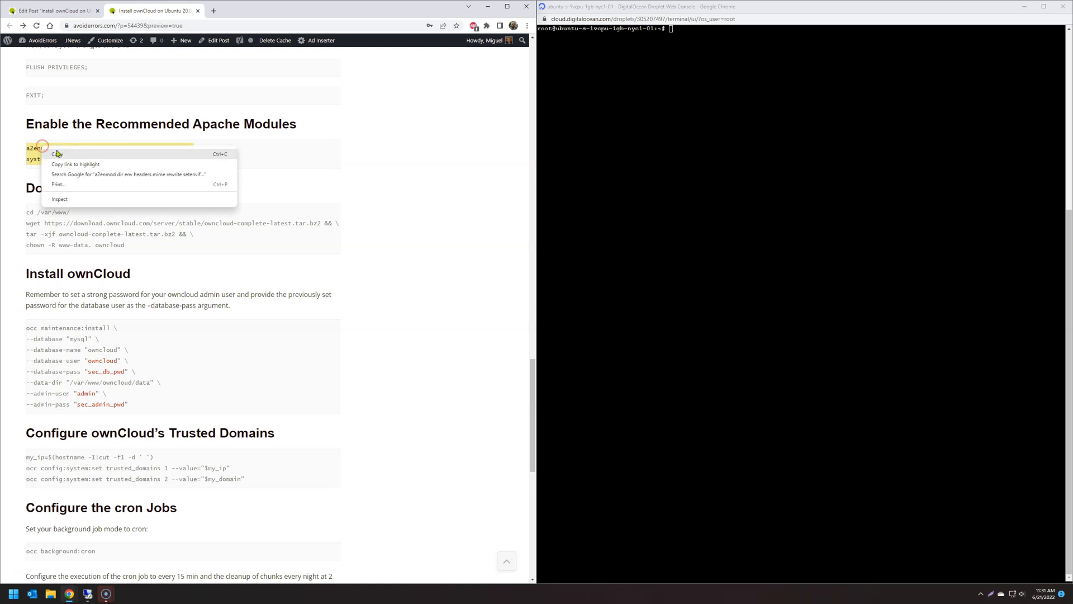
pyautogui.click(56, 153)
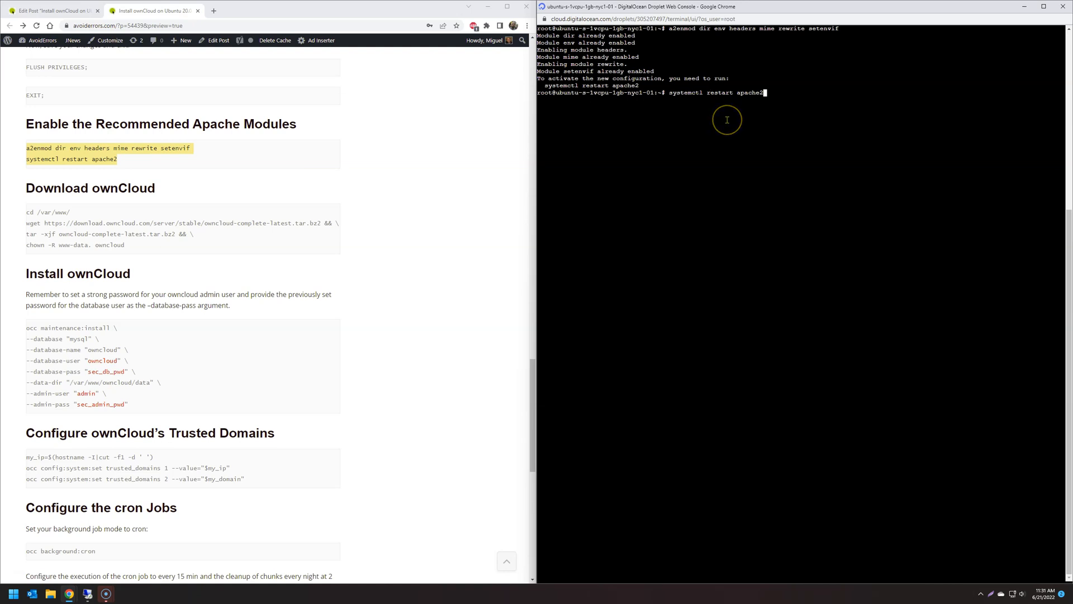
pyautogui.press('Return')
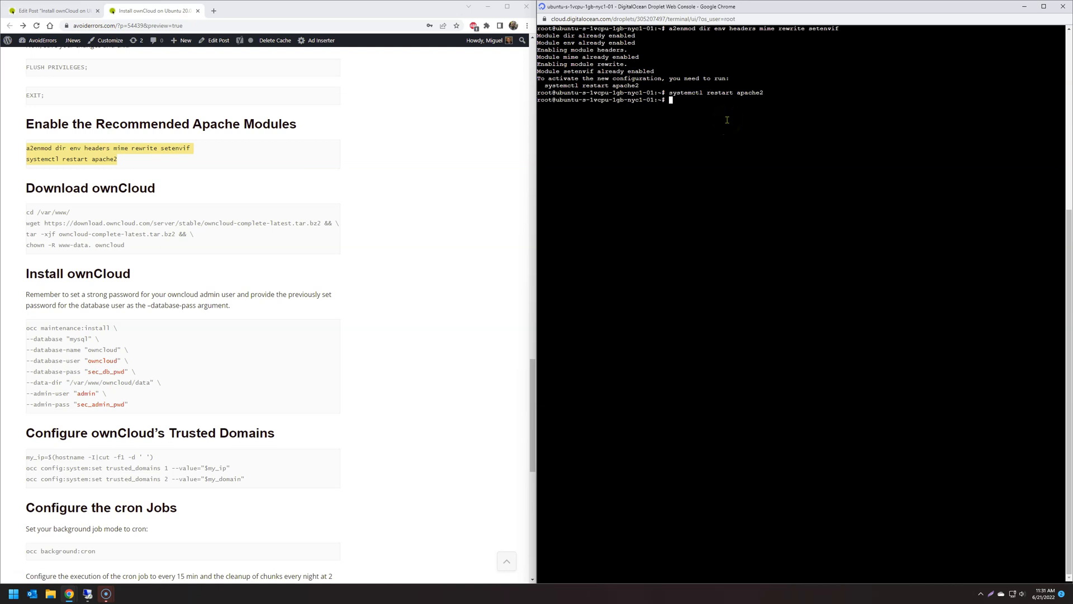
pyautogui.moveTo(713, 110)
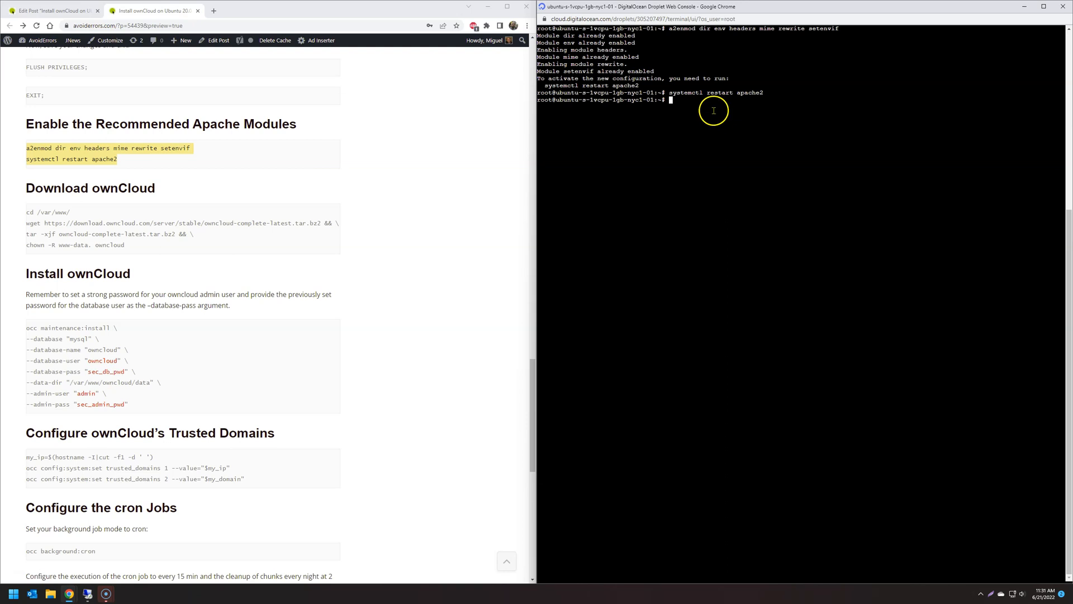
pyautogui.moveTo(128, 250)
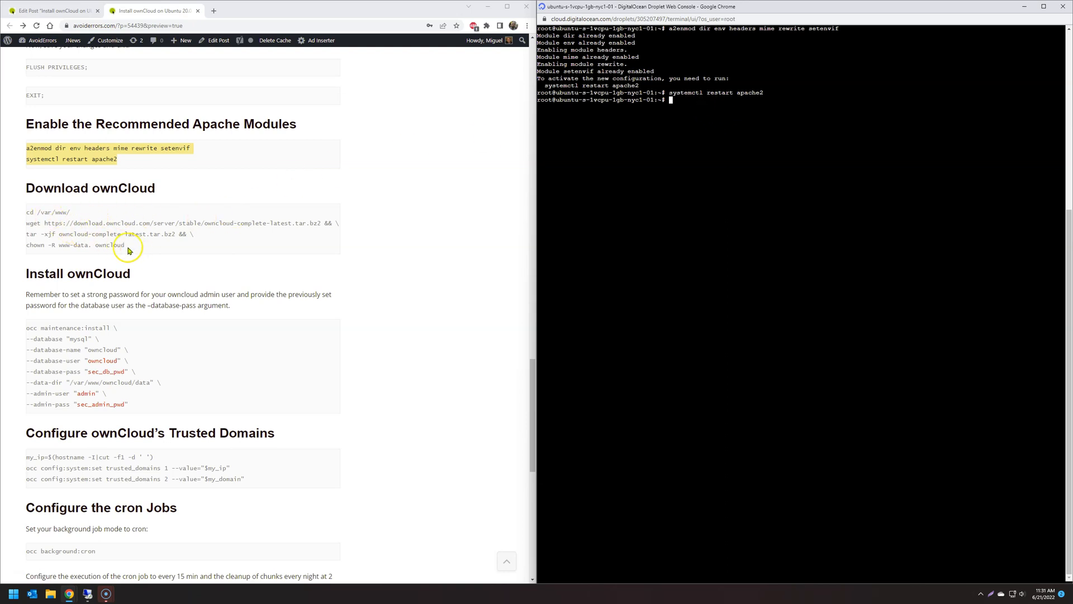
# Download and extract ownCloud into /var/www, then run the guide's occ maintenance:install command.
pyautogui.click(75, 228)
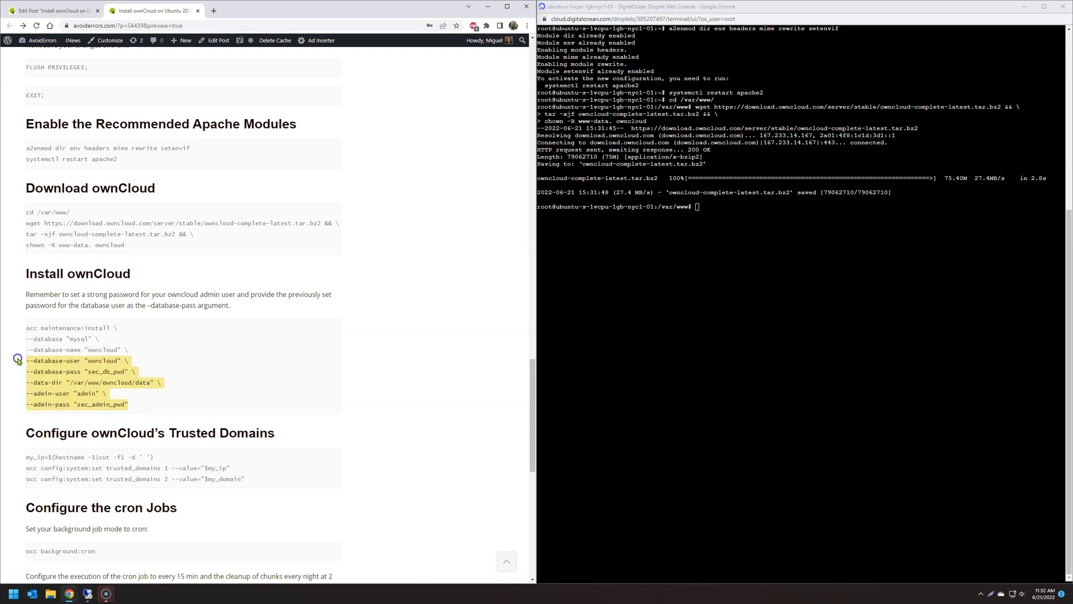
pyautogui.rightClick(75, 341)
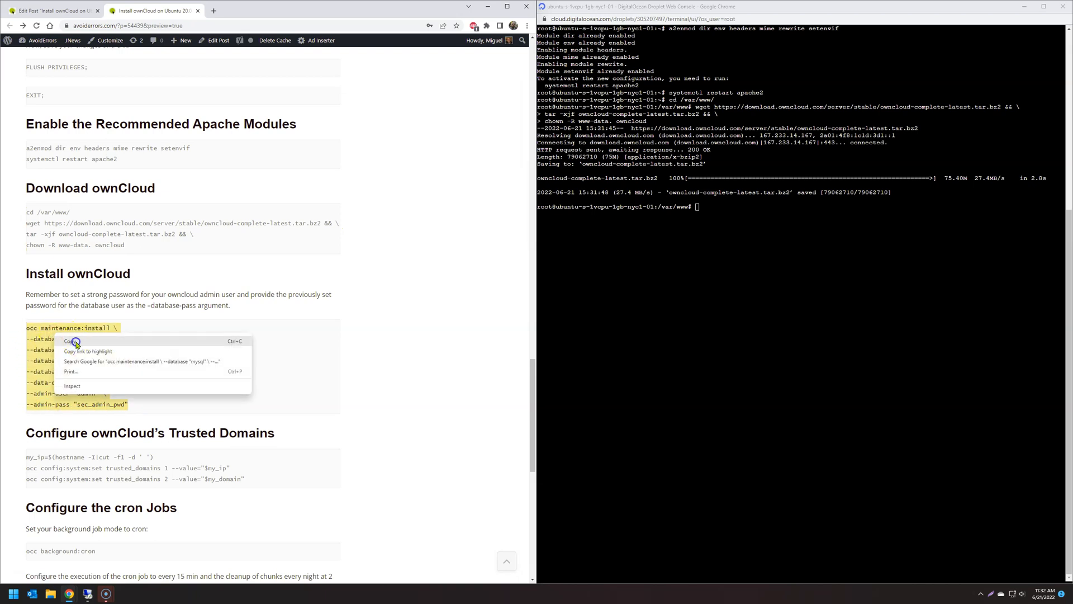
pyautogui.rightClick(697, 206)
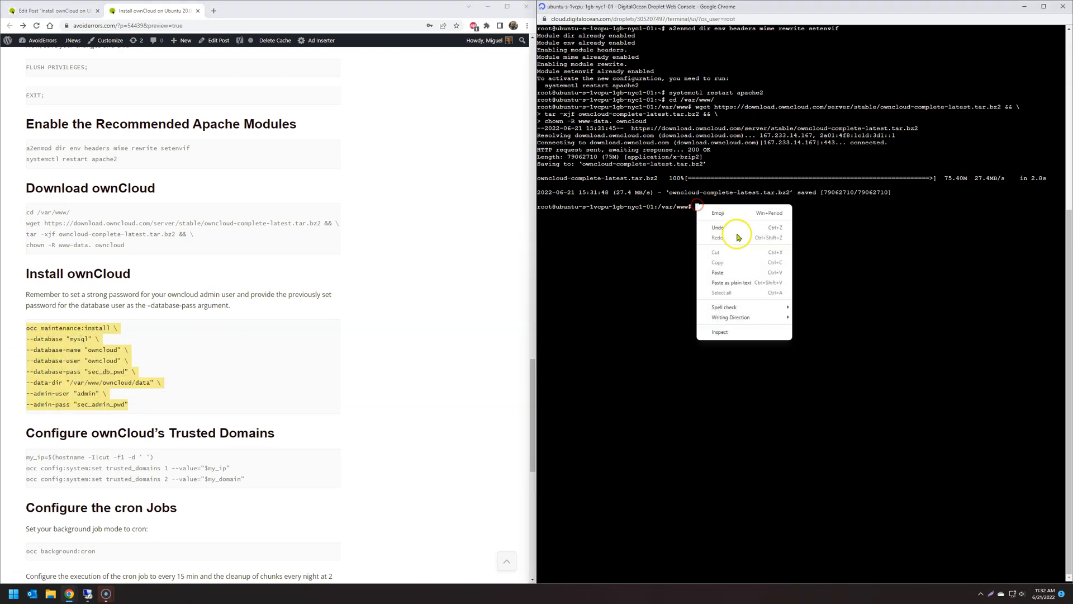
pyautogui.click(718, 273)
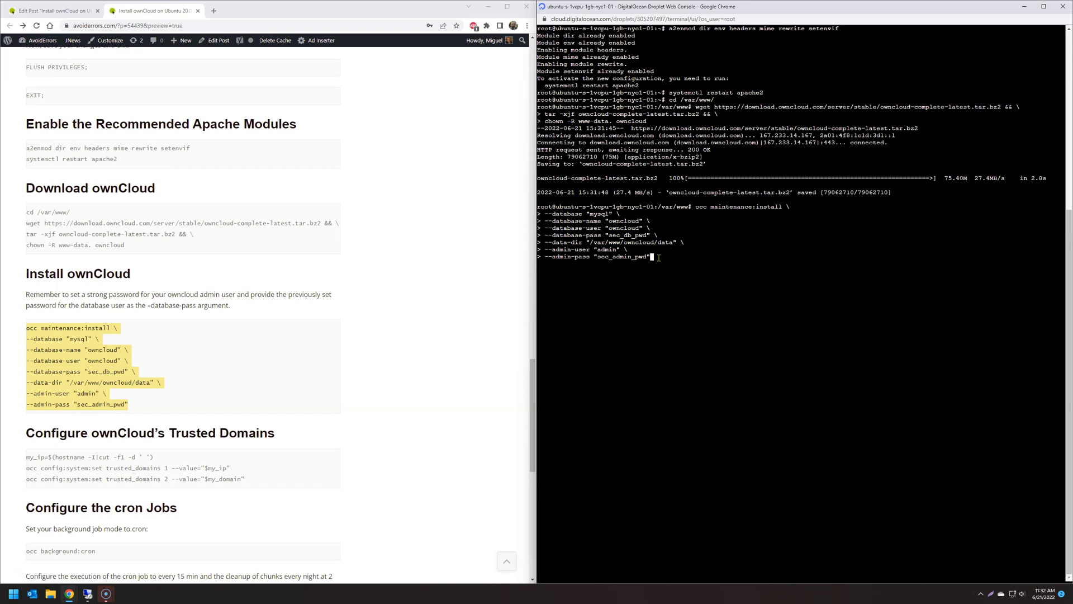
pyautogui.moveTo(720, 260)
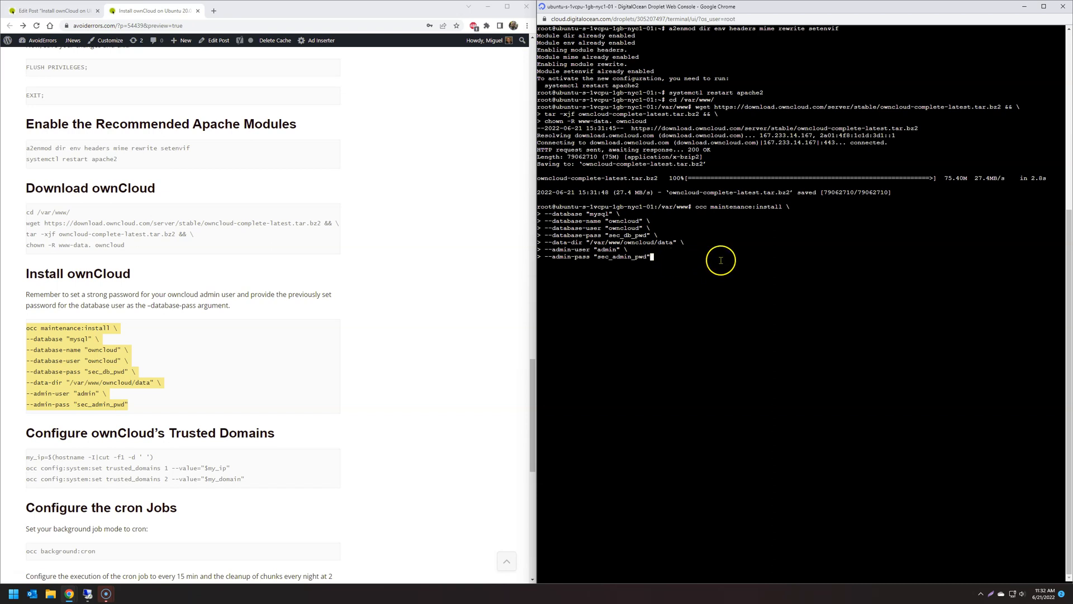
pyautogui.press('Return')
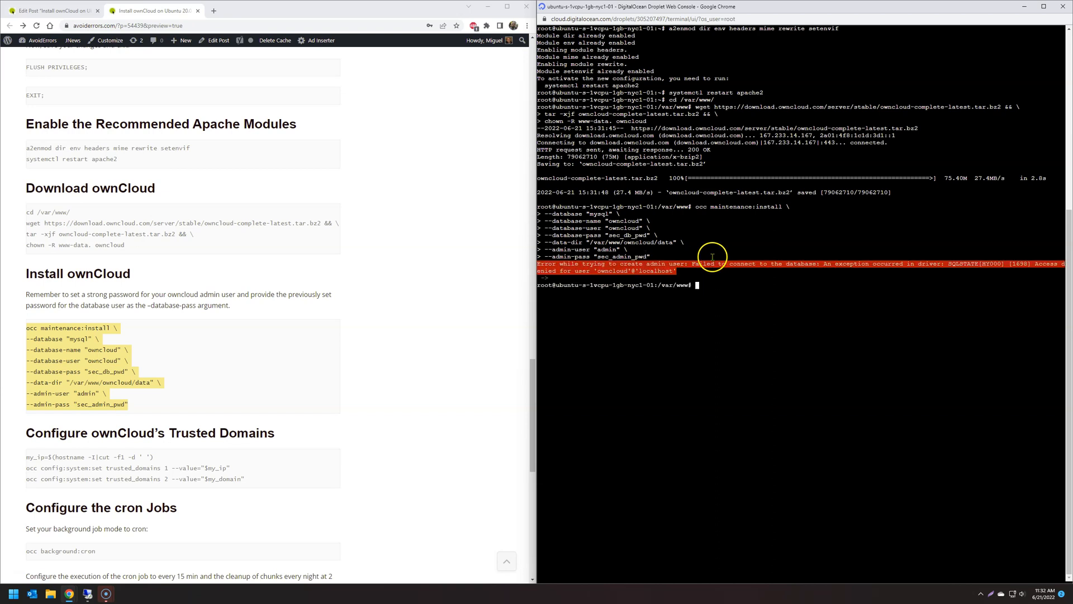
pyautogui.moveTo(748, 274)
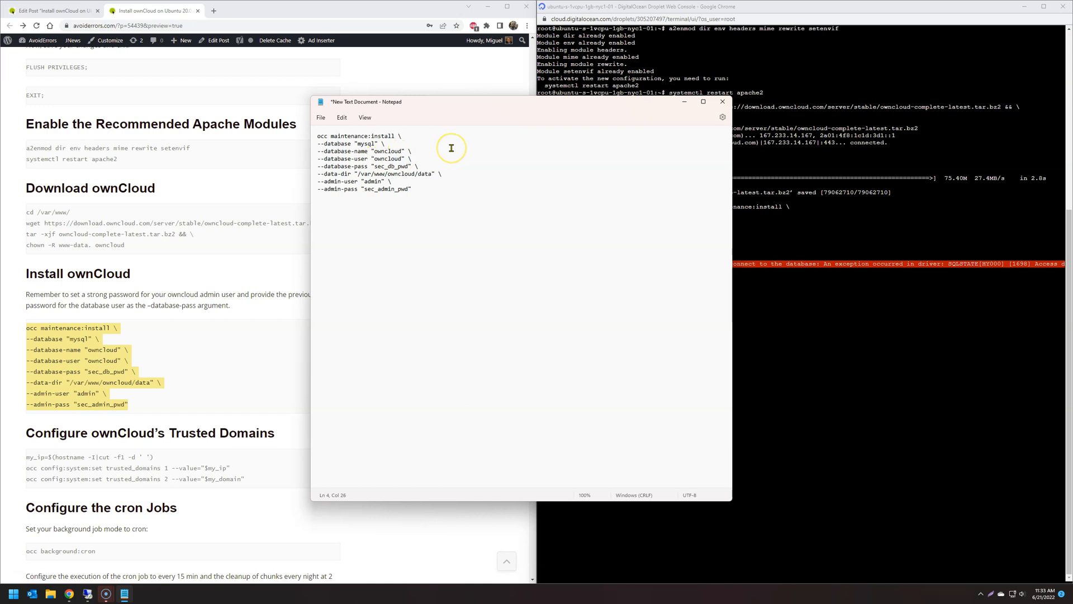
pyautogui.click(381, 157)
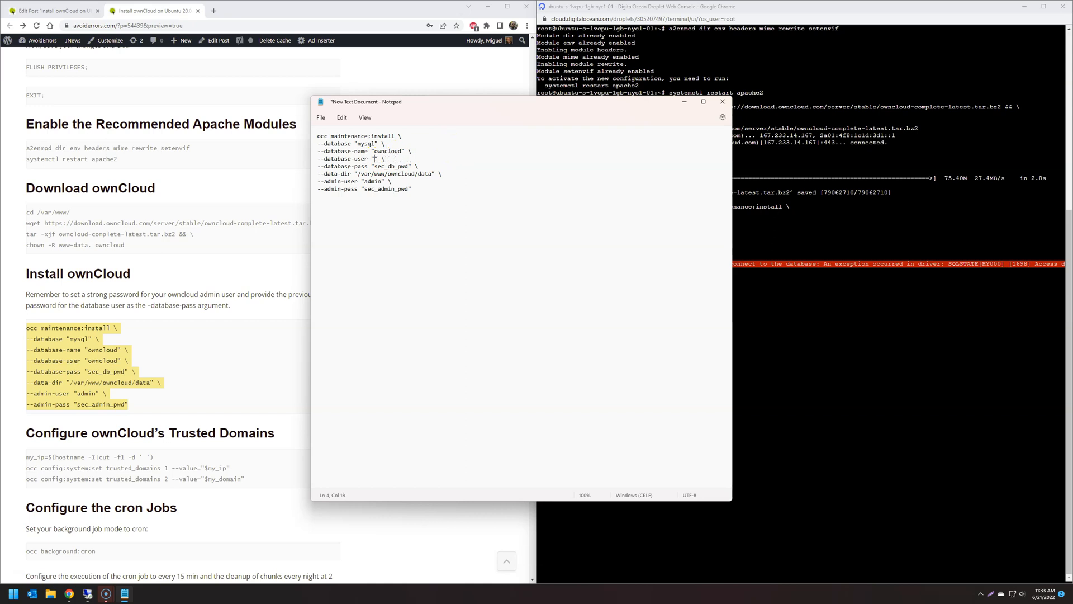
pyautogui.write('miguel')
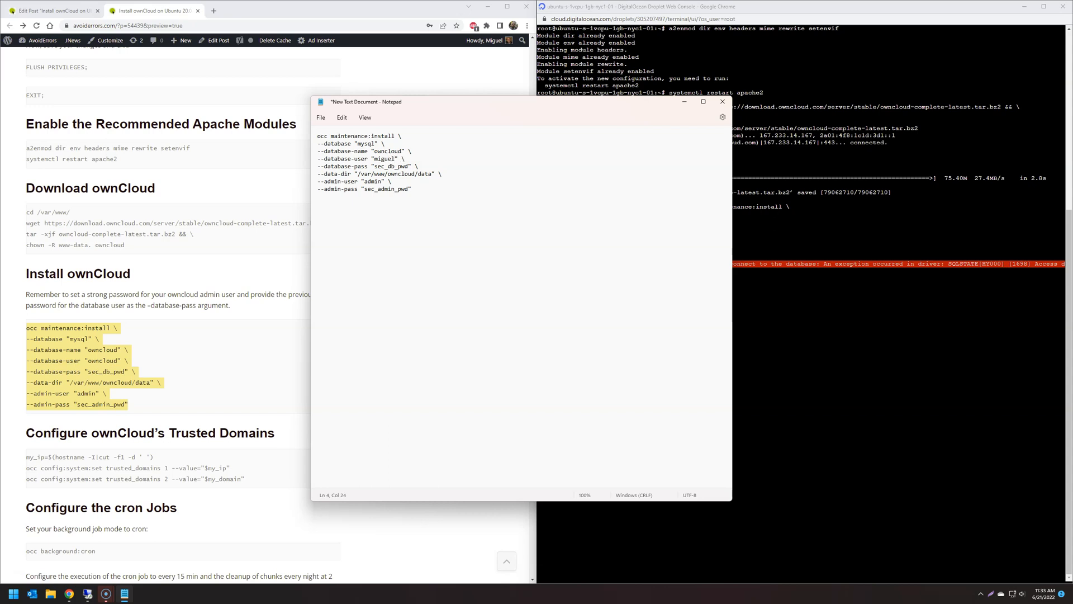
pyautogui.click(397, 166)
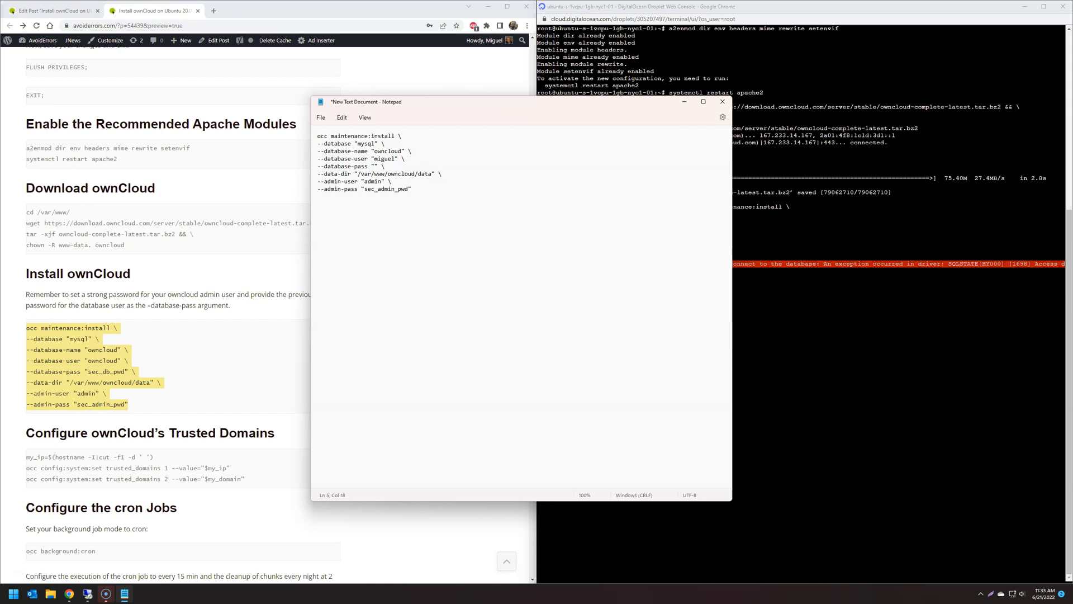
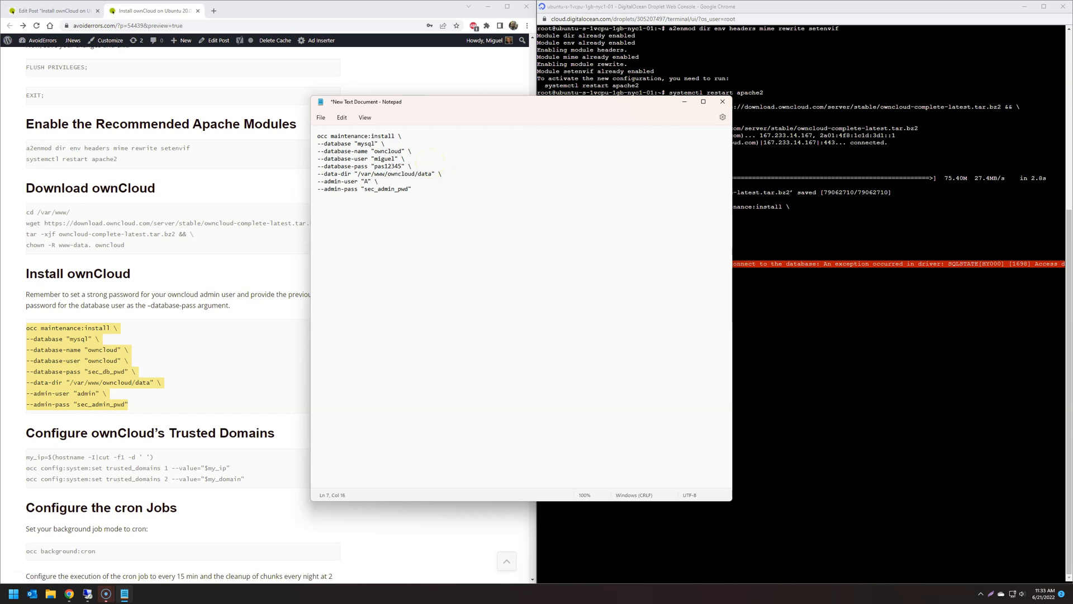
pyautogui.write('voidErrors')
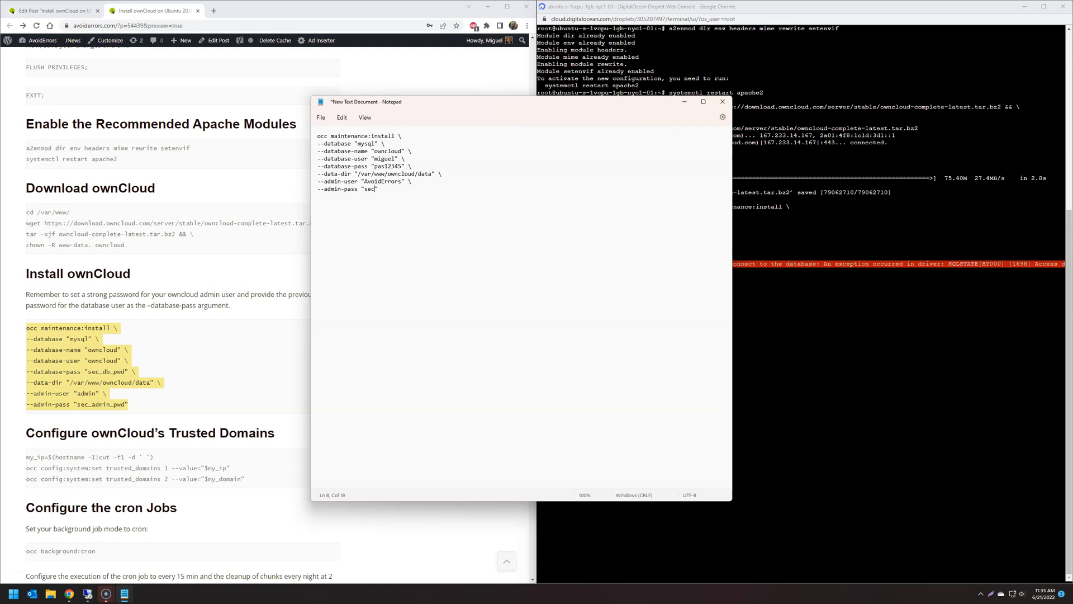
pyautogui.press('BackSpace')
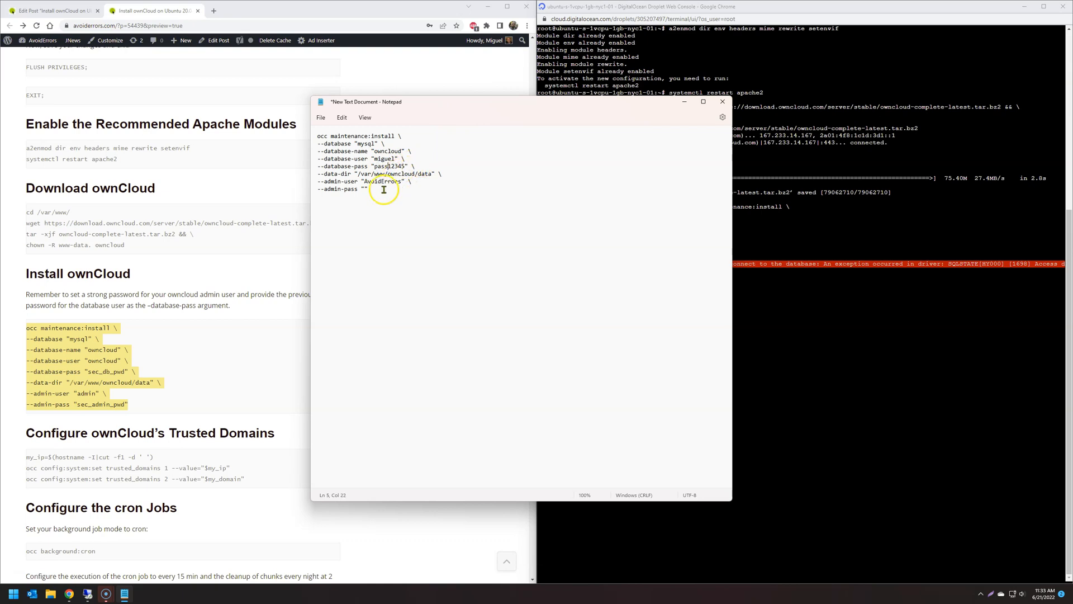
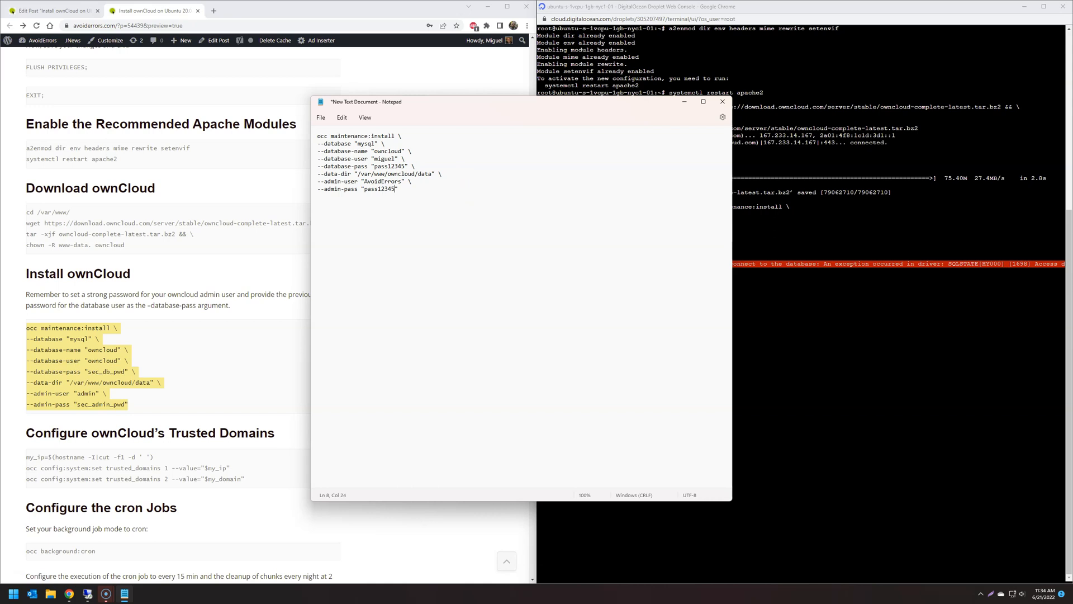
# Run the corrected install command from Notepad so ownCloud reports a successful install.
pyautogui.doubleClick(380, 188)
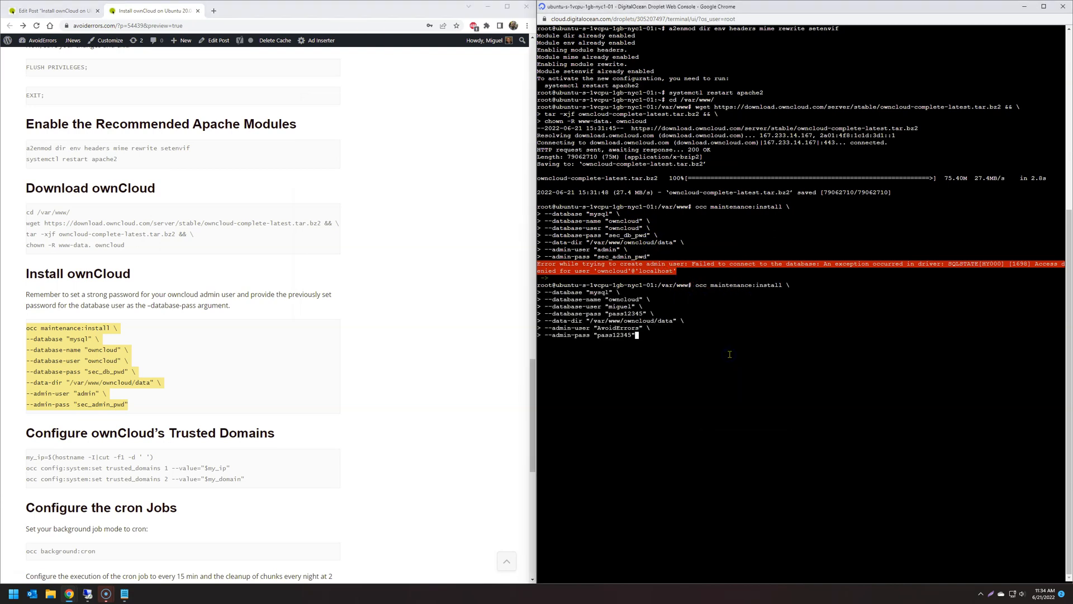
pyautogui.press('Return')
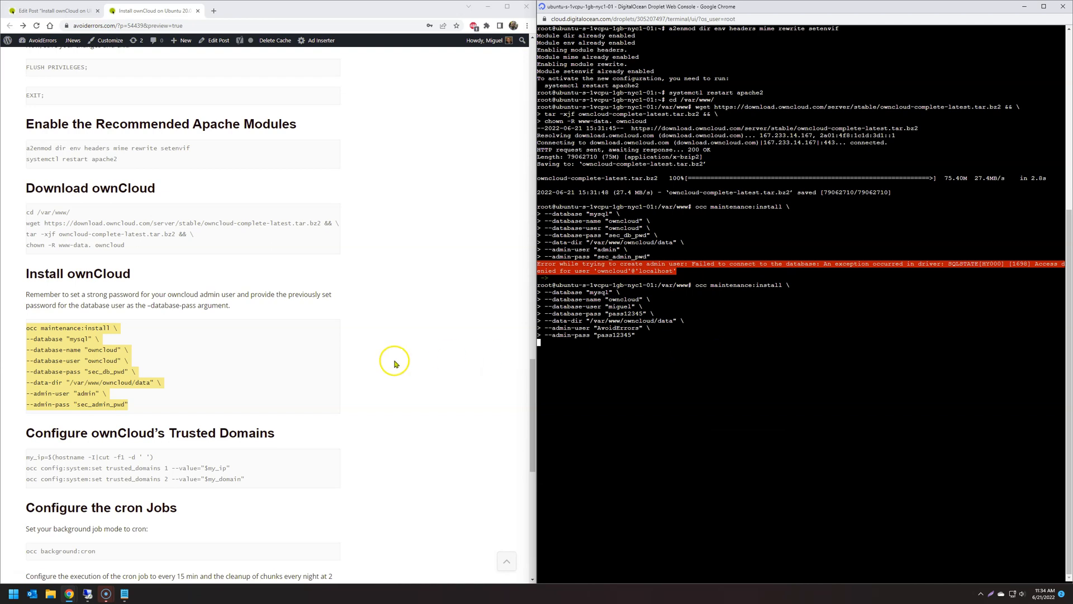
pyautogui.scroll(-3)
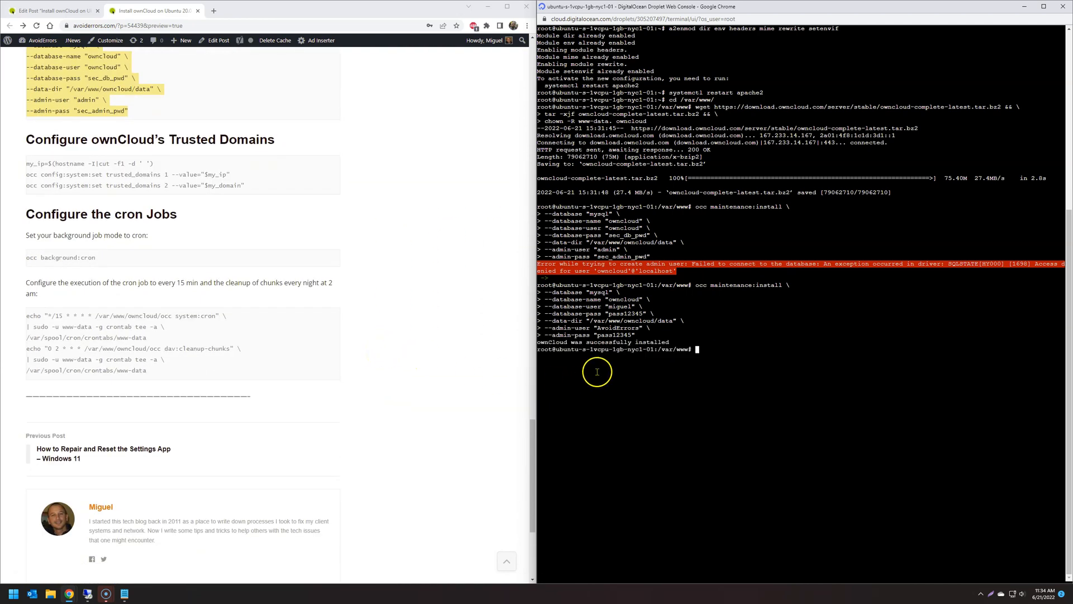
pyautogui.moveTo(664, 342)
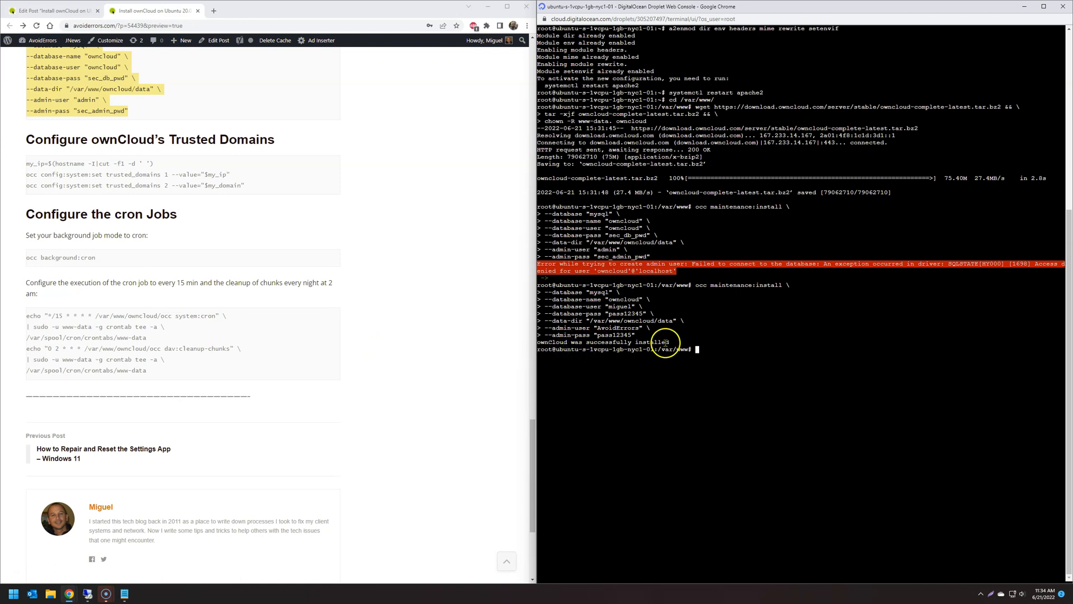
pyautogui.moveTo(242, 208)
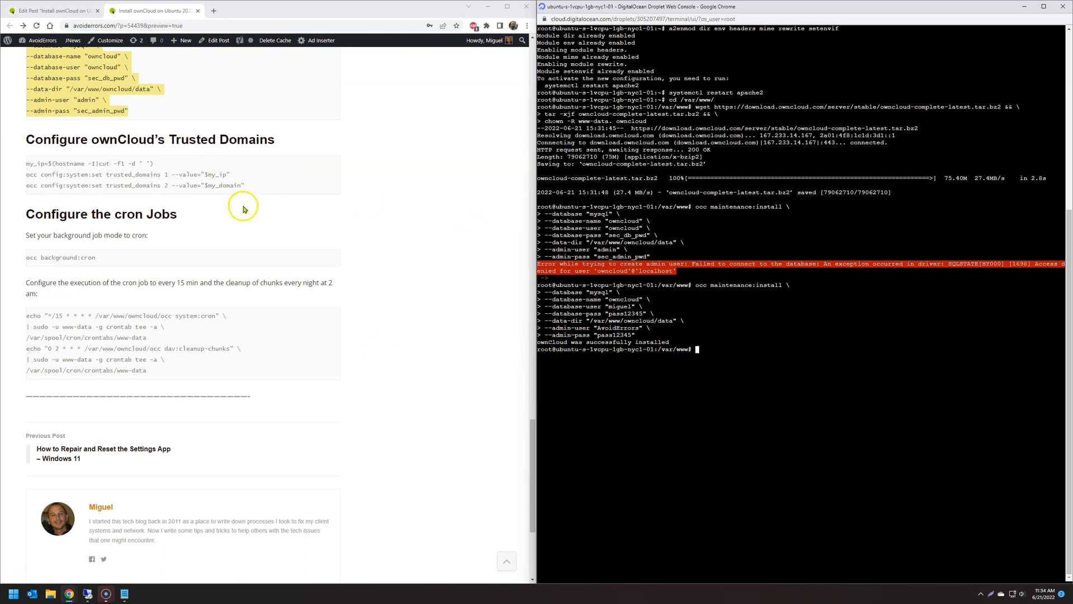
pyautogui.moveTo(27, 163)
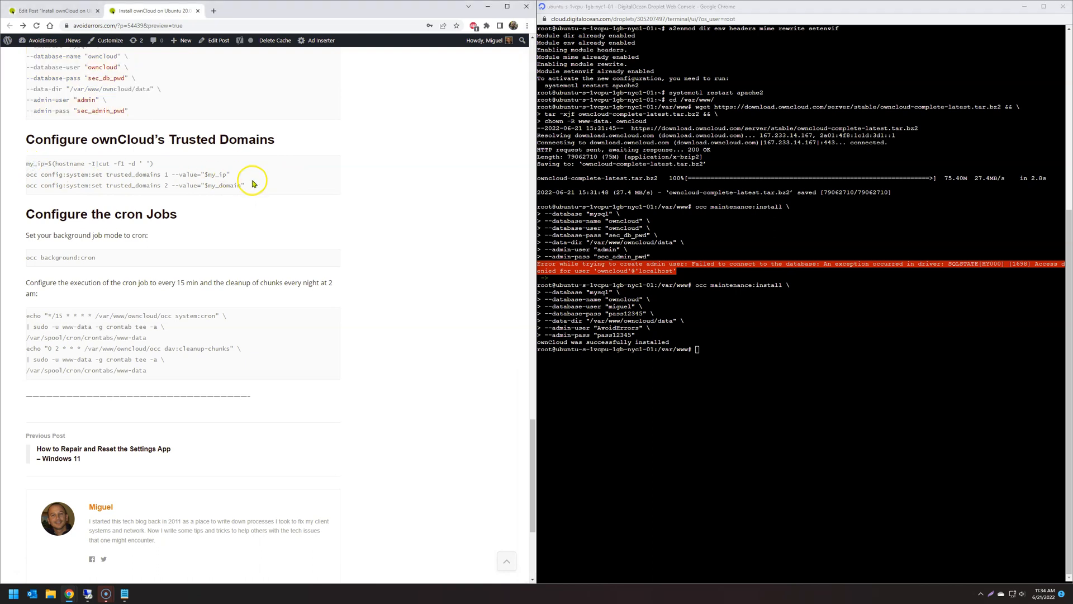
pyautogui.moveTo(257, 192)
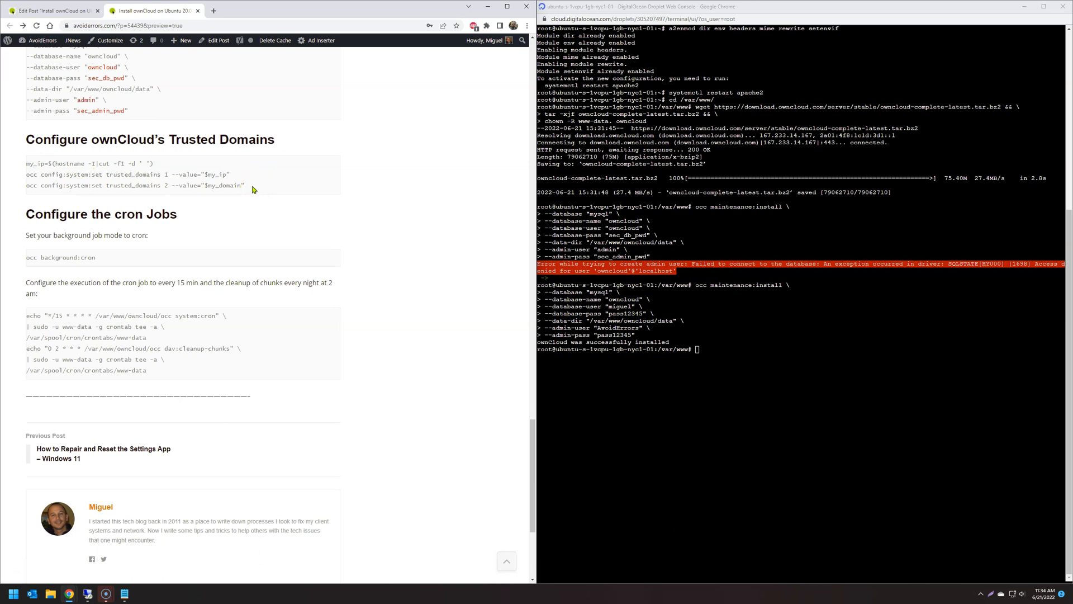
pyautogui.moveTo(254, 188)
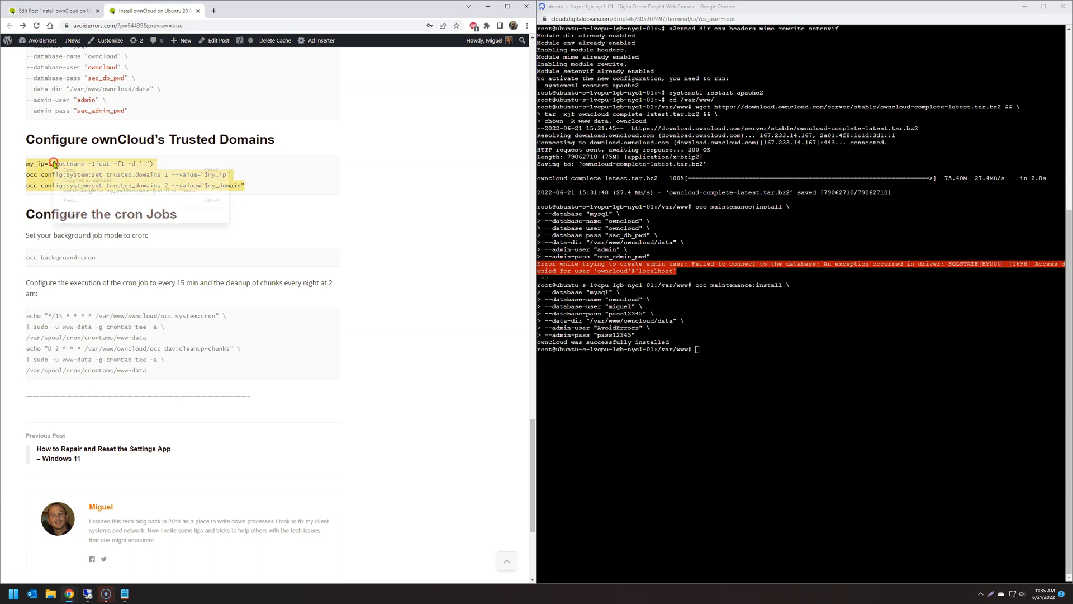
# Set trusted_domains 1 to the droplet IP 67.207.93.2 via occ config:system:set.
pyautogui.click(697, 349)
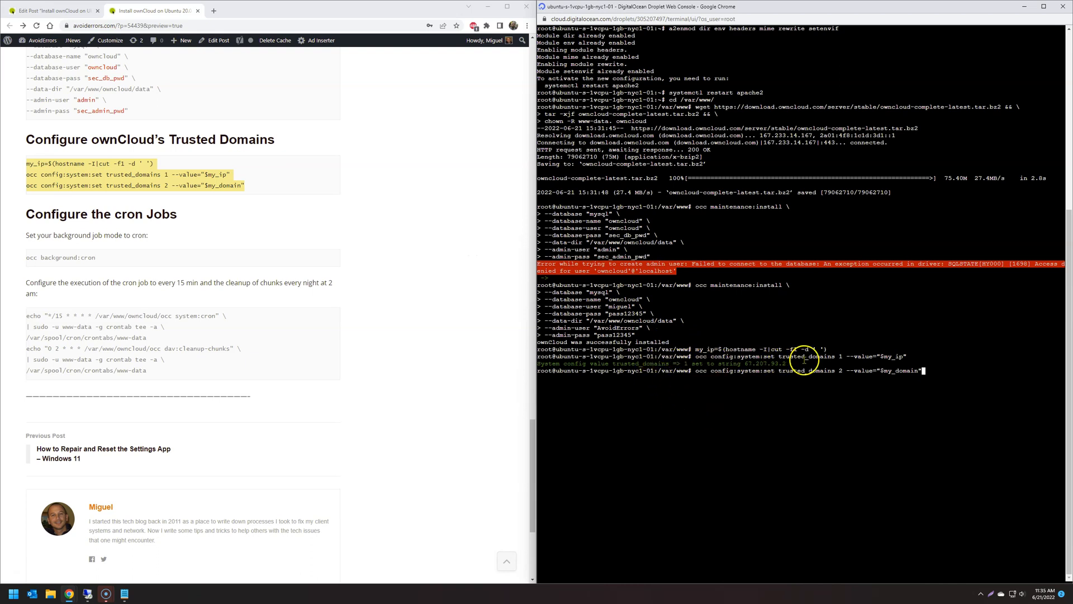
pyautogui.moveTo(864, 371)
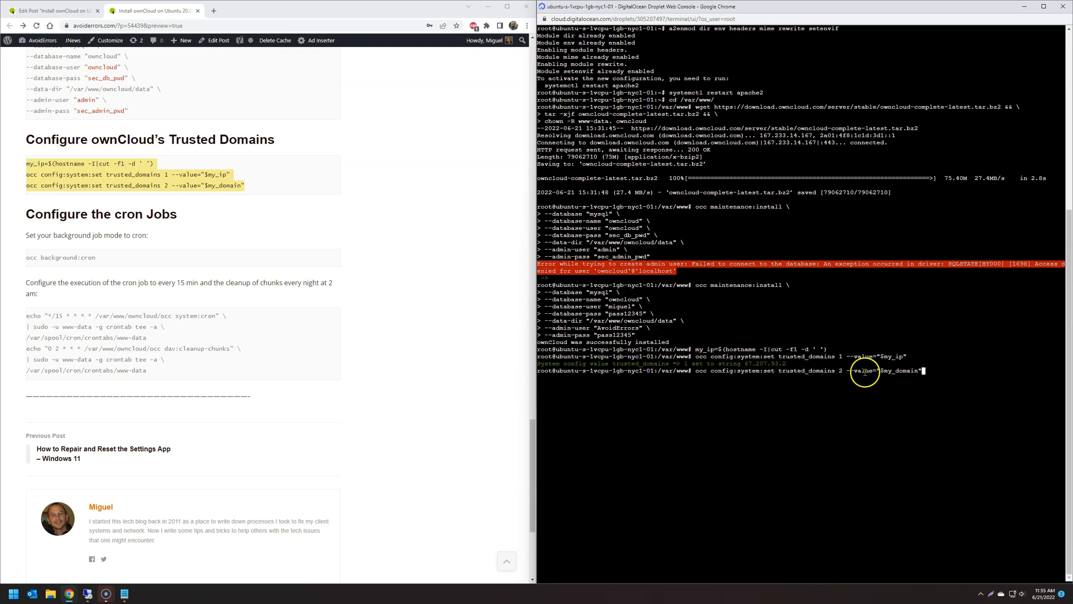
pyautogui.moveTo(943, 370)
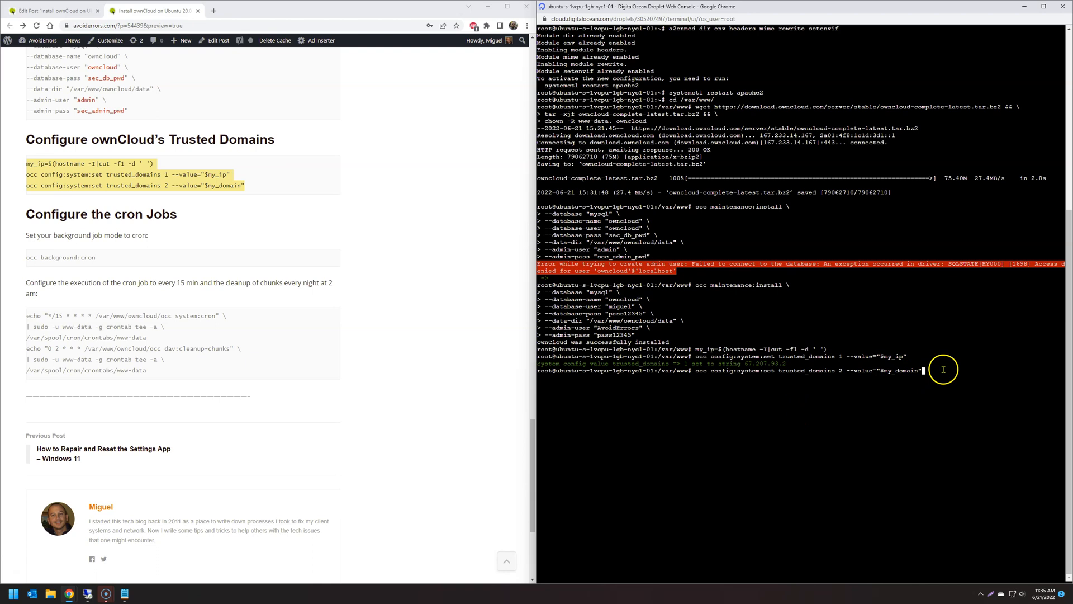
pyautogui.moveTo(938, 368)
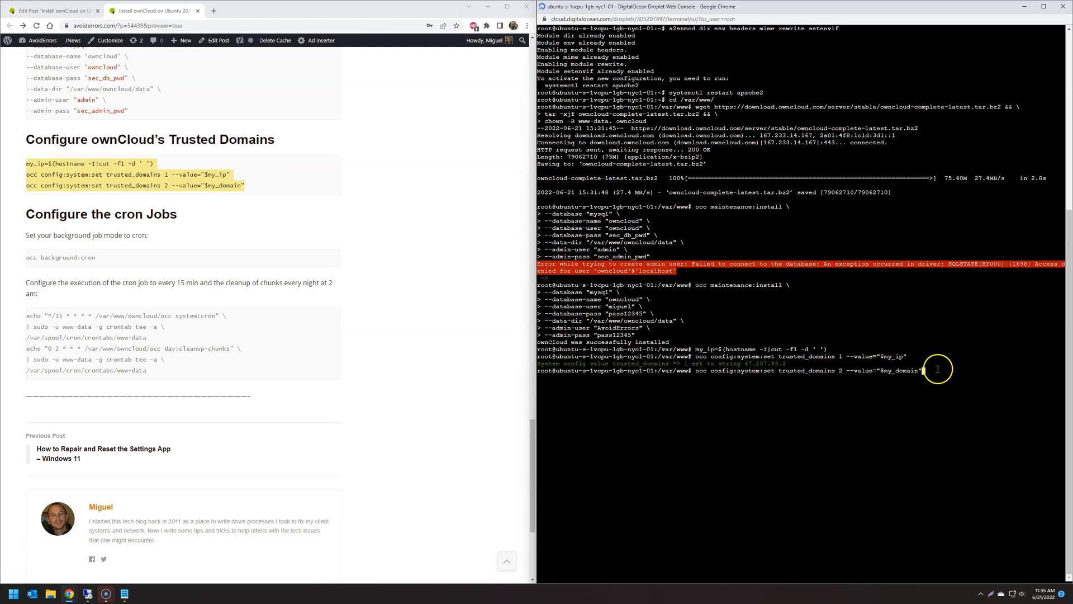
pyautogui.moveTo(931, 368)
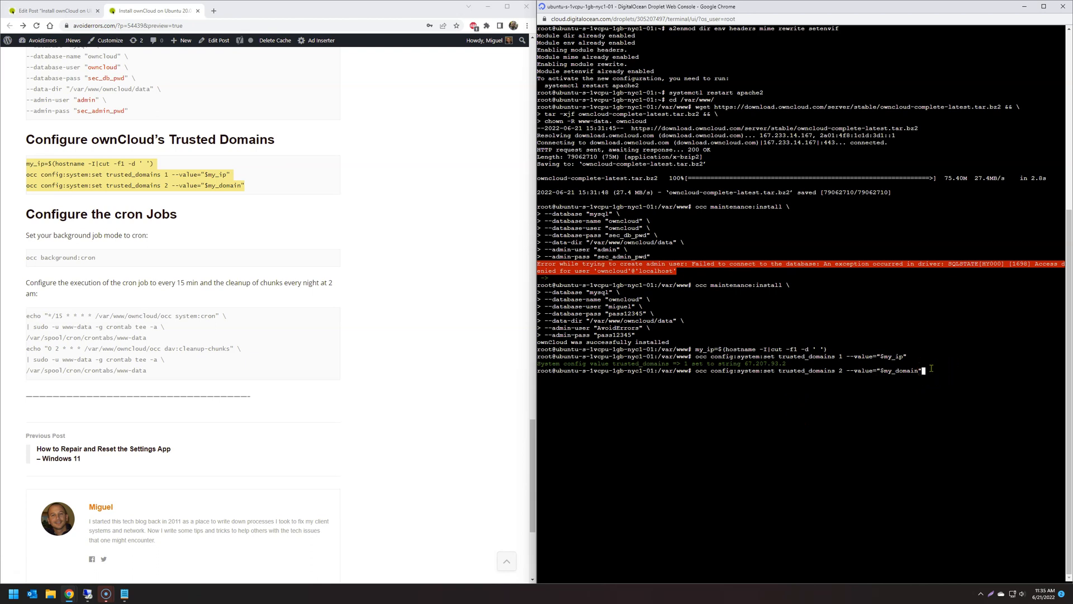
pyautogui.press('Return')
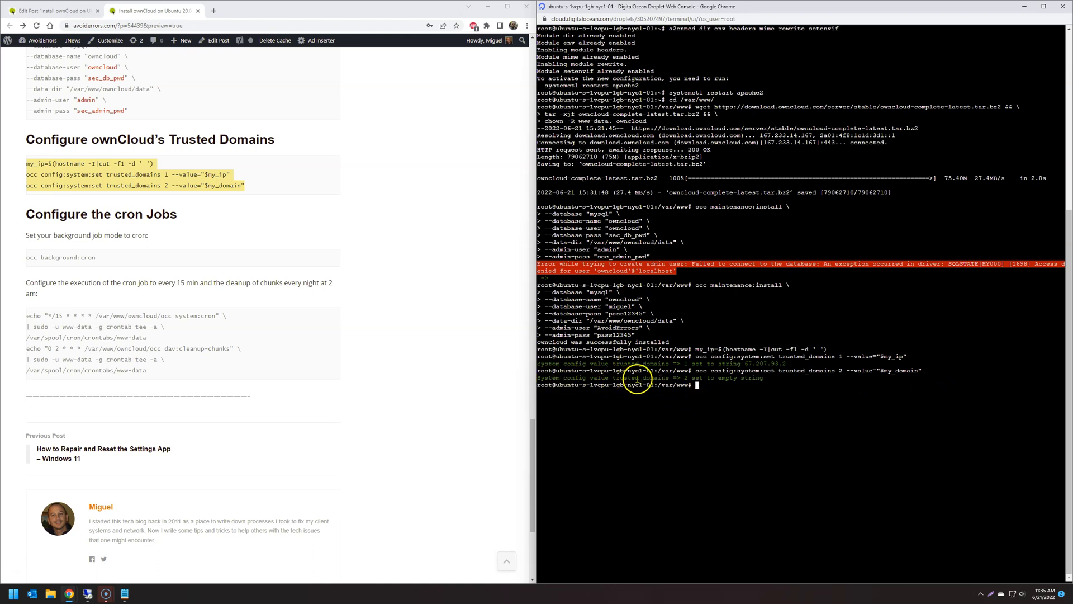
pyautogui.moveTo(727, 406)
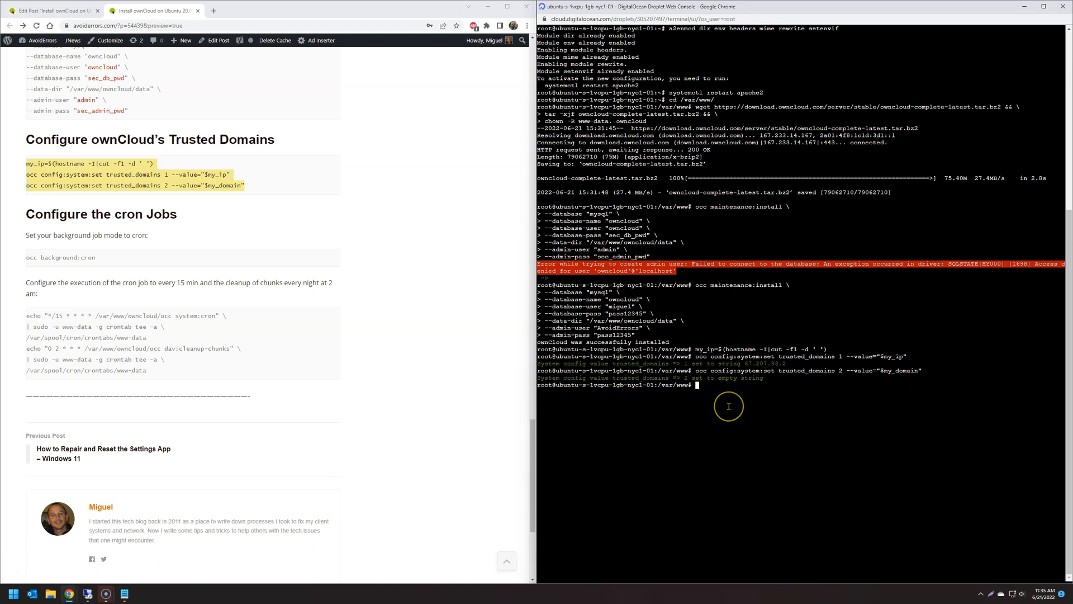
pyautogui.moveTo(333, 315)
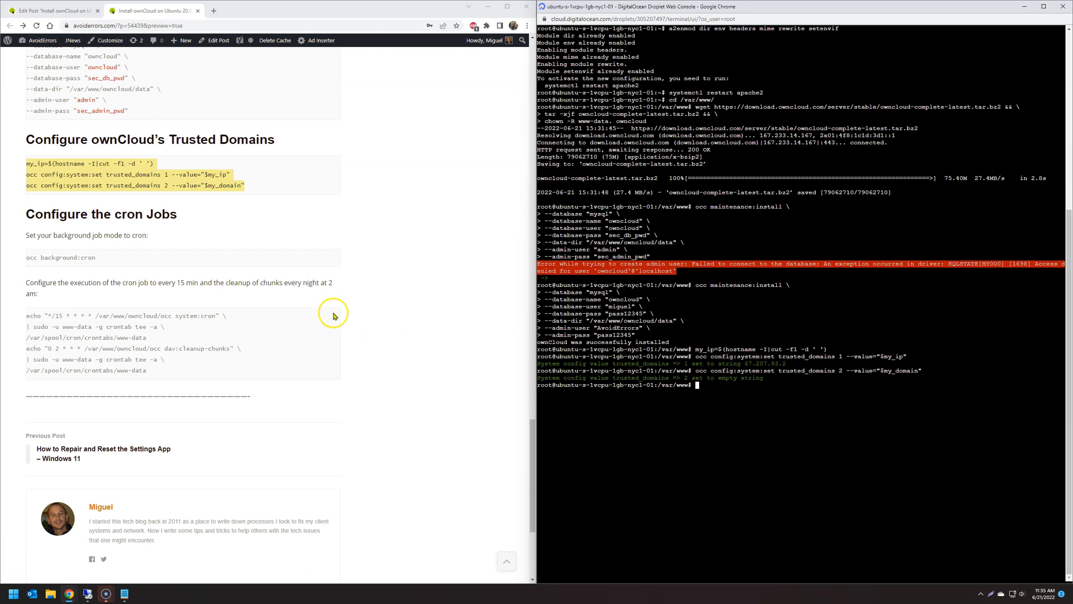
pyautogui.moveTo(272, 228)
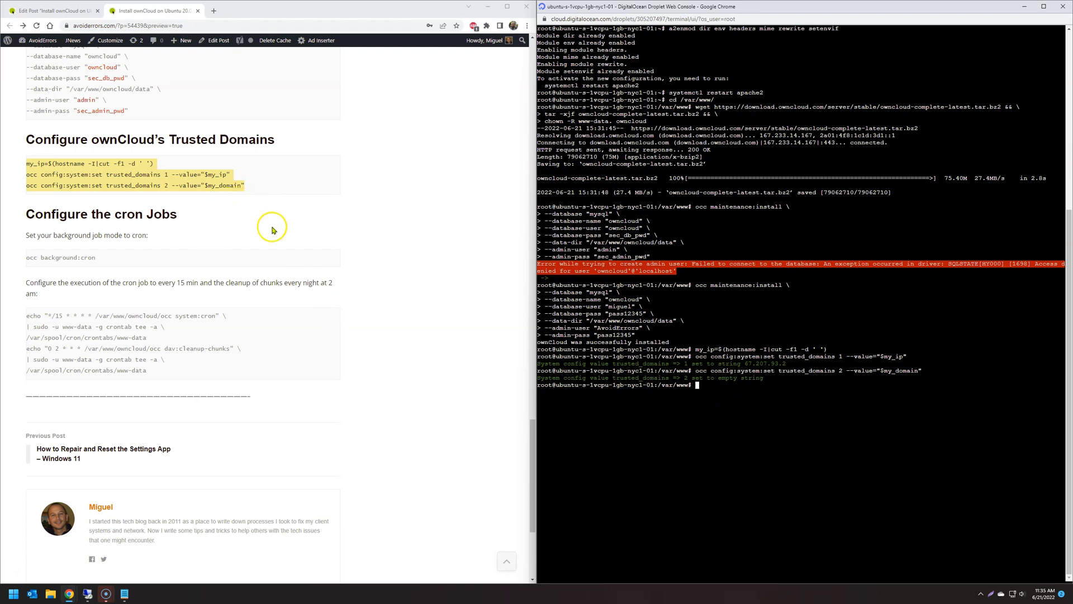
pyautogui.moveTo(247, 225)
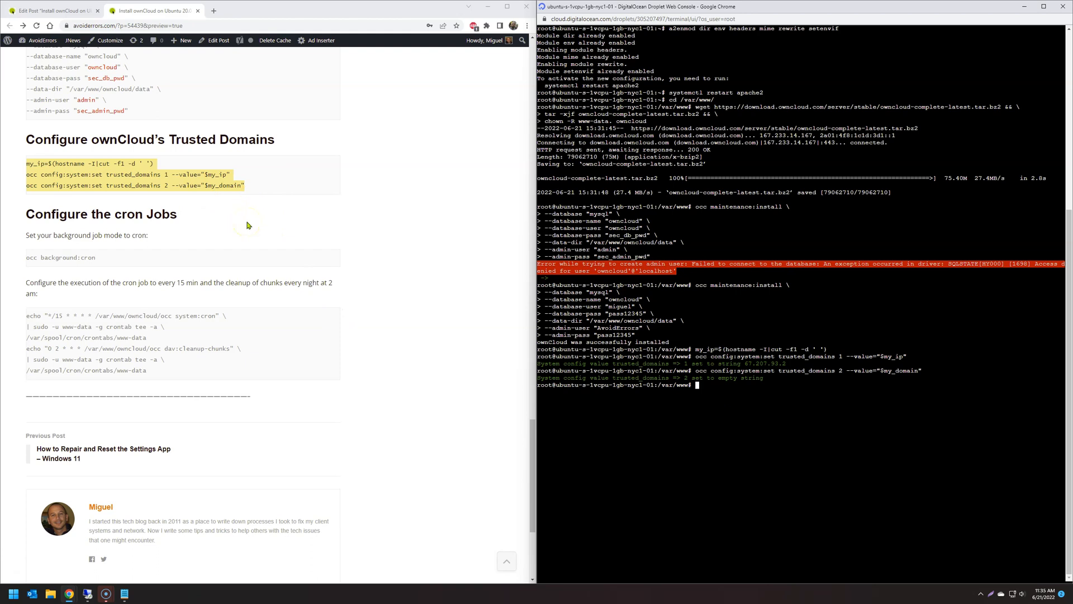
# Switch background jobs to cron with occ background:cron.
pyautogui.scroll(-3)
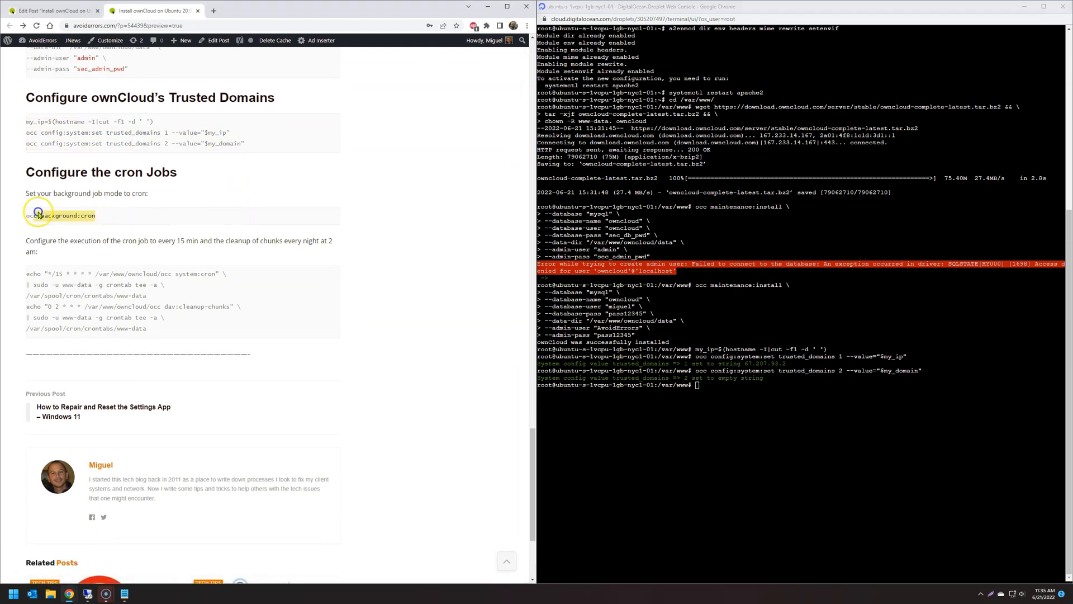
pyautogui.rightClick(60, 215)
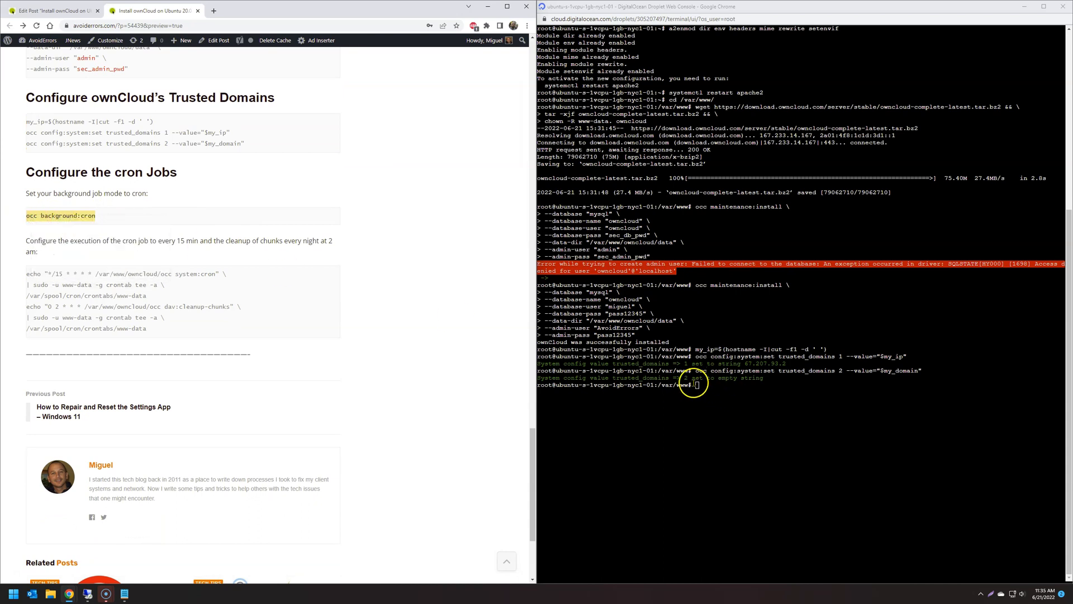
pyautogui.write('occ background:cron')
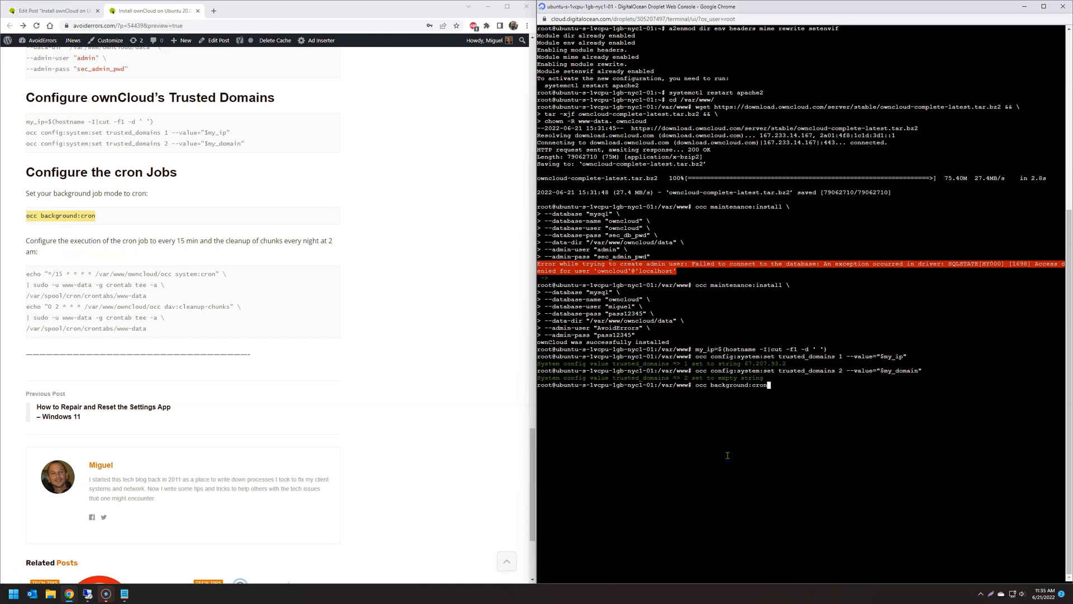
pyautogui.press('Return')
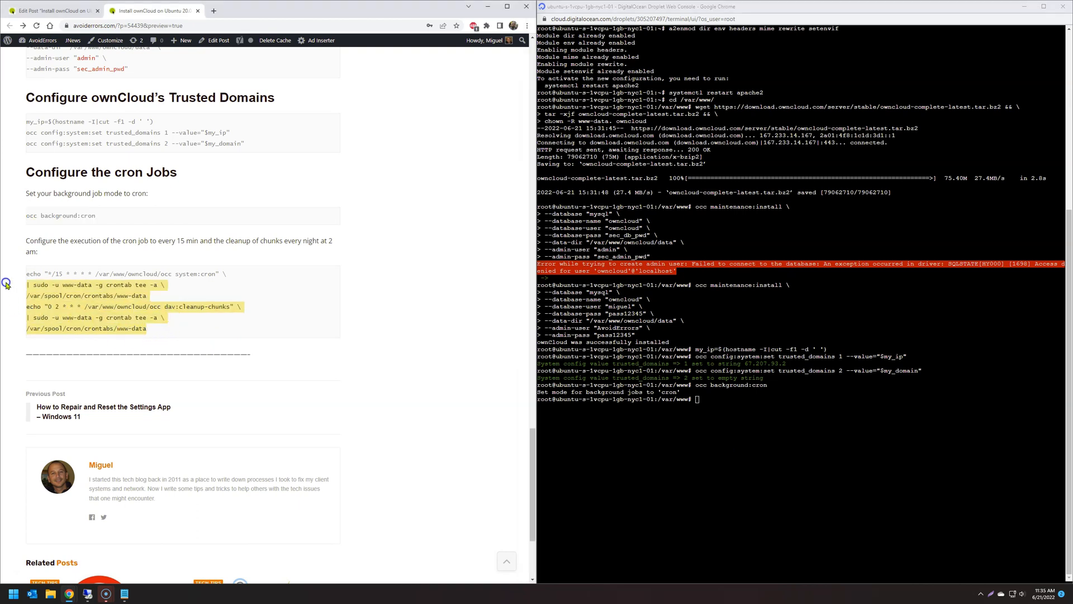
# Add the 15-minute system job and nightly chunk cleanup entries to the www-data crontab.
pyautogui.rightClick(103, 284)
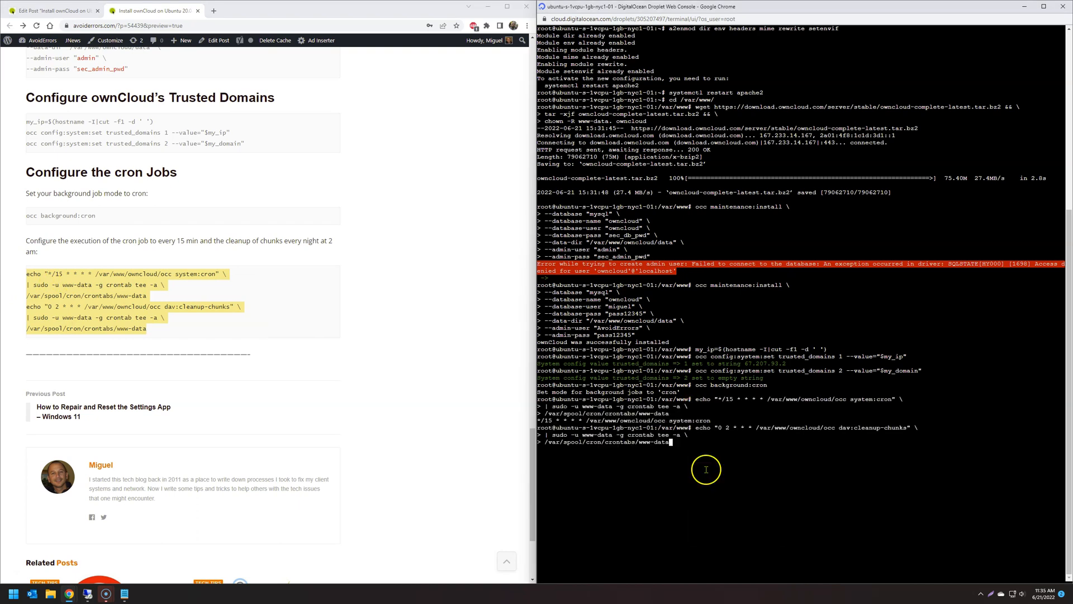
pyautogui.press('Return')
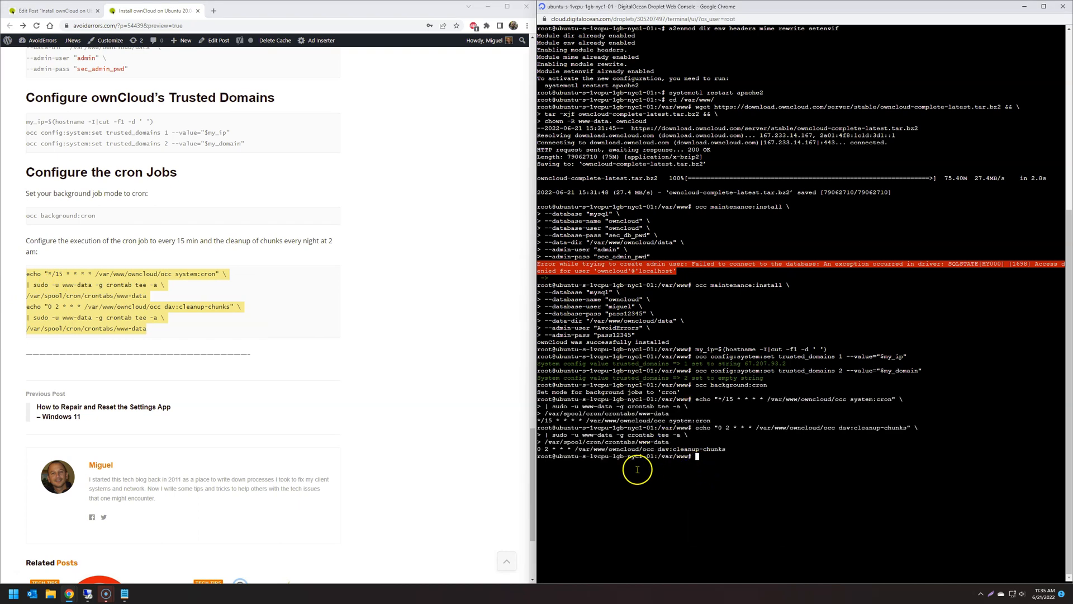
pyautogui.moveTo(367, 401)
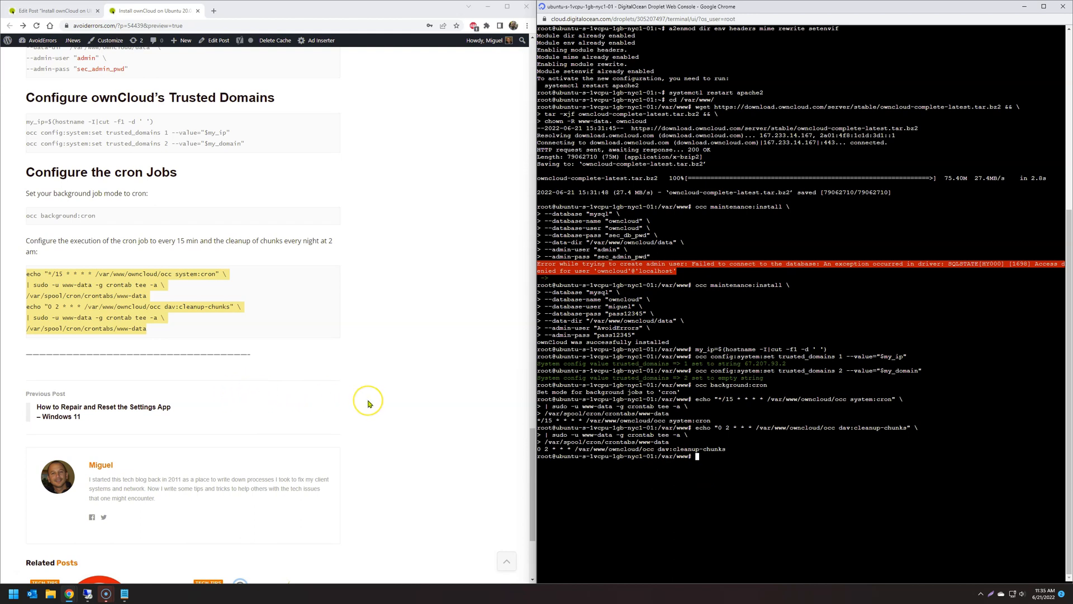
pyautogui.moveTo(573, 119)
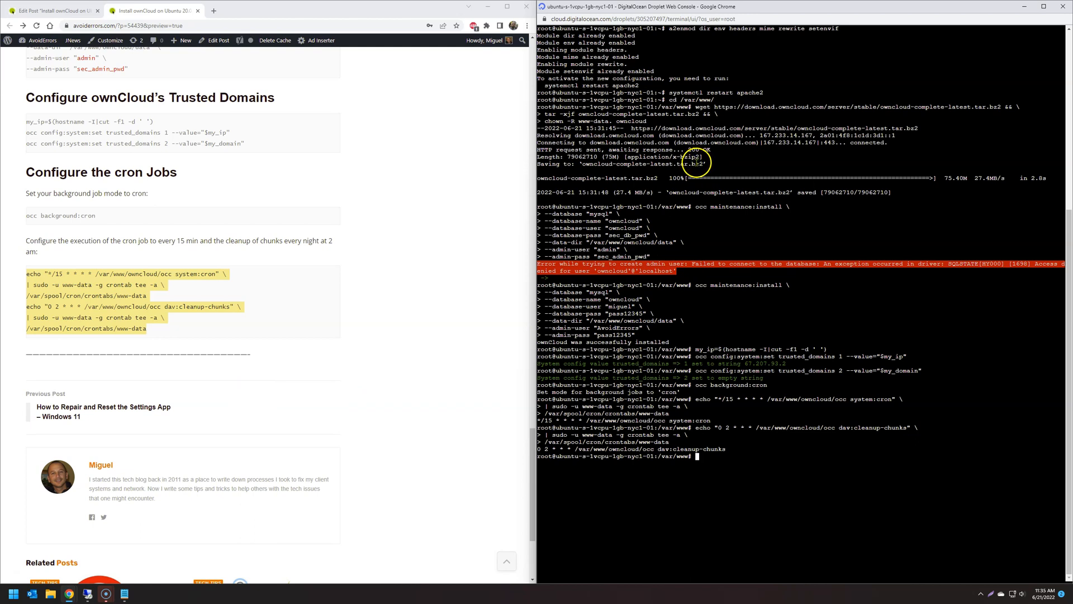
pyautogui.moveTo(714, 493)
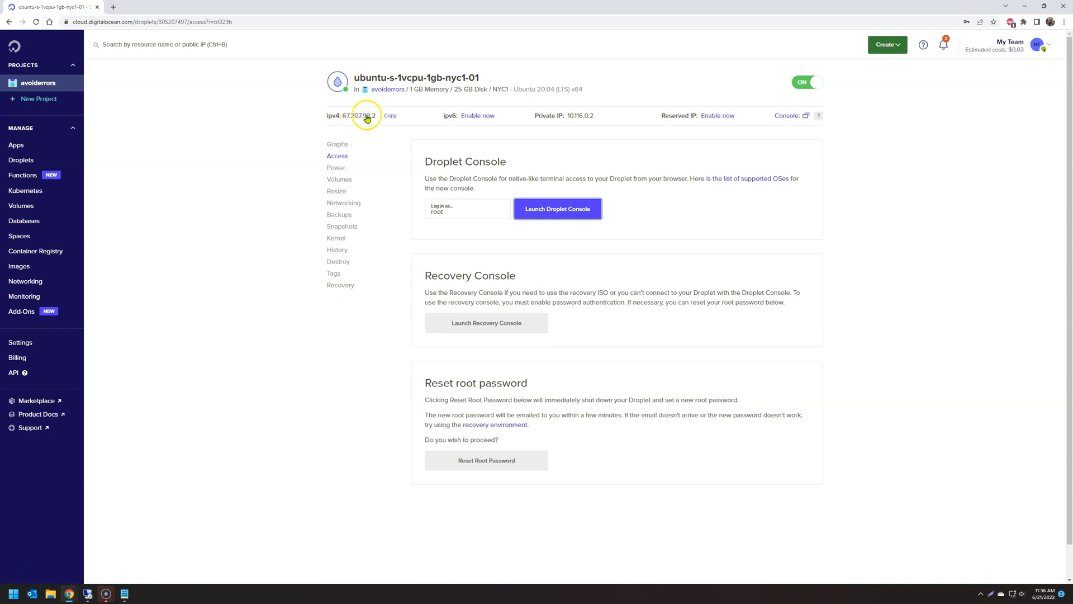
# Visit the droplet's public IP 67.207.93.2 in the browser address bar.
pyautogui.click(160, 22)
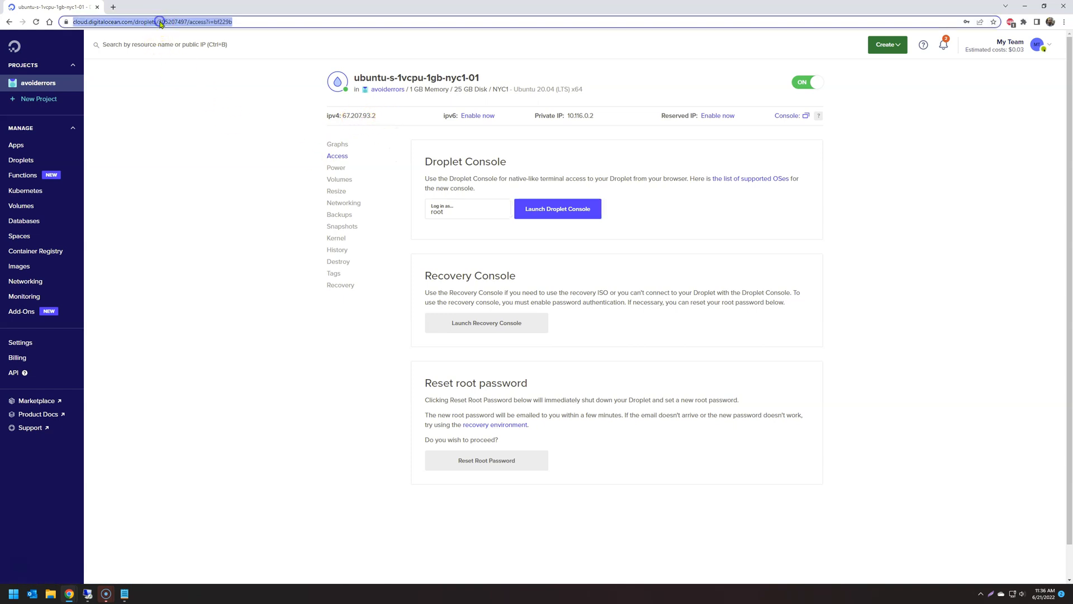
pyautogui.moveTo(157, 31)
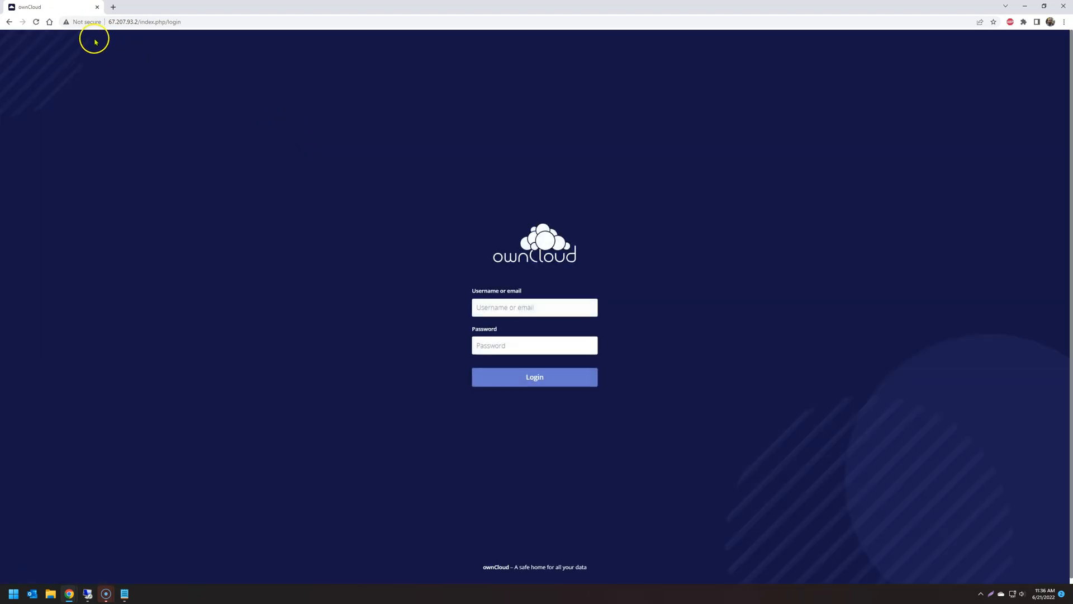
pyautogui.moveTo(82, 21)
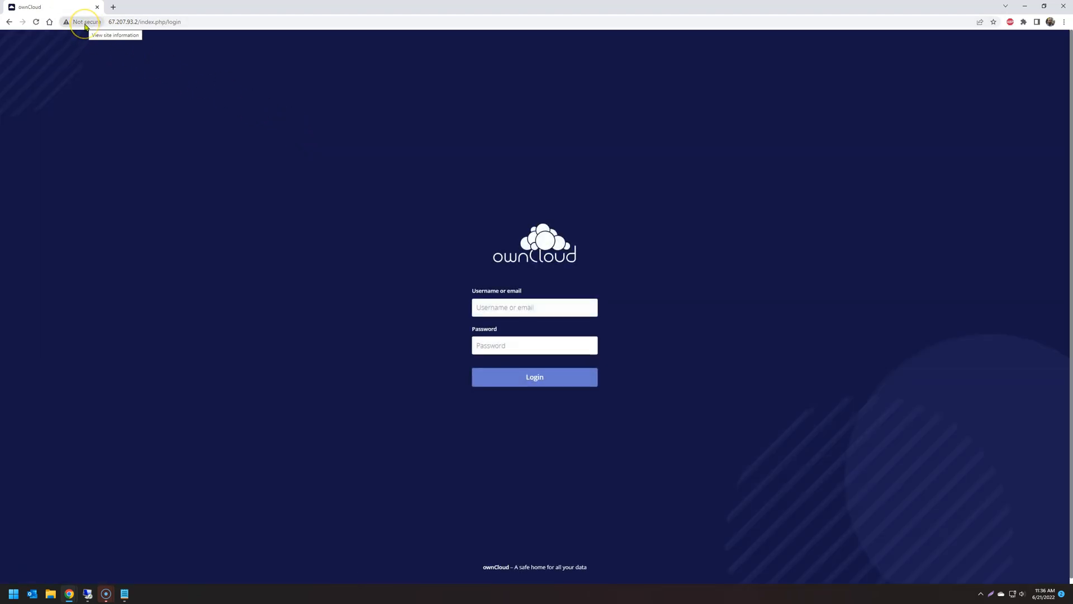
pyautogui.moveTo(497, 164)
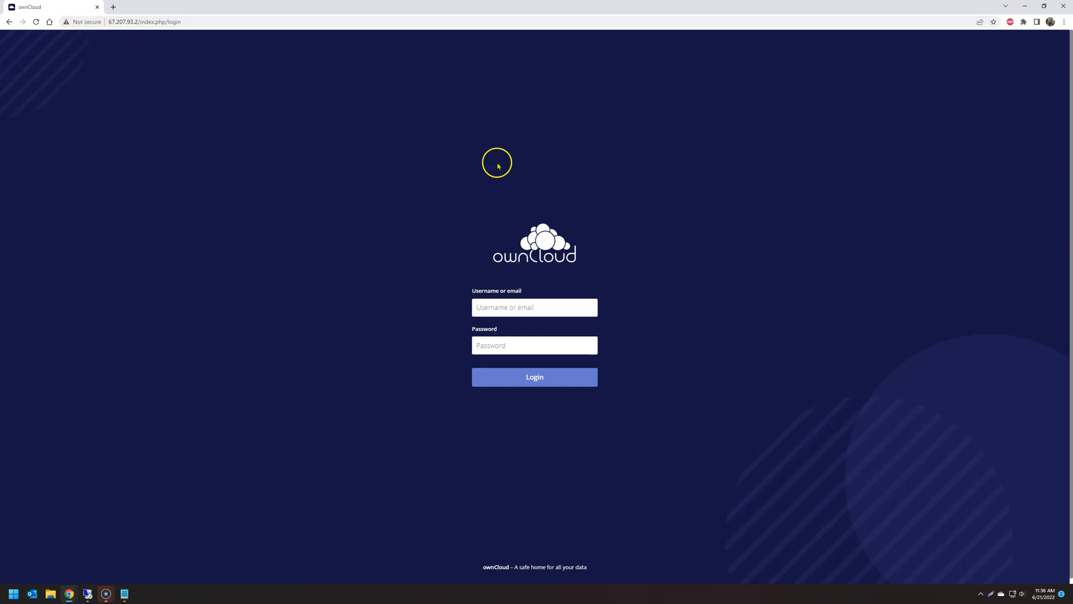
pyautogui.moveTo(425, 283)
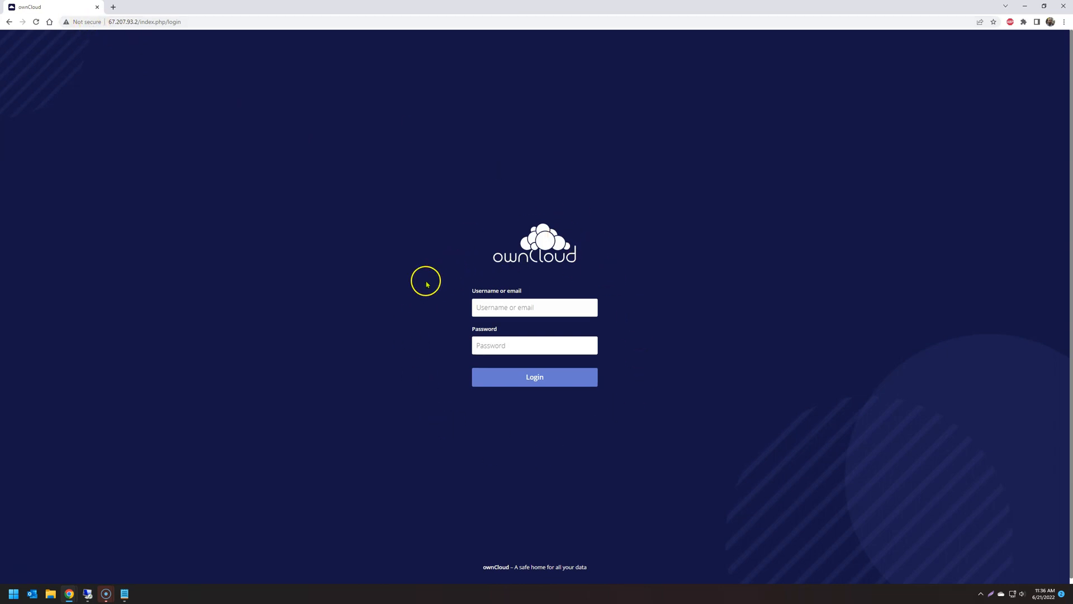
pyautogui.moveTo(373, 359)
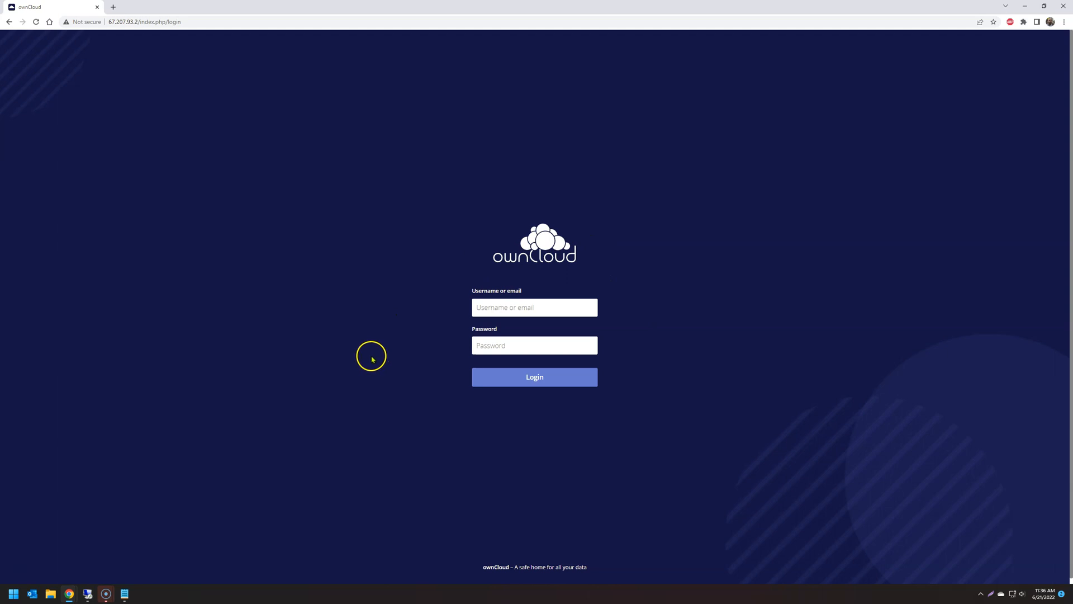
# Sign into ownCloud with the saved admin username and its password.
pyautogui.click(535, 306)
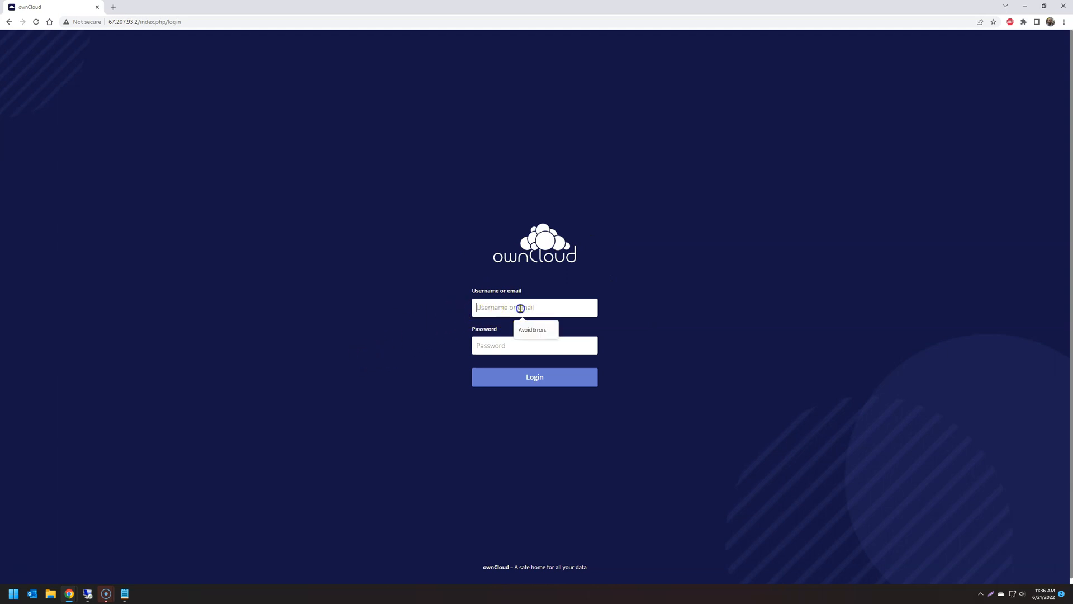
pyautogui.click(532, 328)
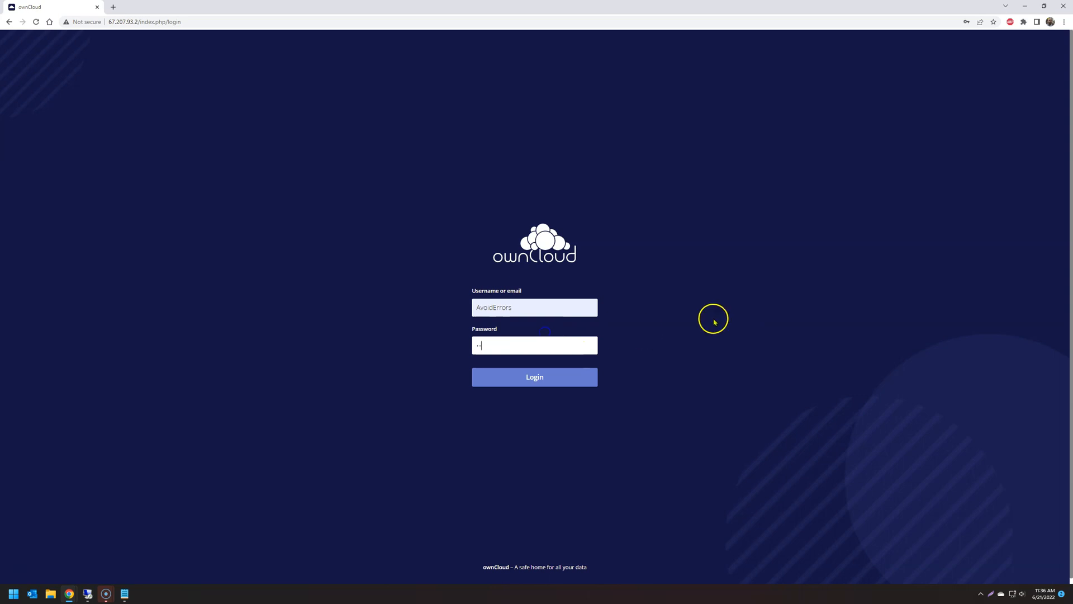
pyautogui.write('password')
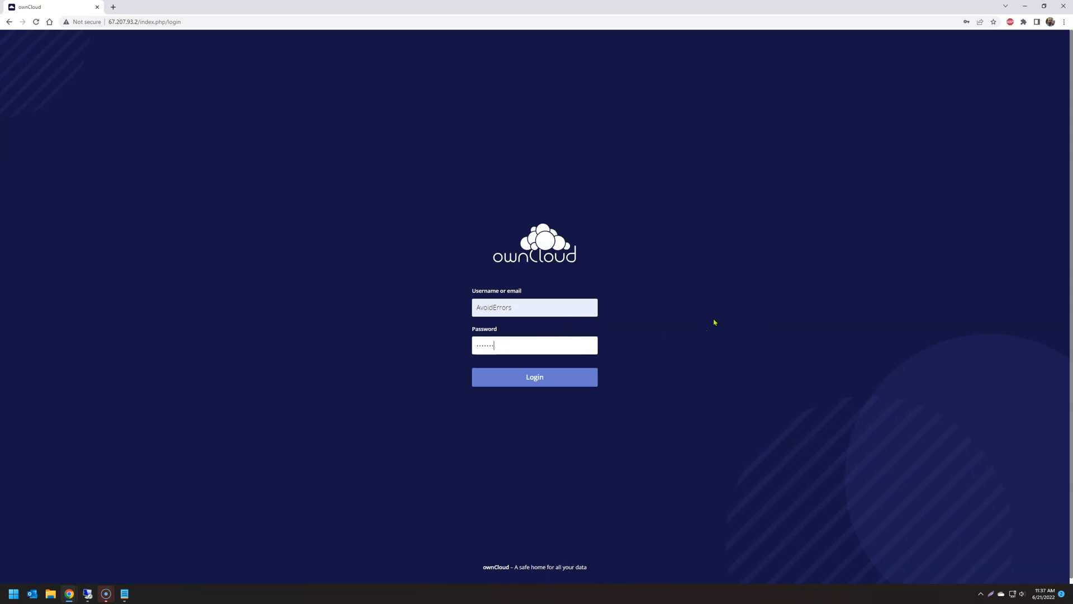
pyautogui.write('••')
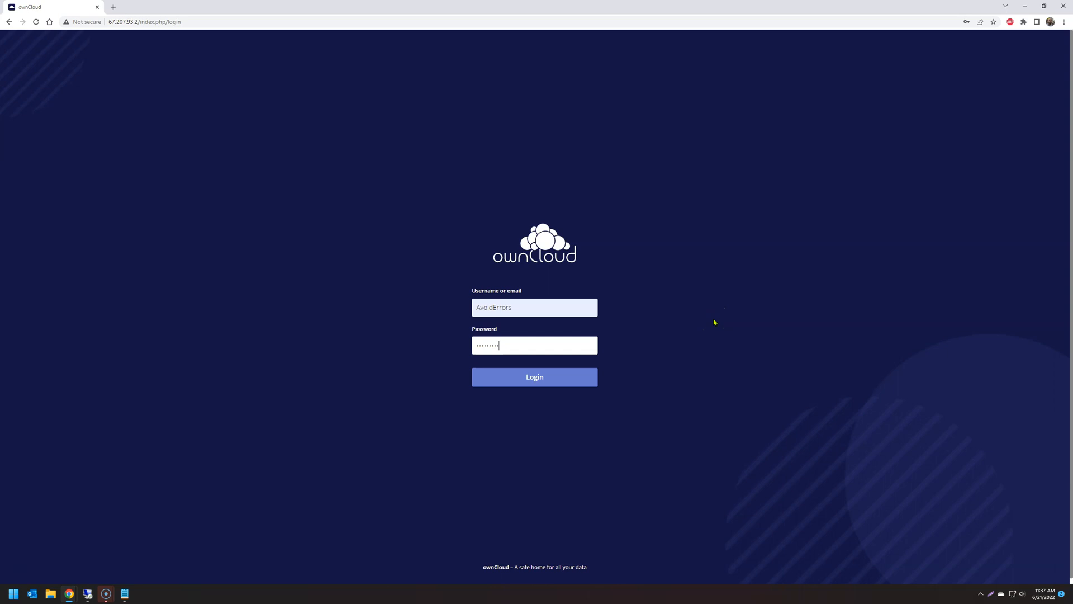
pyautogui.click(534, 377)
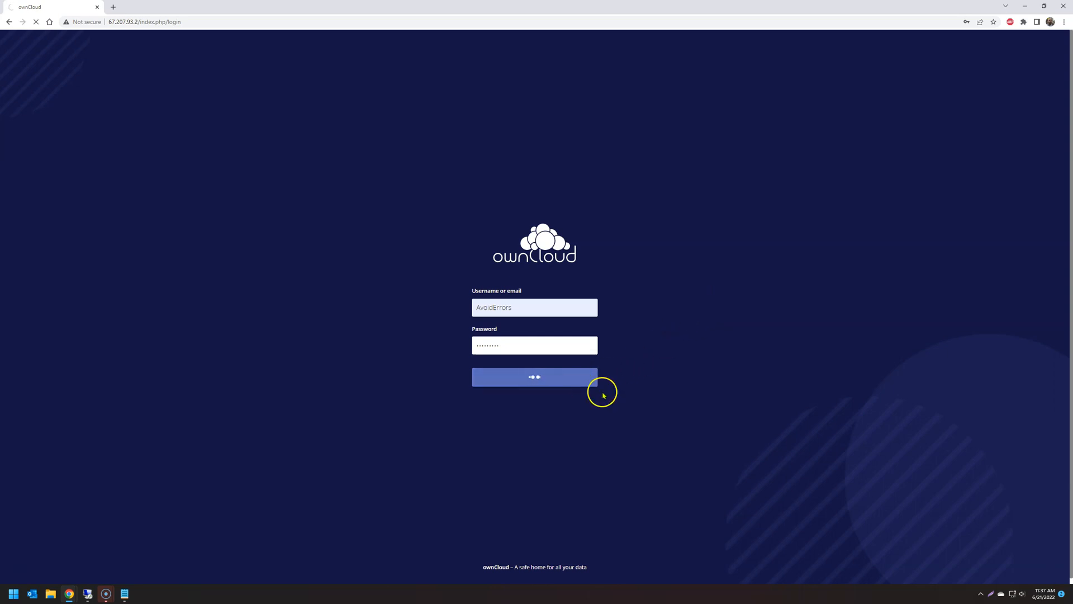
pyautogui.click(534, 376)
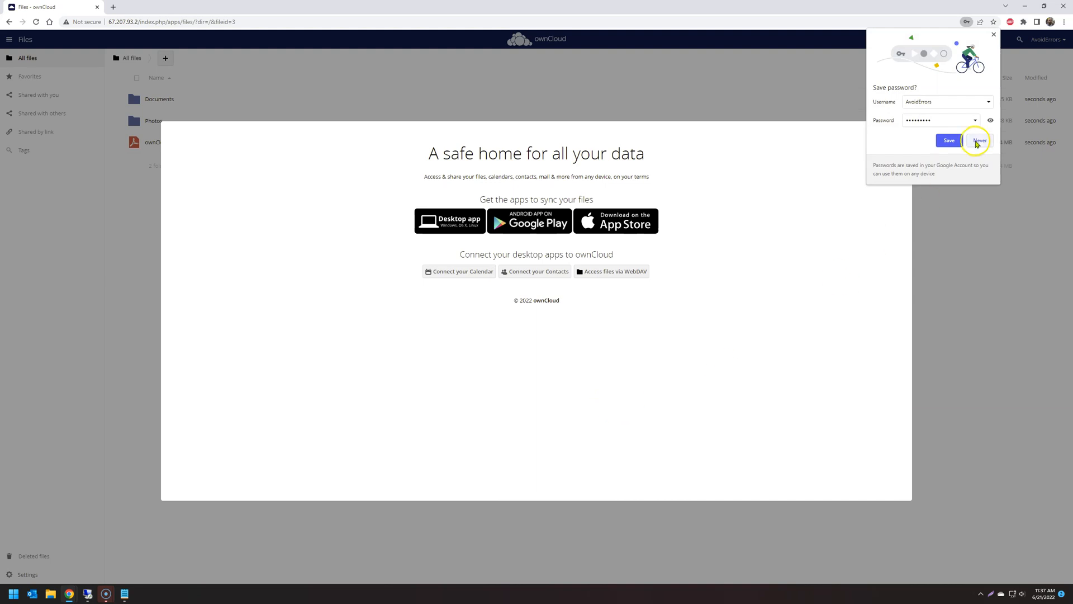
# Decline the browser's save-password prompt and close the ownCloud welcome notice.
pyautogui.click(979, 141)
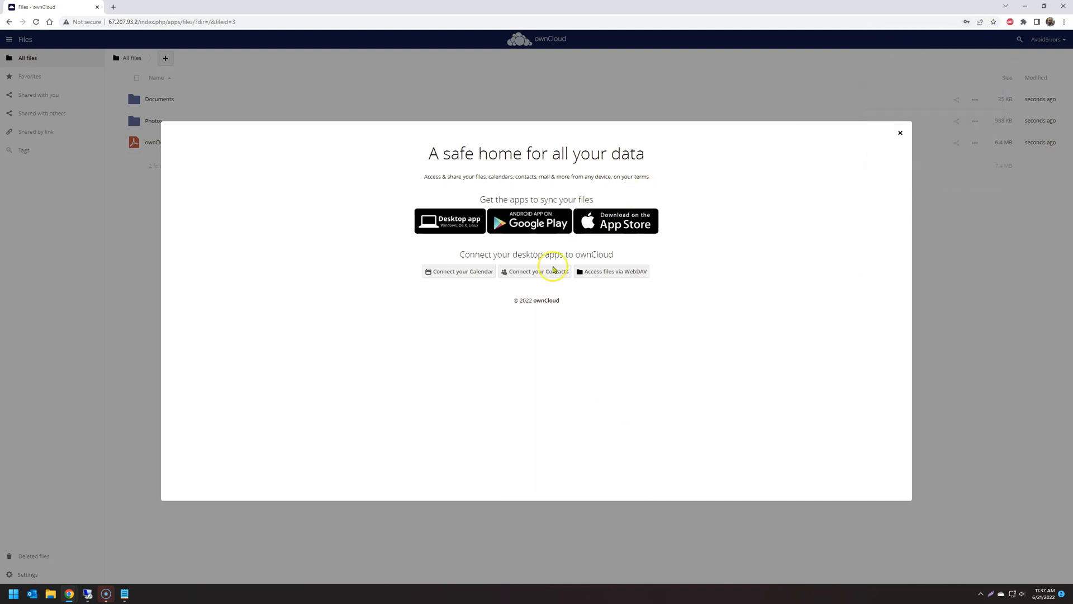
pyautogui.click(900, 133)
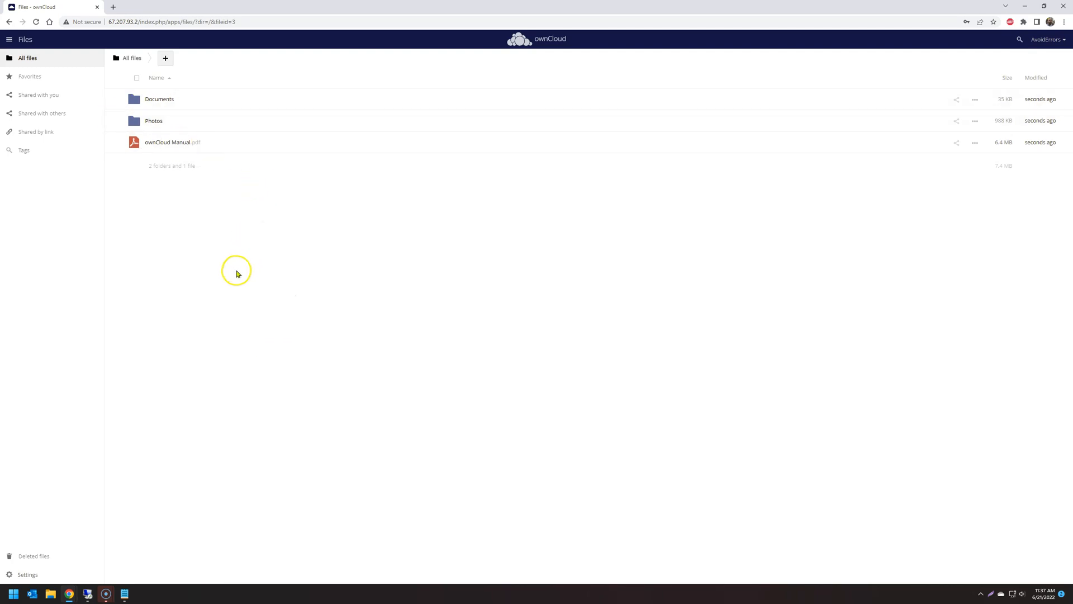
pyautogui.moveTo(266, 9)
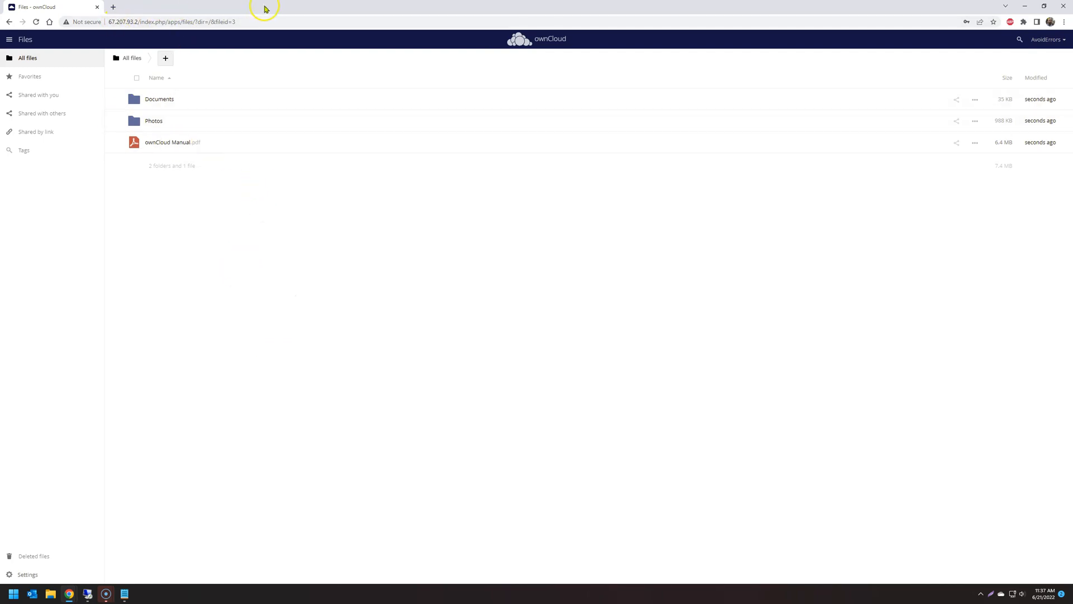
pyautogui.moveTo(274, 8)
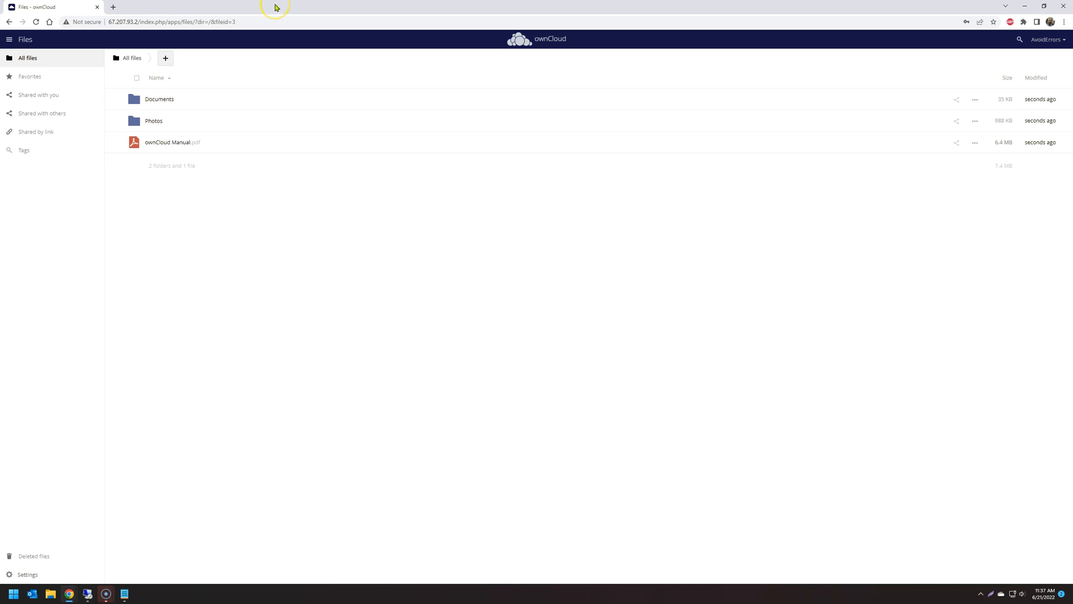